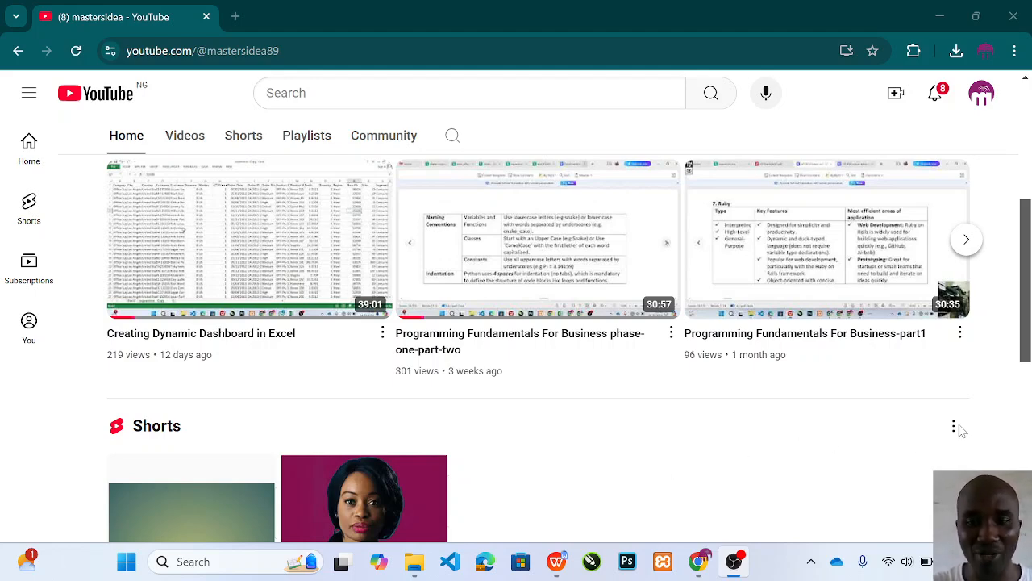
mouse_move(561, 506)
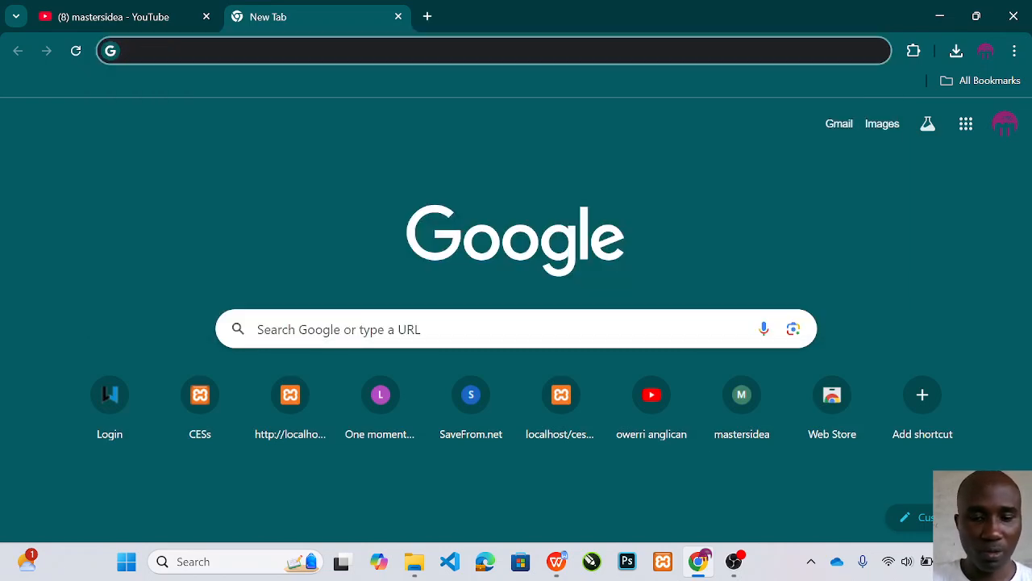
Run a Google search for 'python' and open the Welcome to Python.org result
text(python)
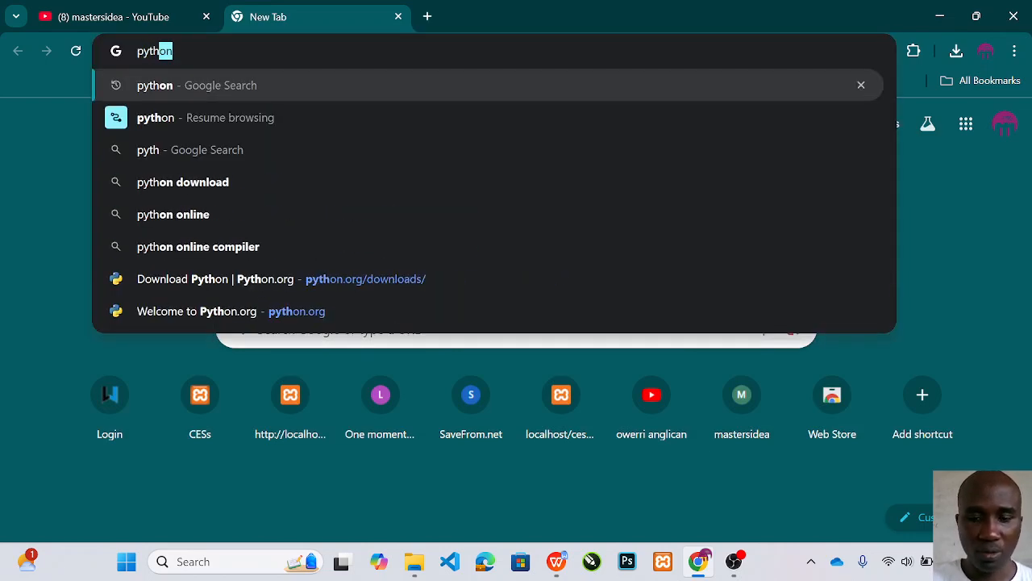
key(Enter)
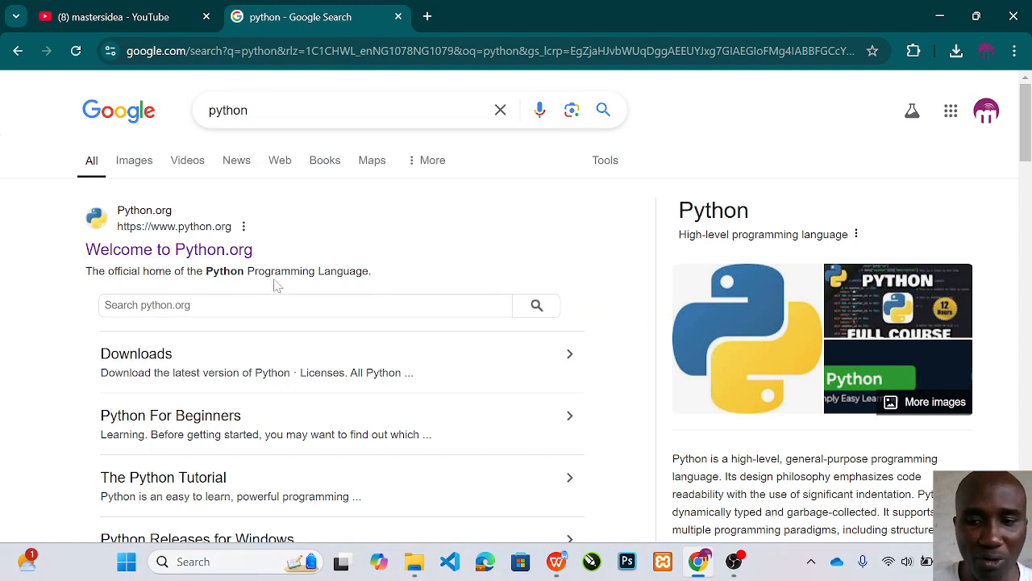
mouse_move(194, 261)
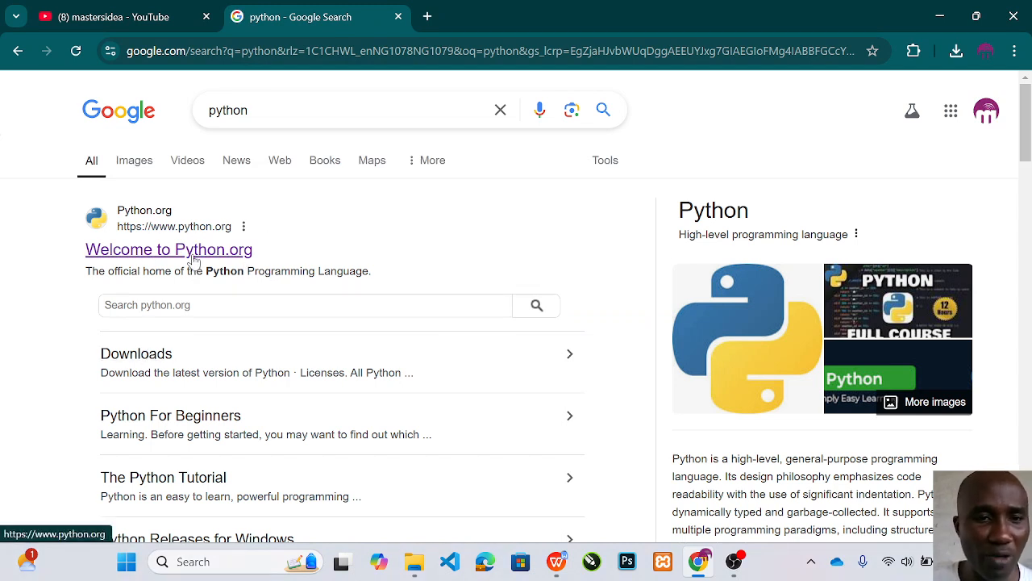
click(168, 248)
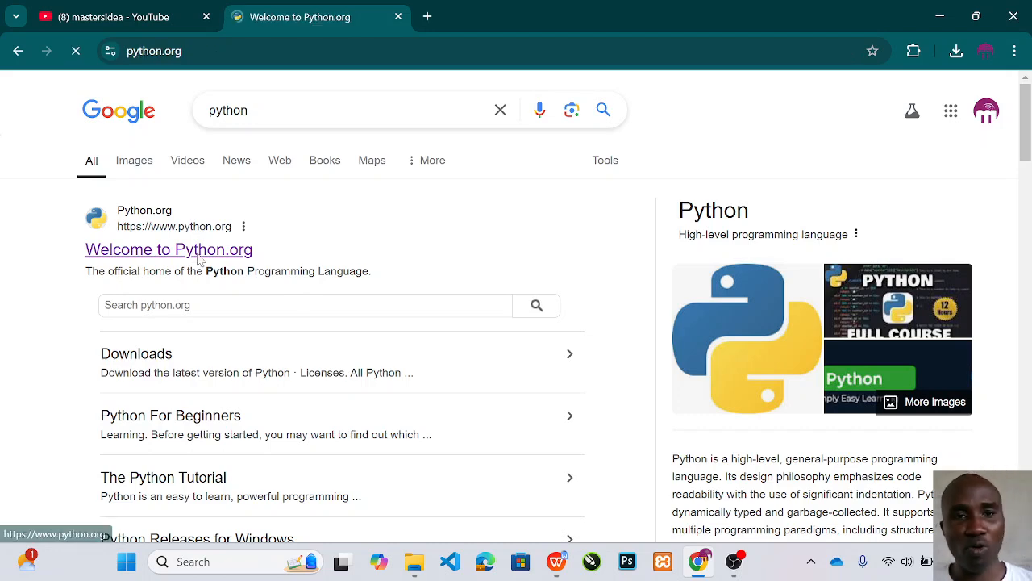
click(168, 248)
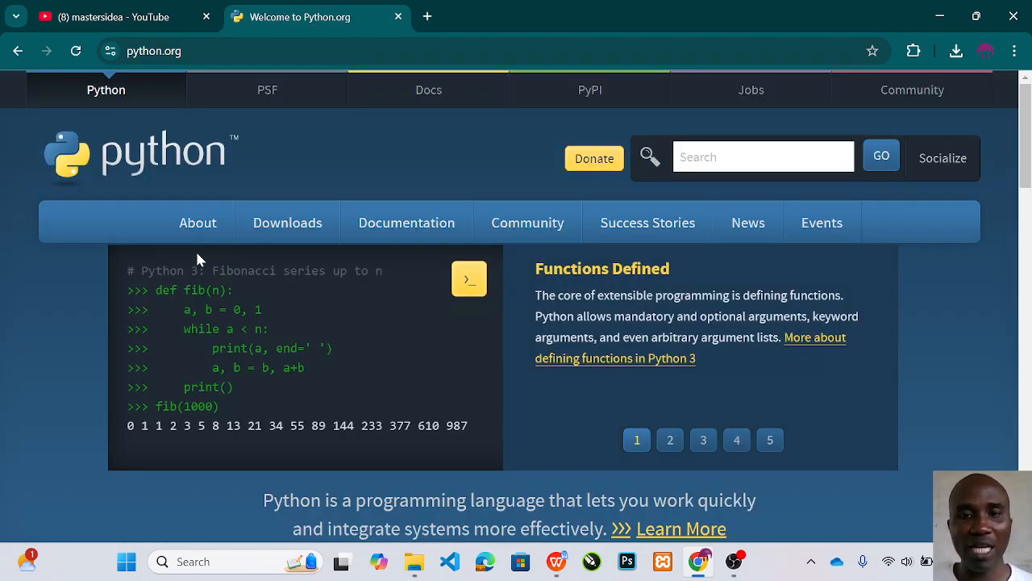
click(406, 223)
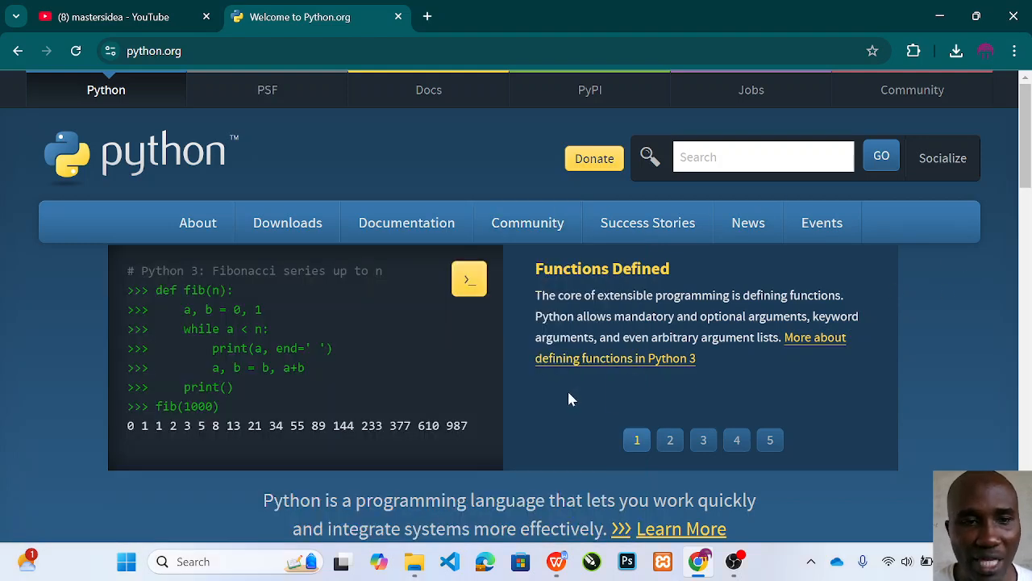
mouse_move(361, 297)
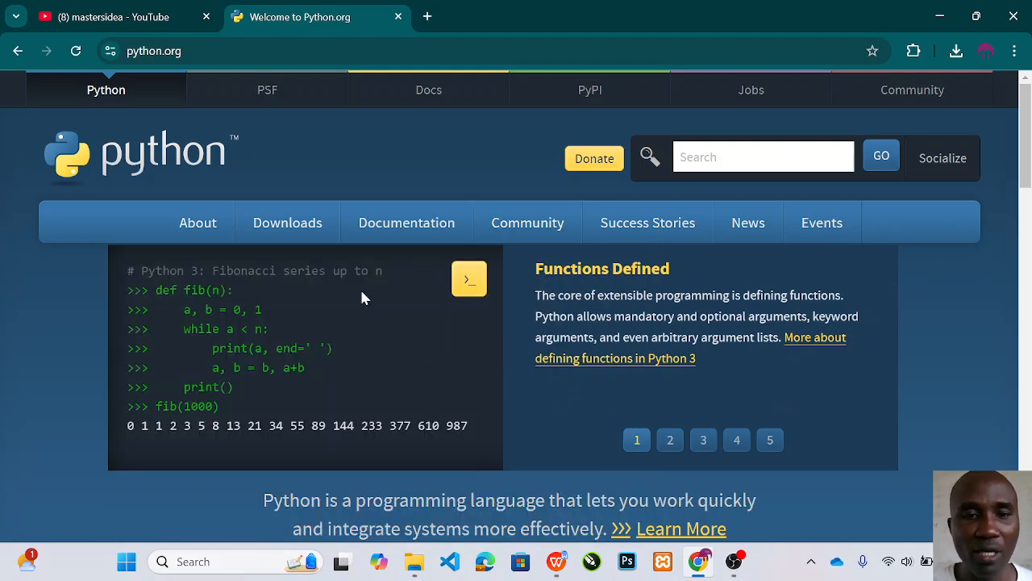
Go to Python.org Downloads for Windows and view Chrome's recent downloads list
click(287, 223)
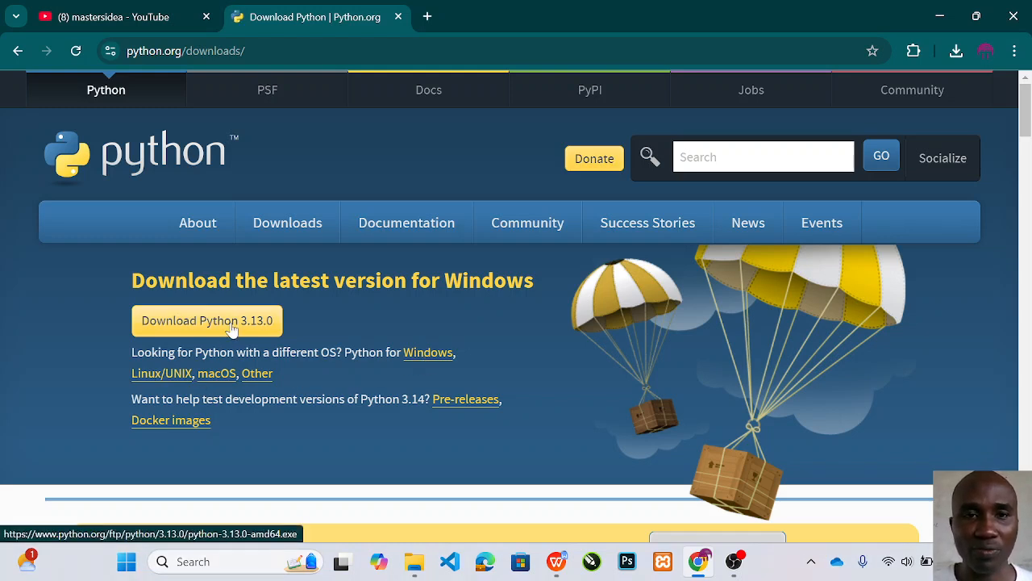
click(956, 50)
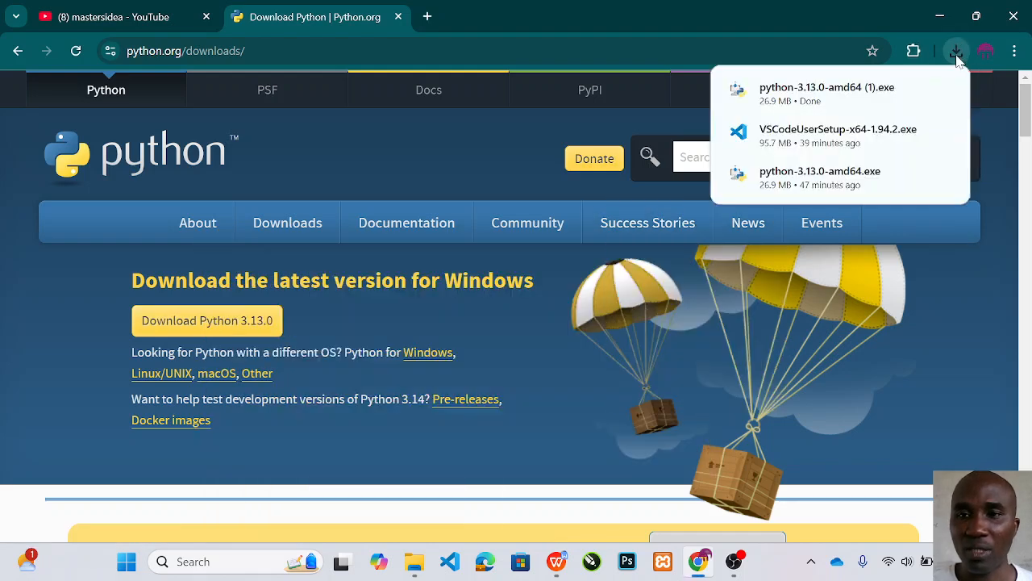
mouse_move(865, 103)
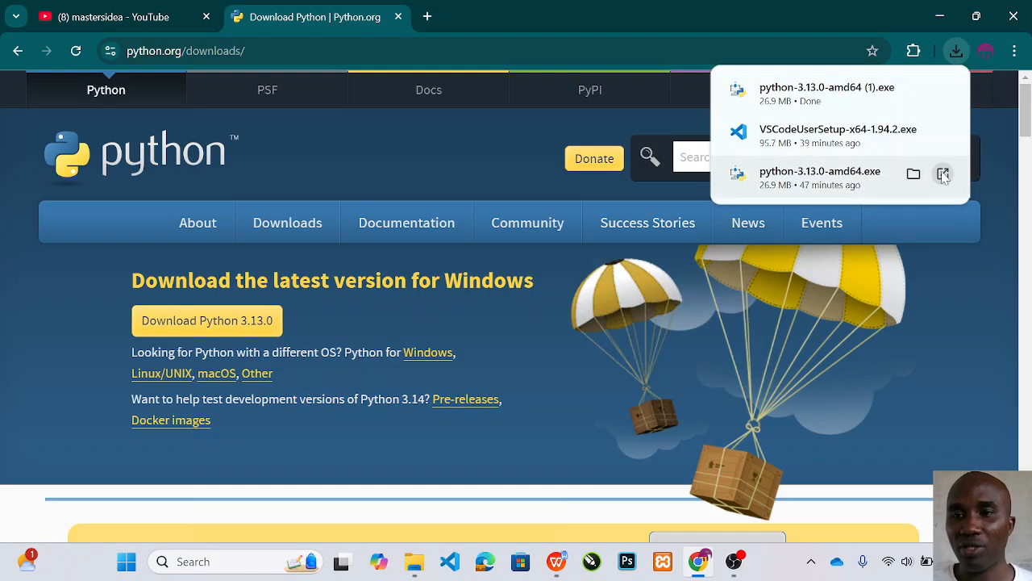
mouse_move(942, 175)
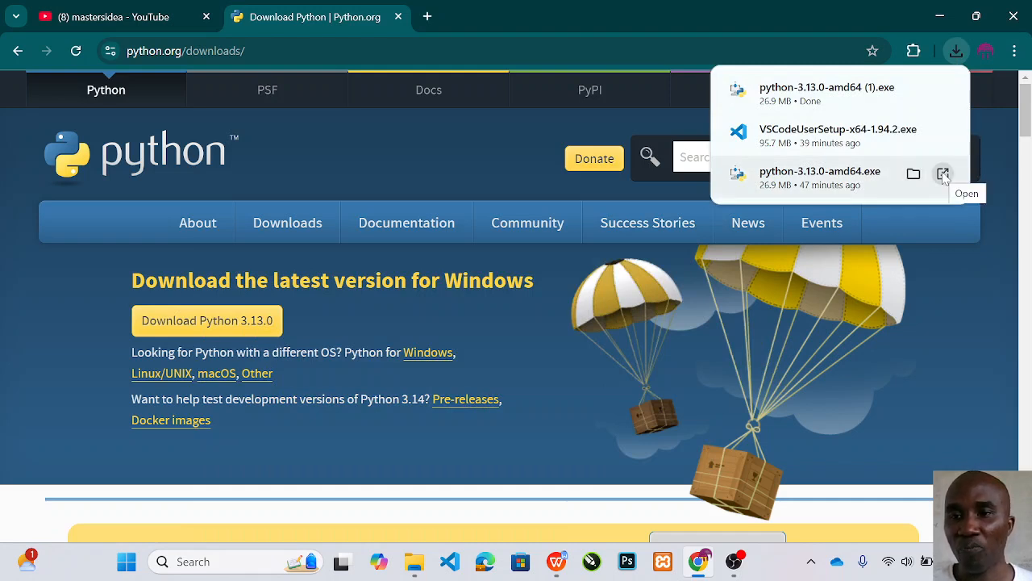
mouse_move(578, 190)
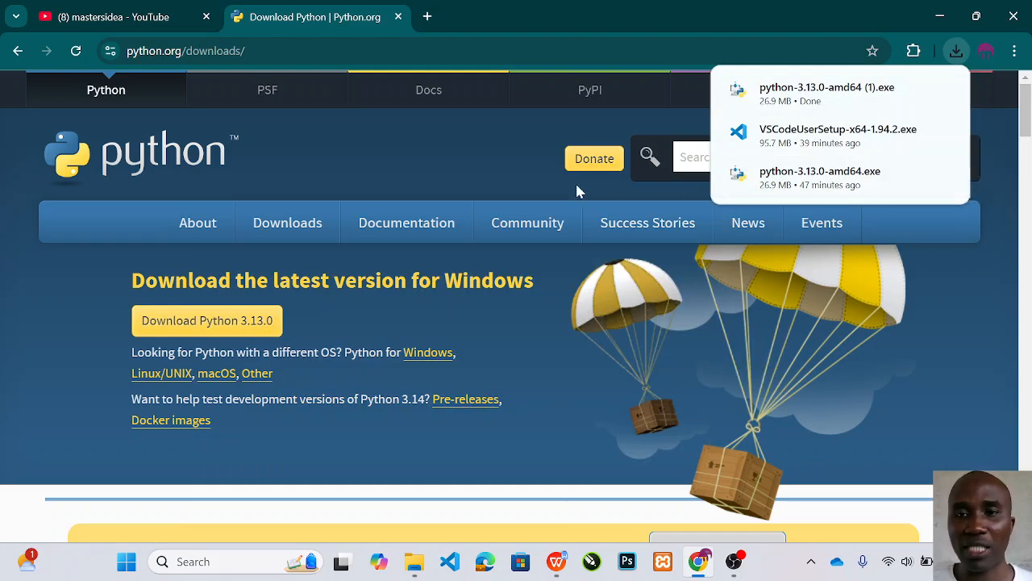
mouse_move(425, 16)
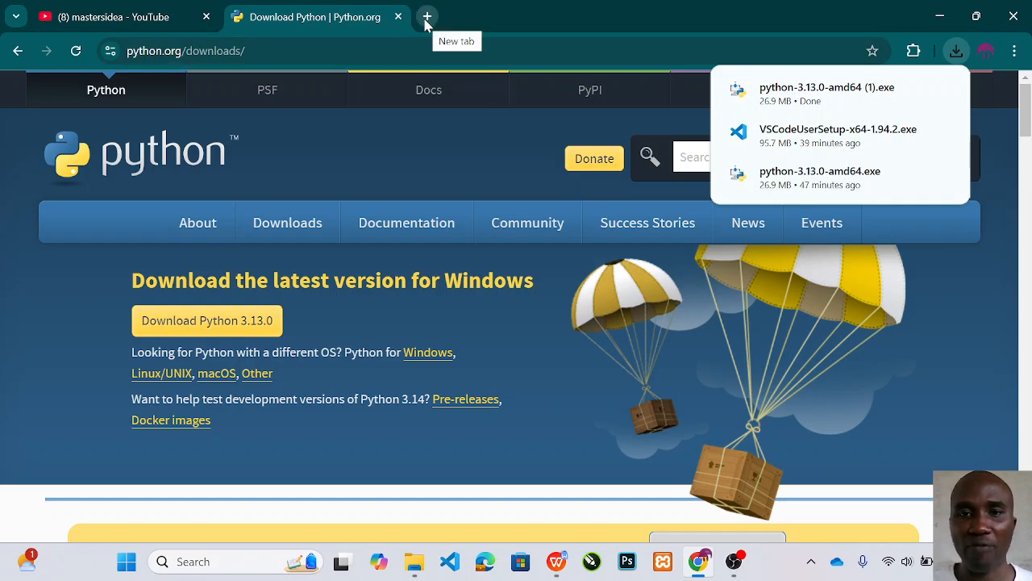
Search 'vscode' in a new tab and open the Visual Studio Code - Code Editing. Redefined result
click(426, 17)
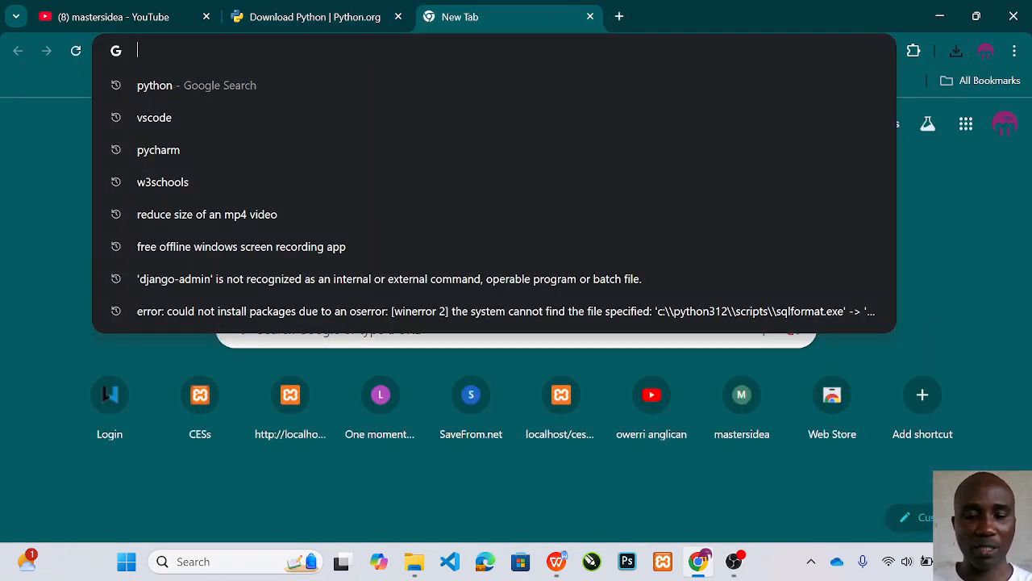
text(vscode)
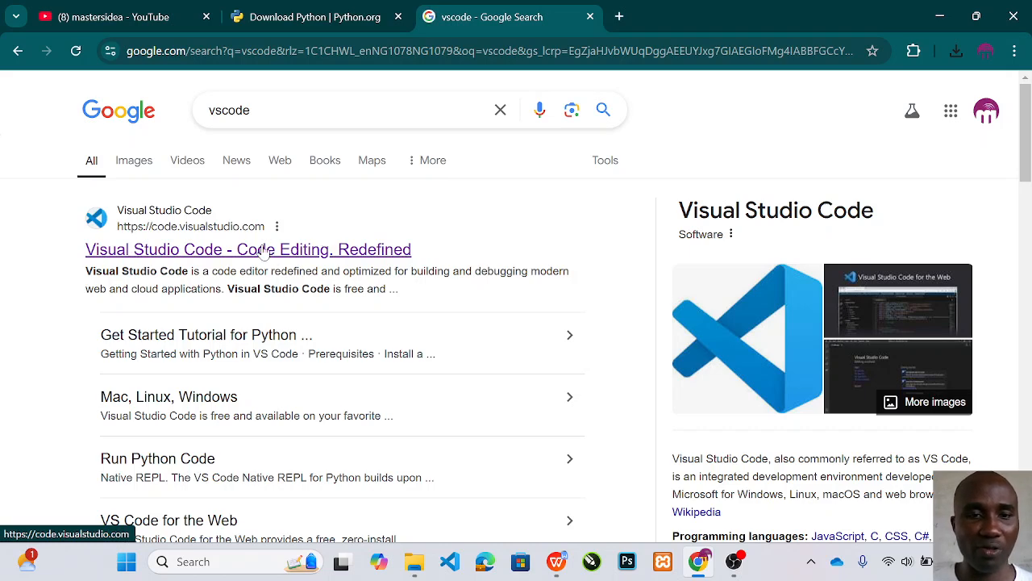
click(249, 249)
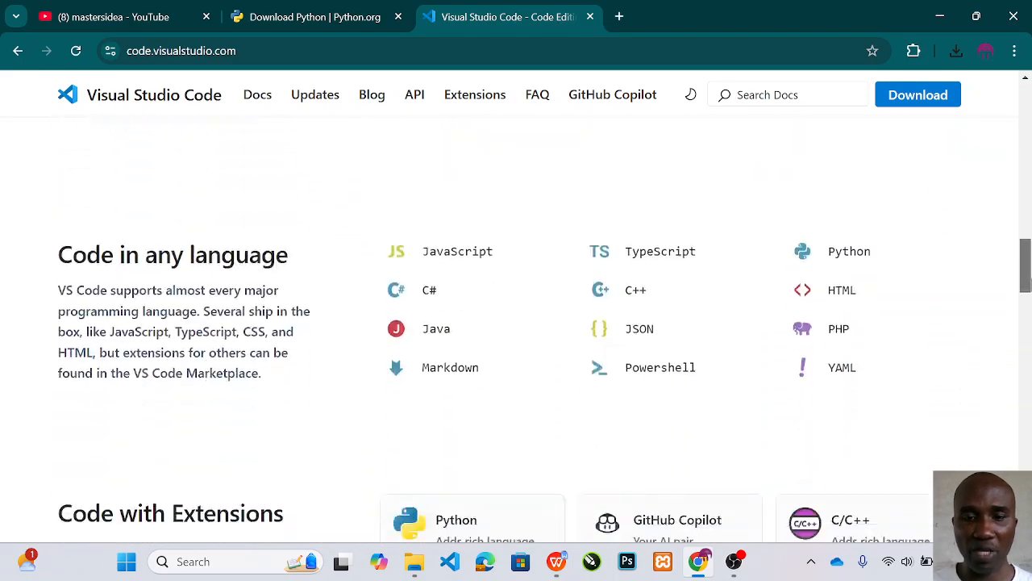
scroll(down, 3)
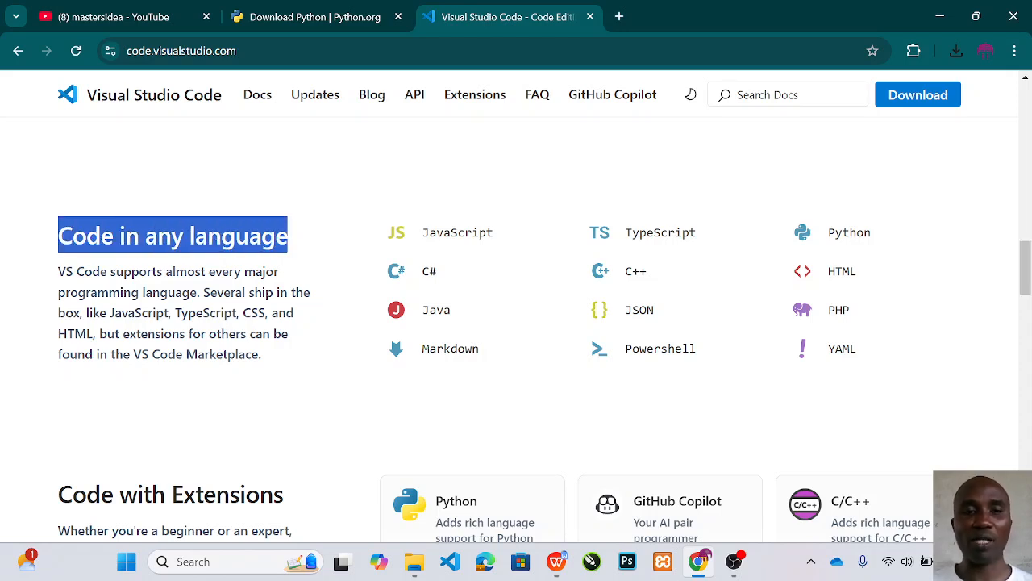
mouse_move(619, 16)
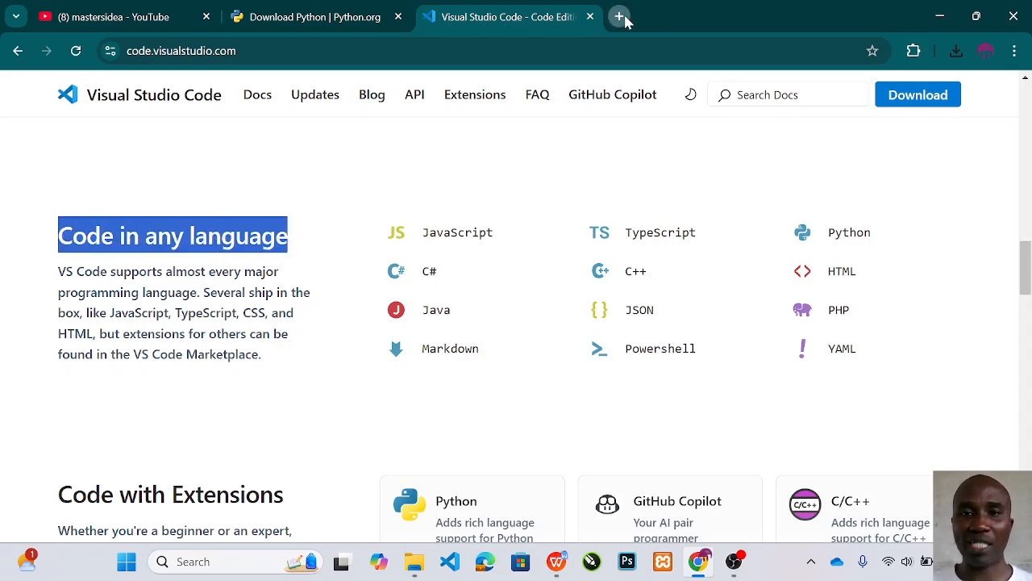
Search 'pycharm' in a fourth tab, then return to the Visual Studio Code site tab
click(620, 16)
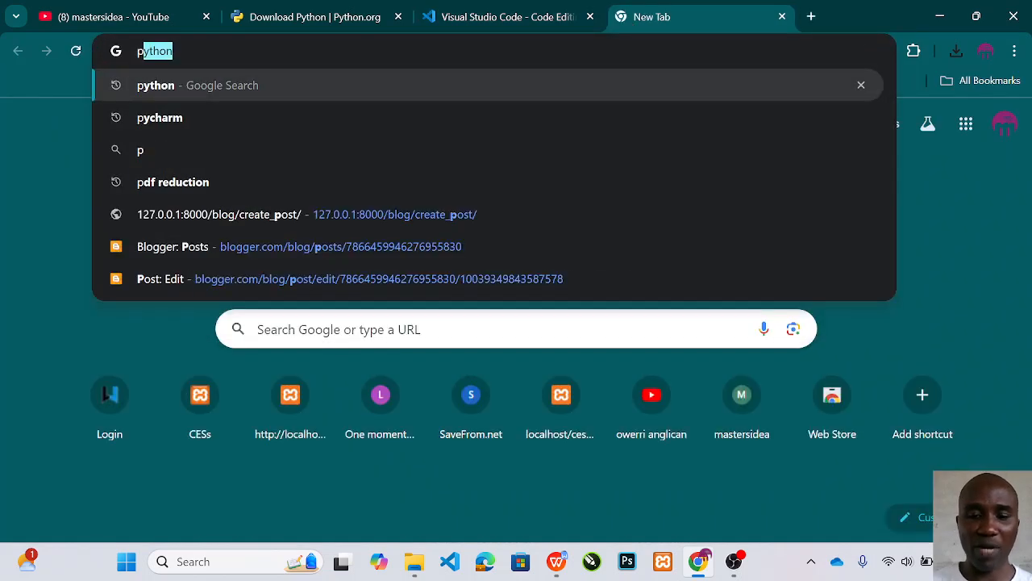
text(pycharm)
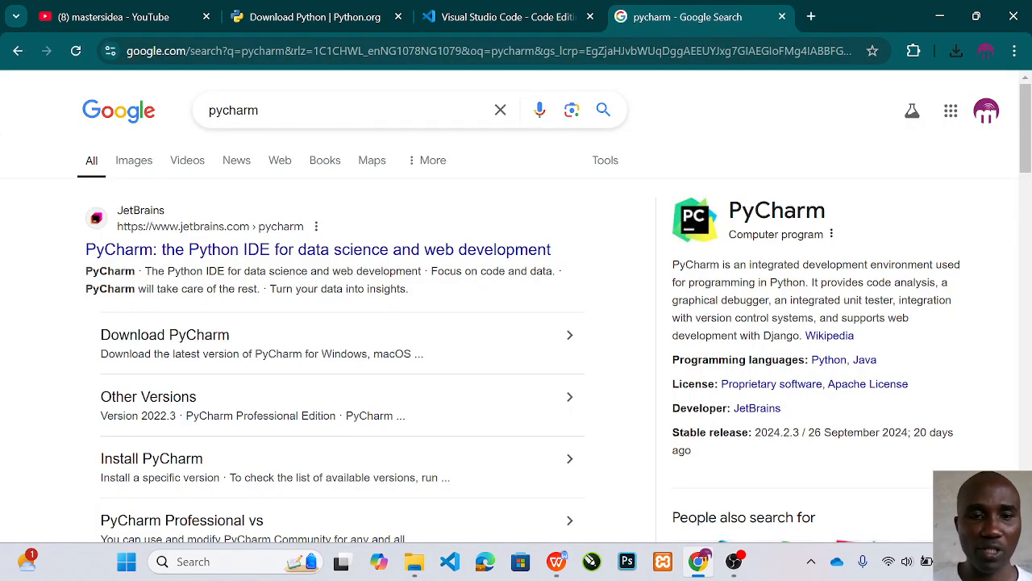
mouse_move(484, 249)
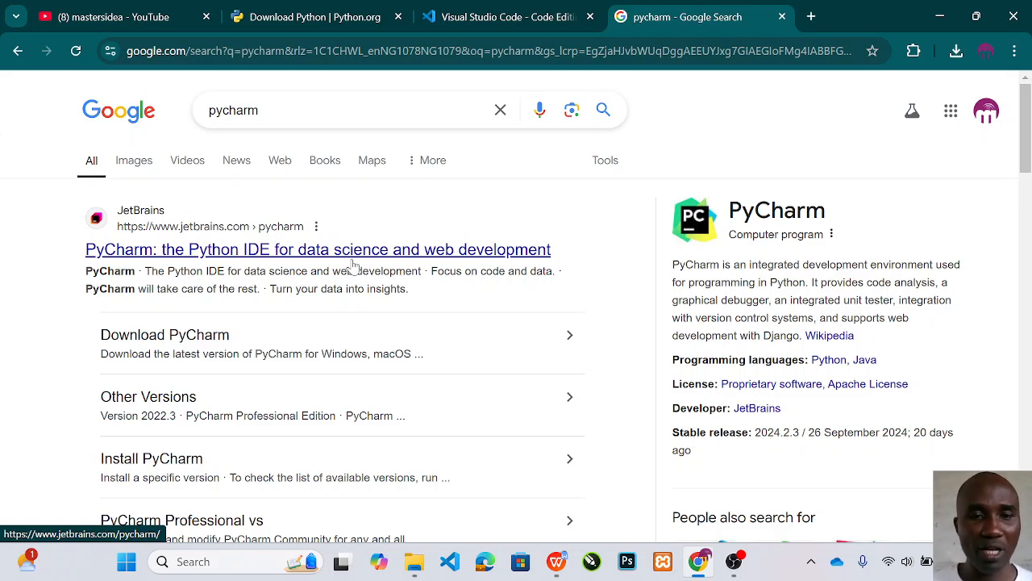
mouse_move(443, 262)
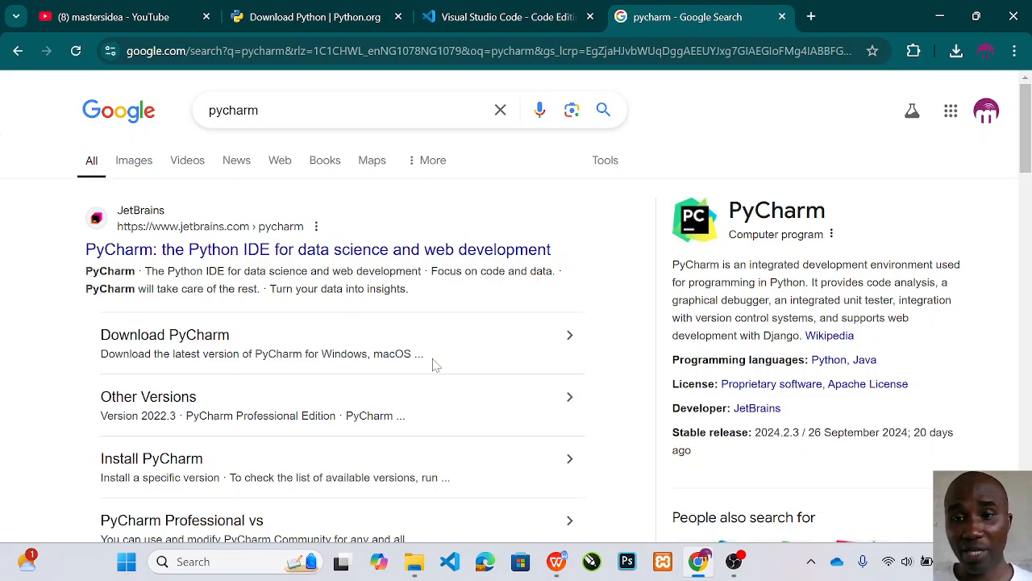
click(506, 16)
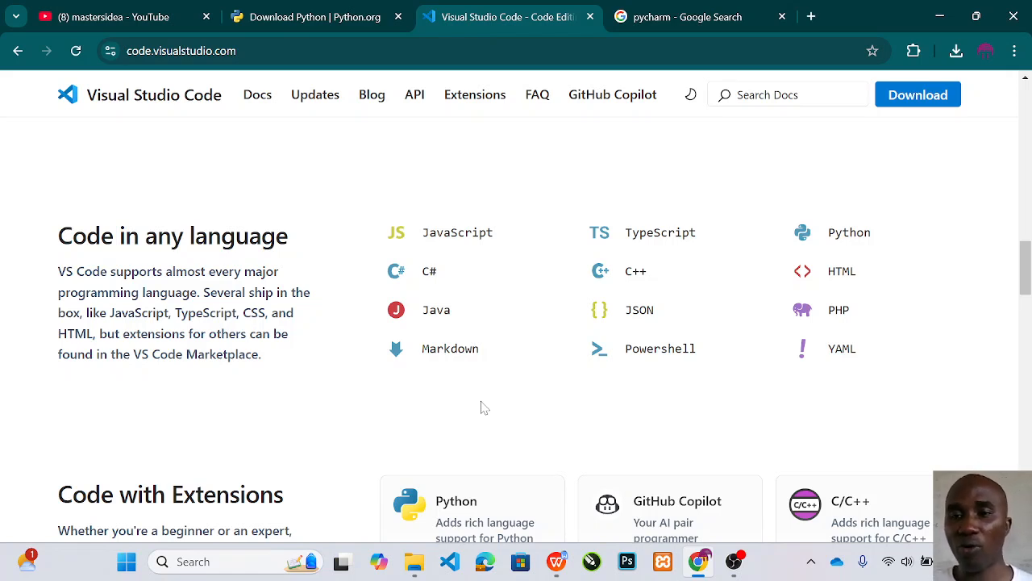
mouse_move(522, 267)
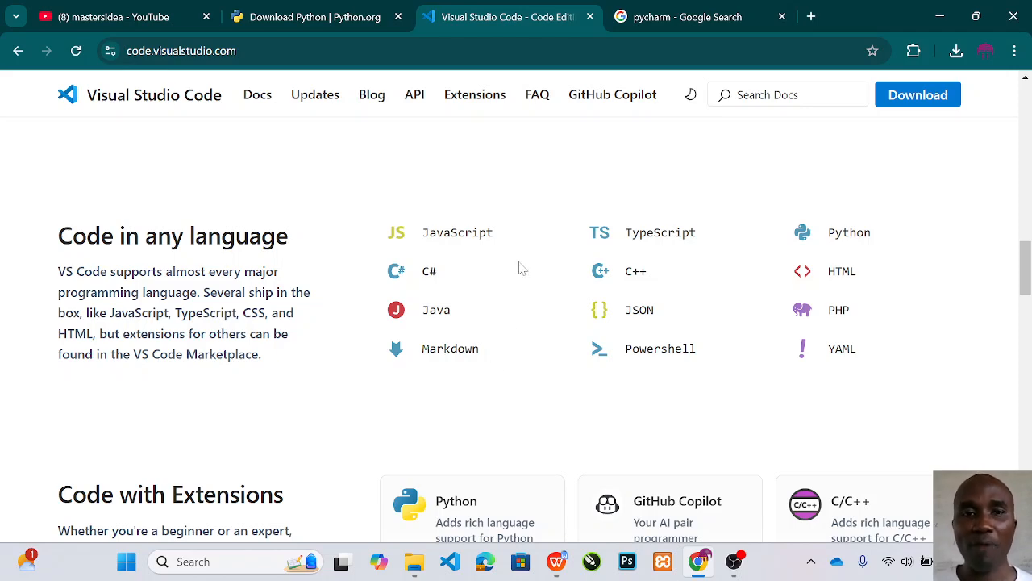
mouse_move(1028, 195)
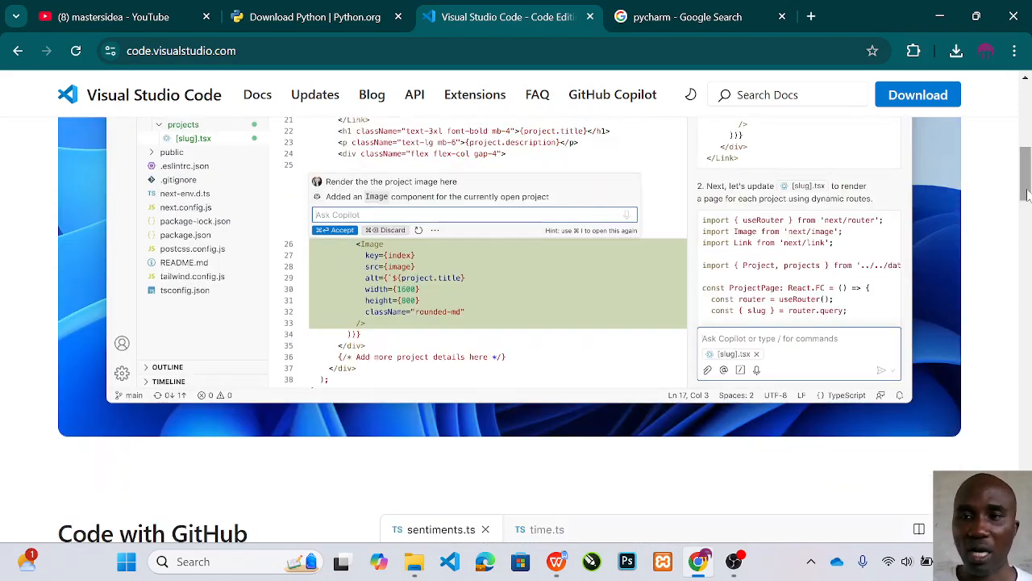
Start the Visual Studio Code for Windows download and view the recent download history
scroll(up, 3)
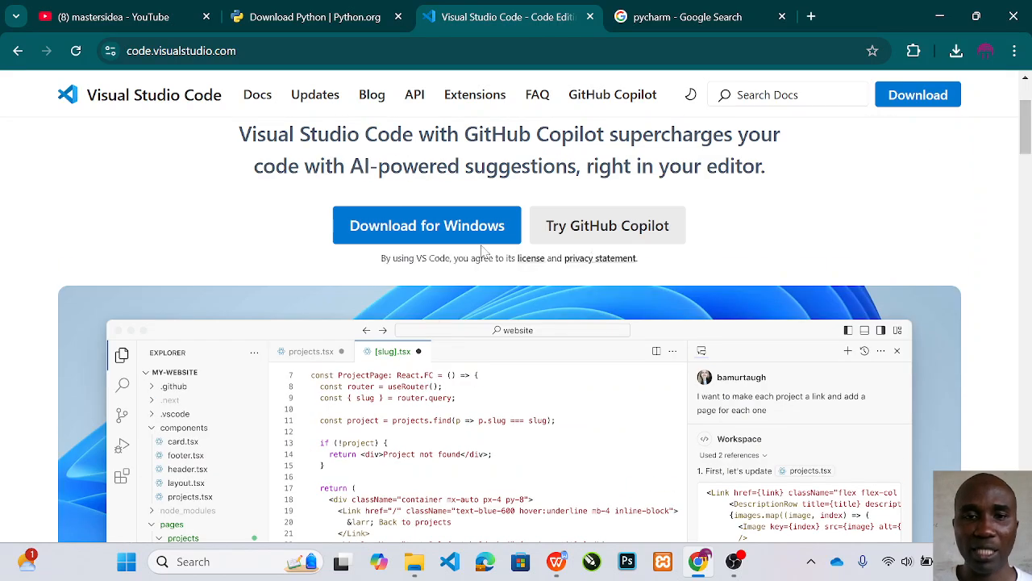
click(426, 226)
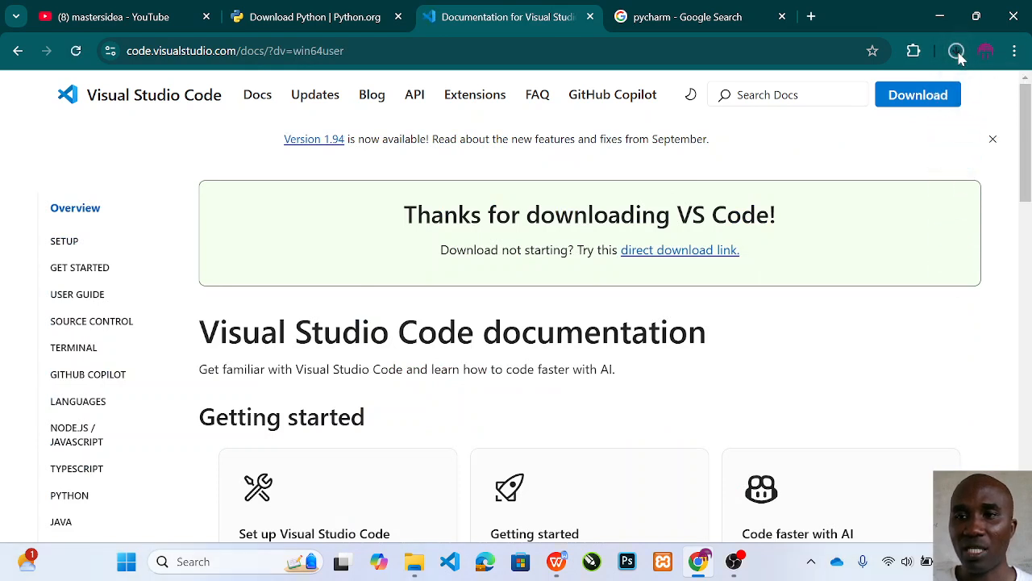
click(957, 50)
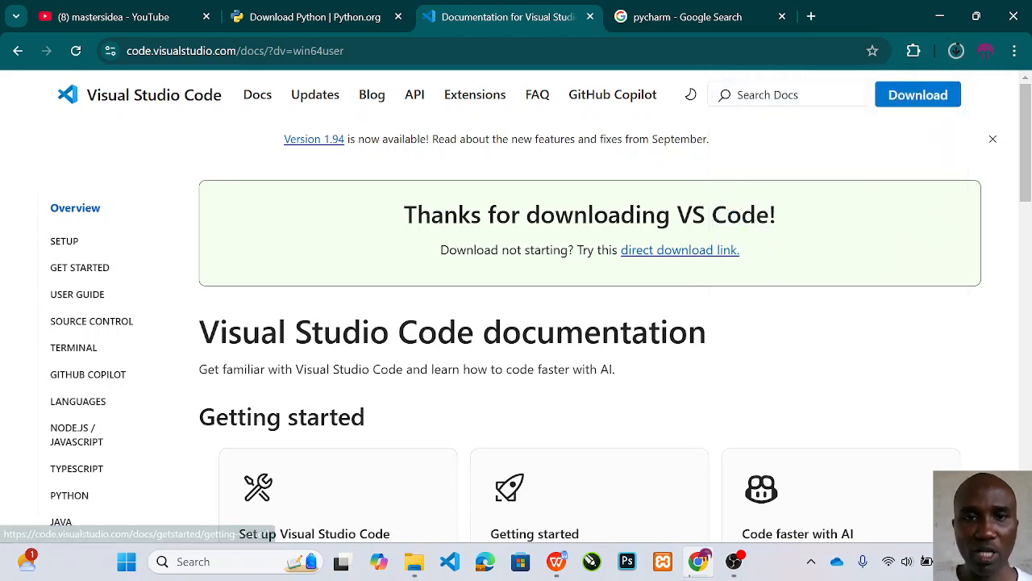
click(956, 50)
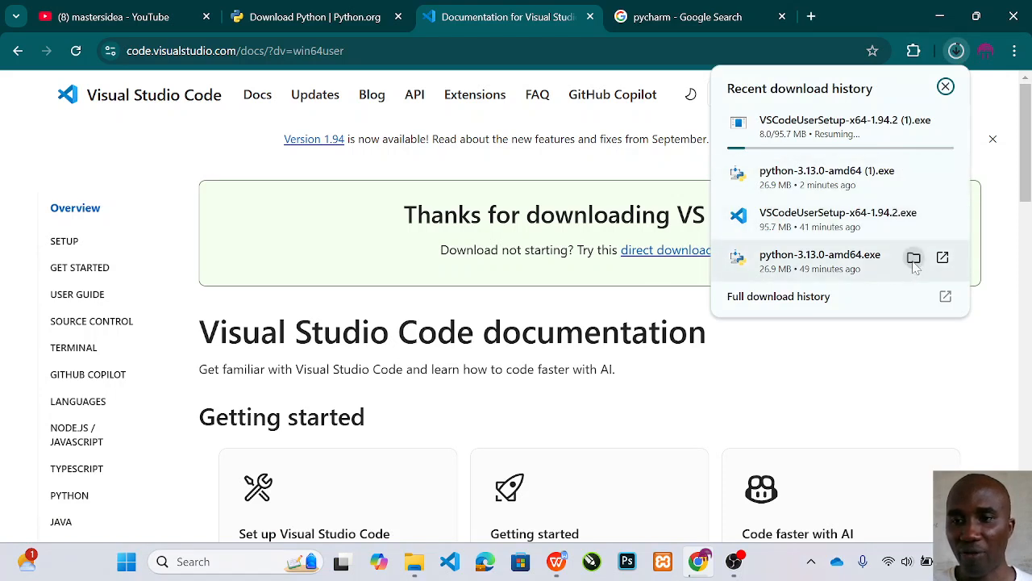
mouse_move(913, 258)
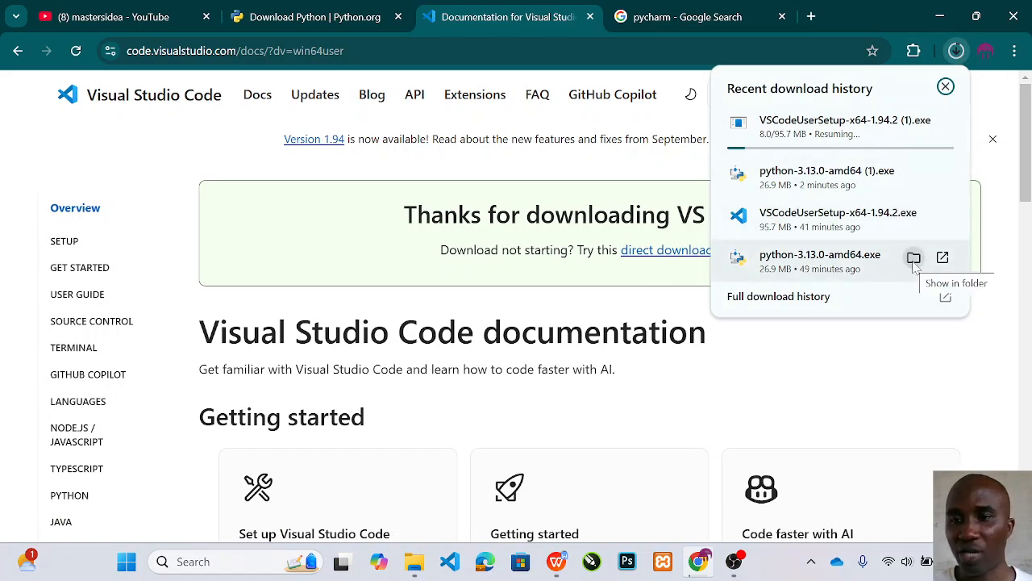
Show python-3.13.0-amd64.exe in the Downloads folder and launch the installer
click(912, 258)
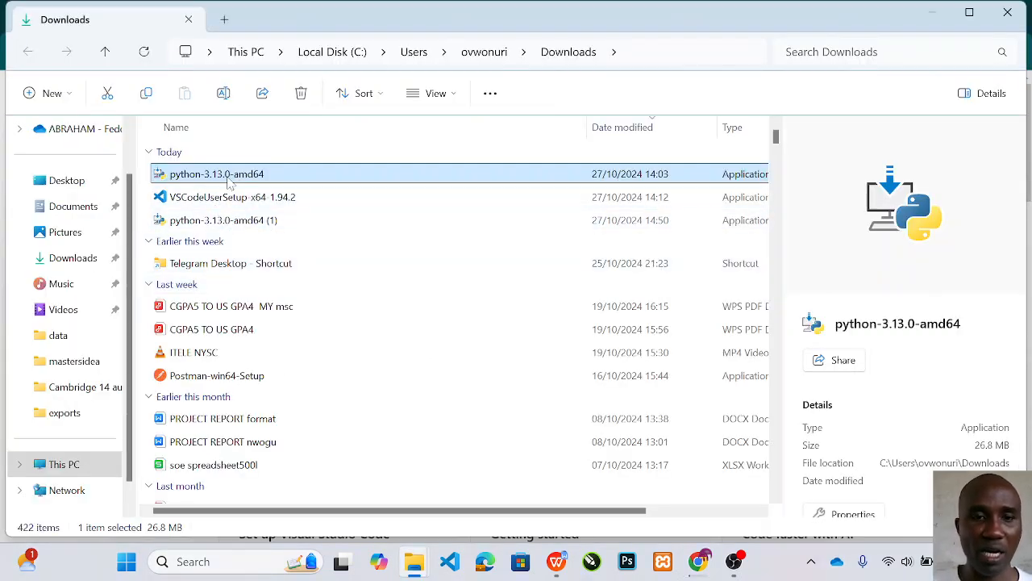
right_click(216, 175)
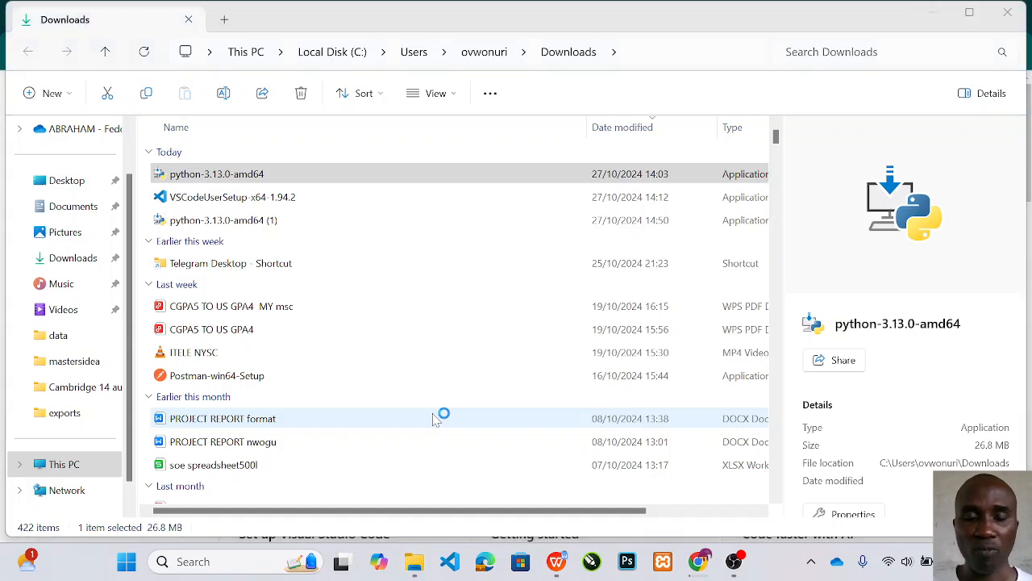
double_click(216, 174)
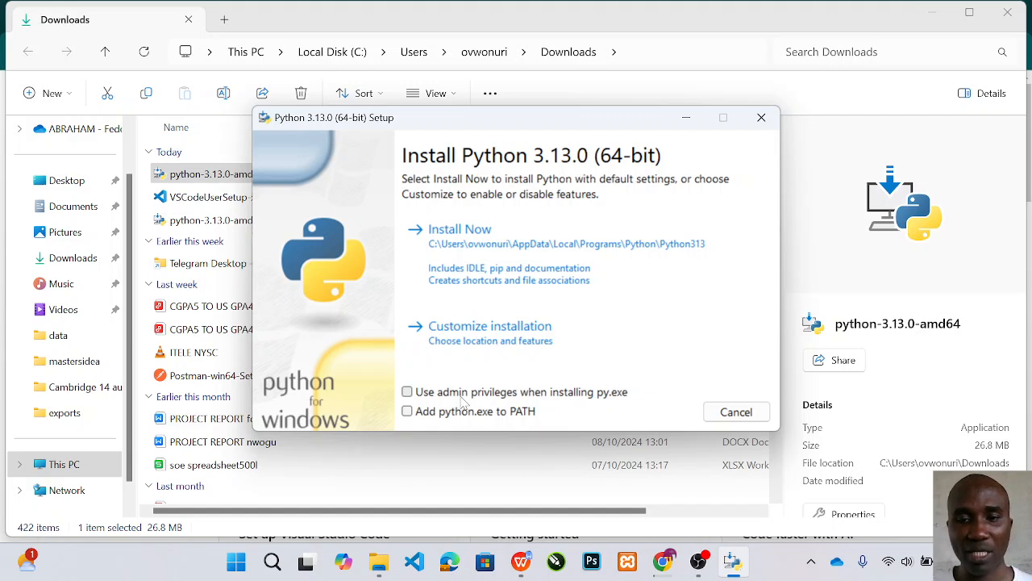
Install Python 3.13.0 with admin privileges for py.exe and python.exe added to PATH
click(406, 392)
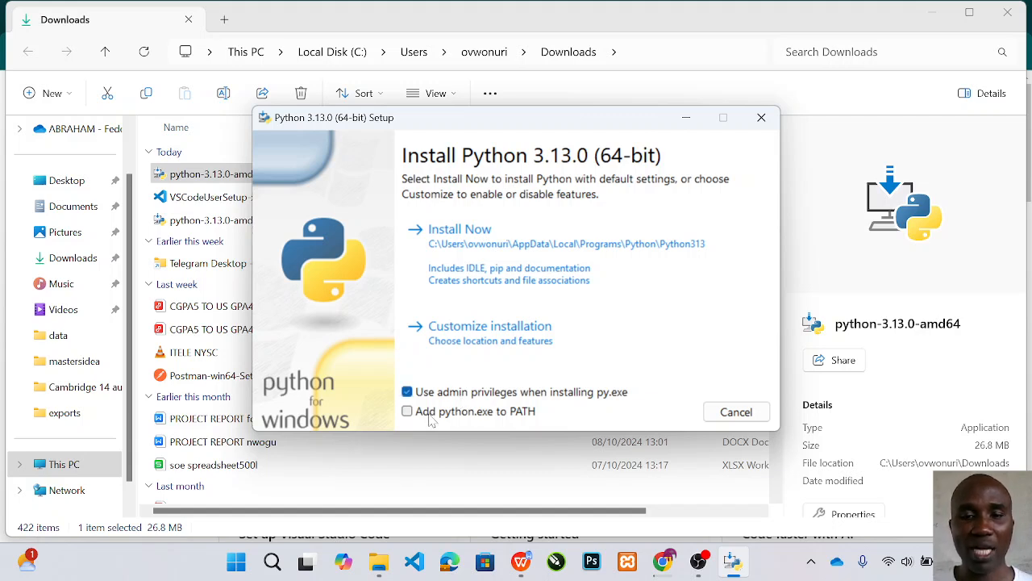
click(407, 411)
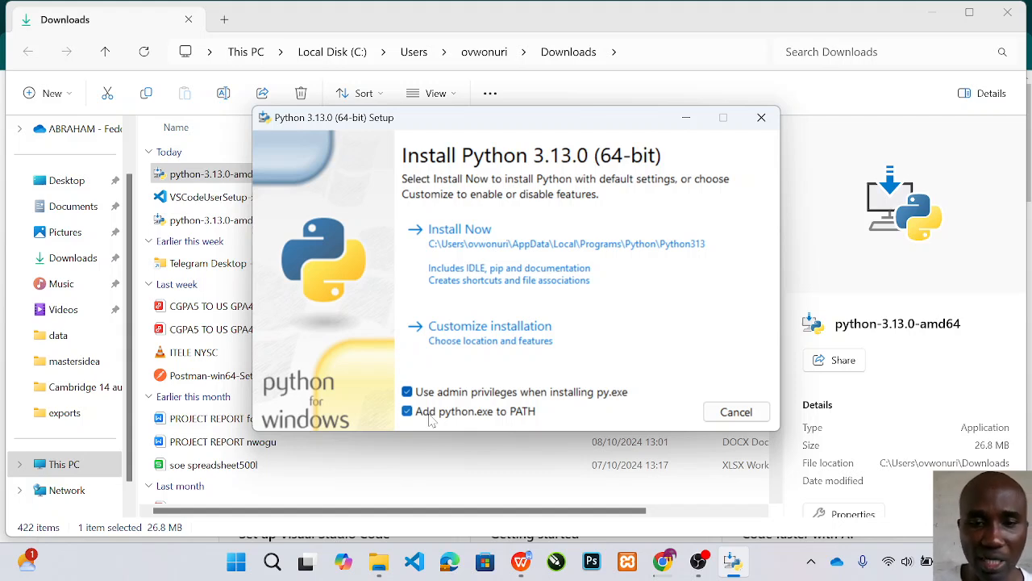
mouse_move(460, 234)
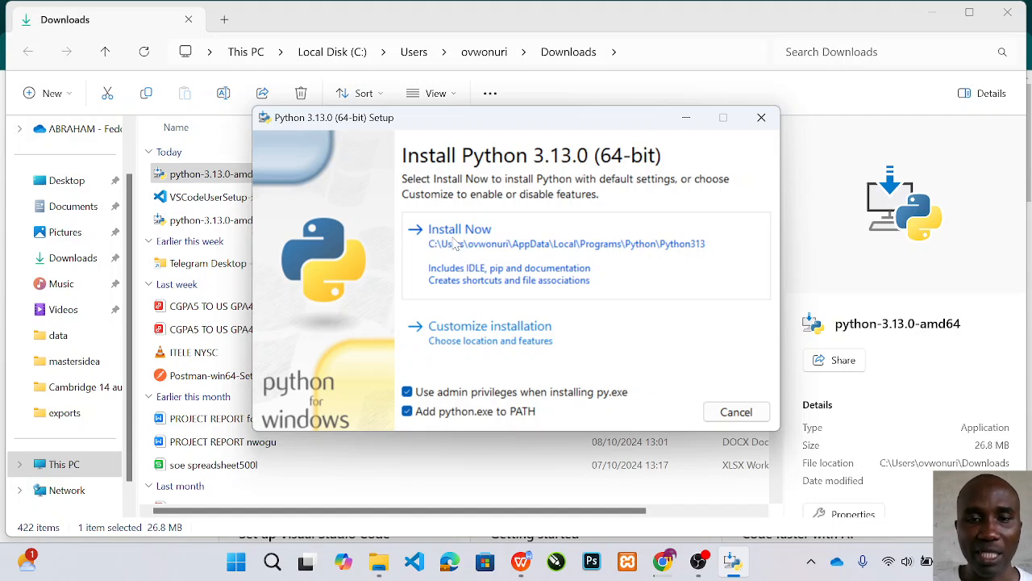
click(460, 229)
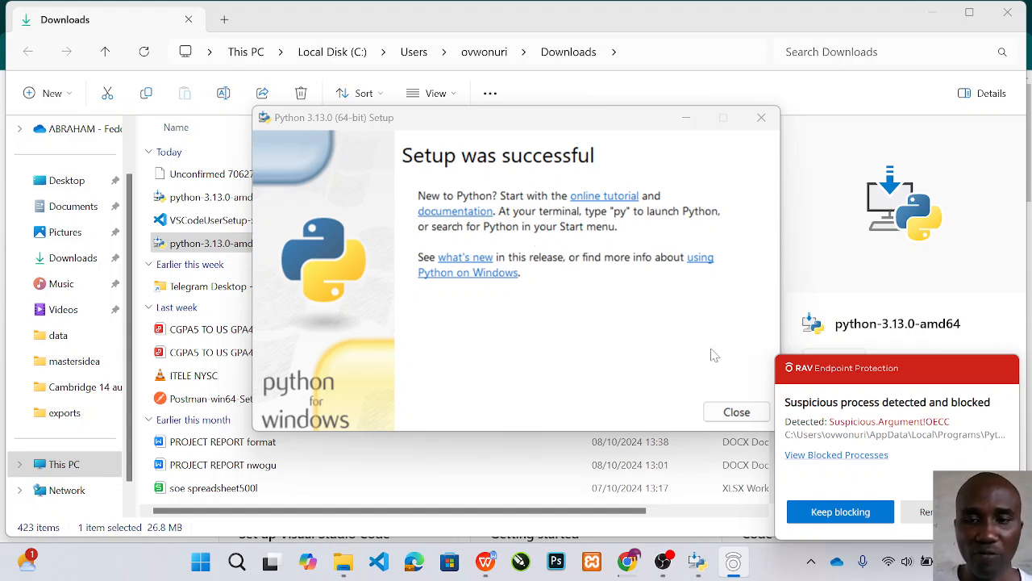
mouse_move(736, 411)
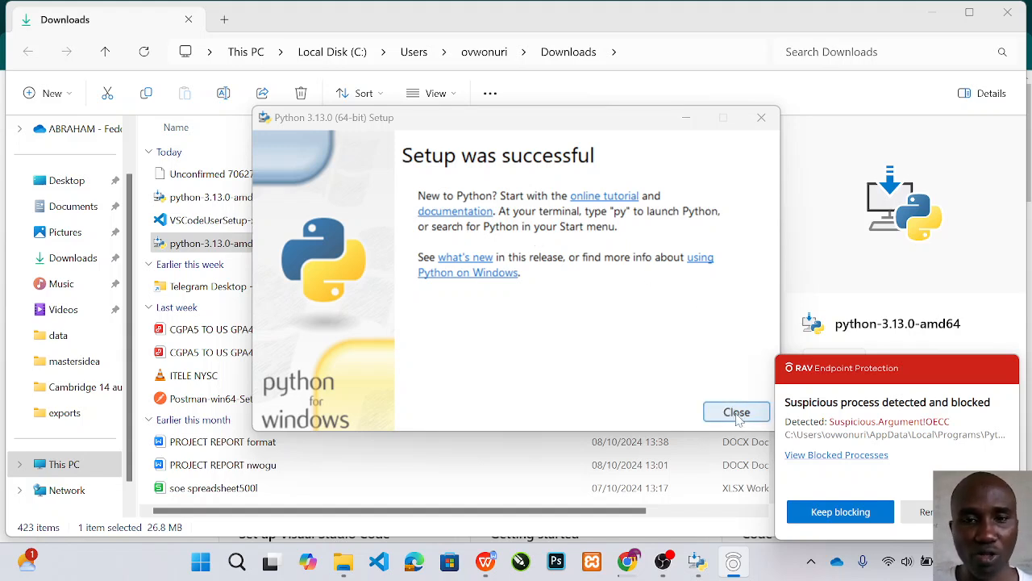
Close the successful Python setup and select VSCodeUserSetup-x64-1.94.2 in Downloads
click(736, 411)
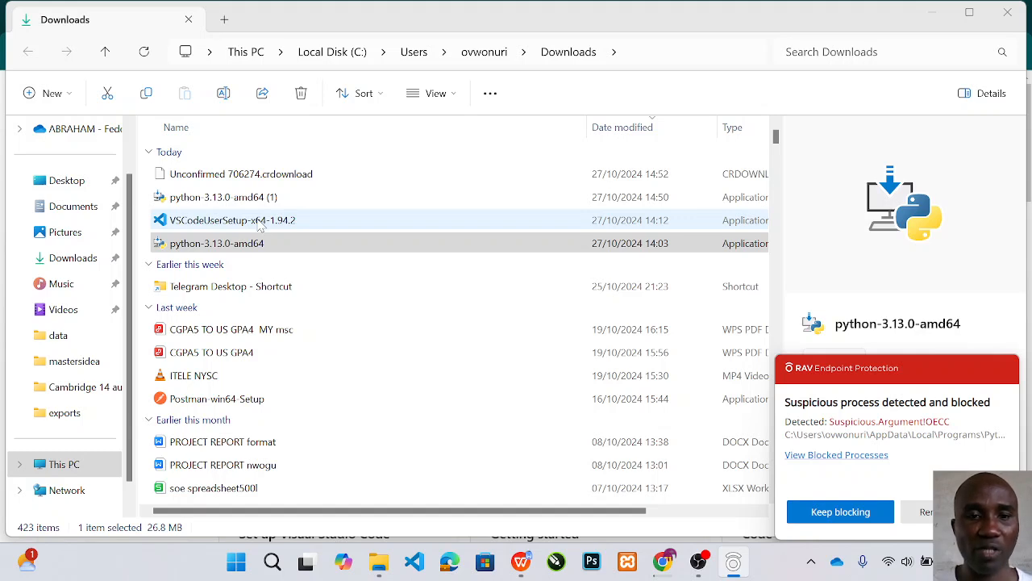
click(232, 219)
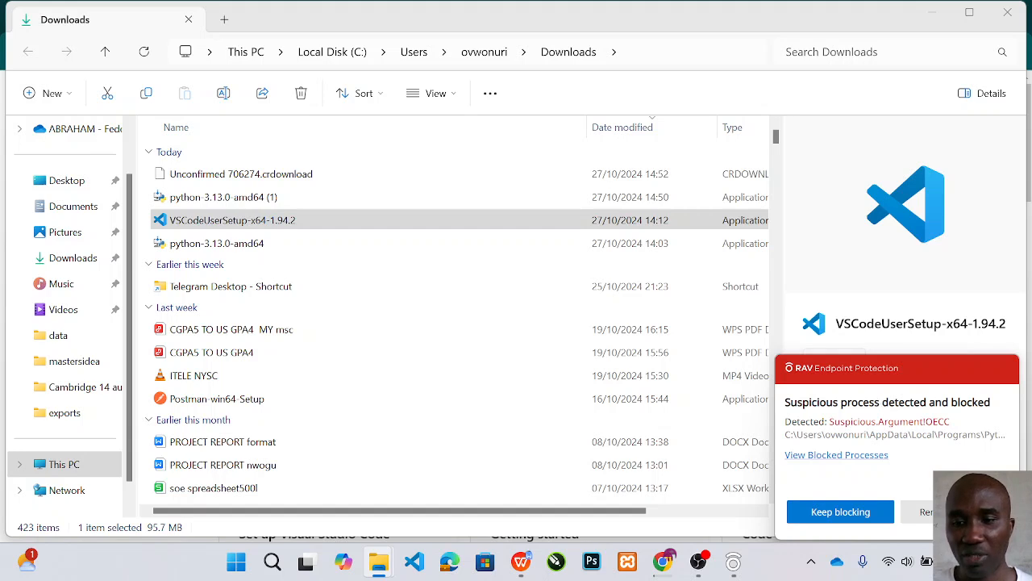
mouse_move(971, 339)
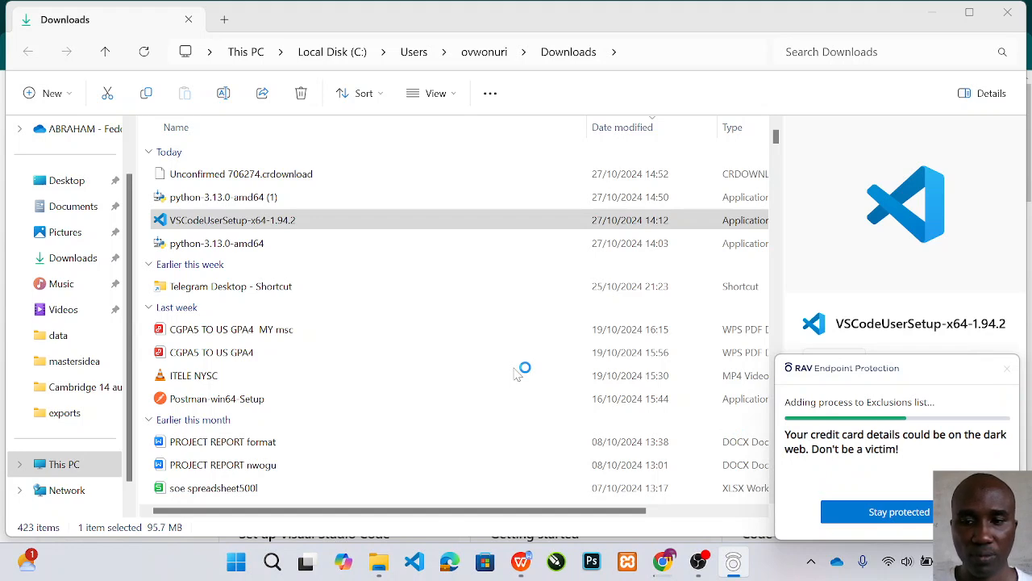
mouse_move(475, 313)
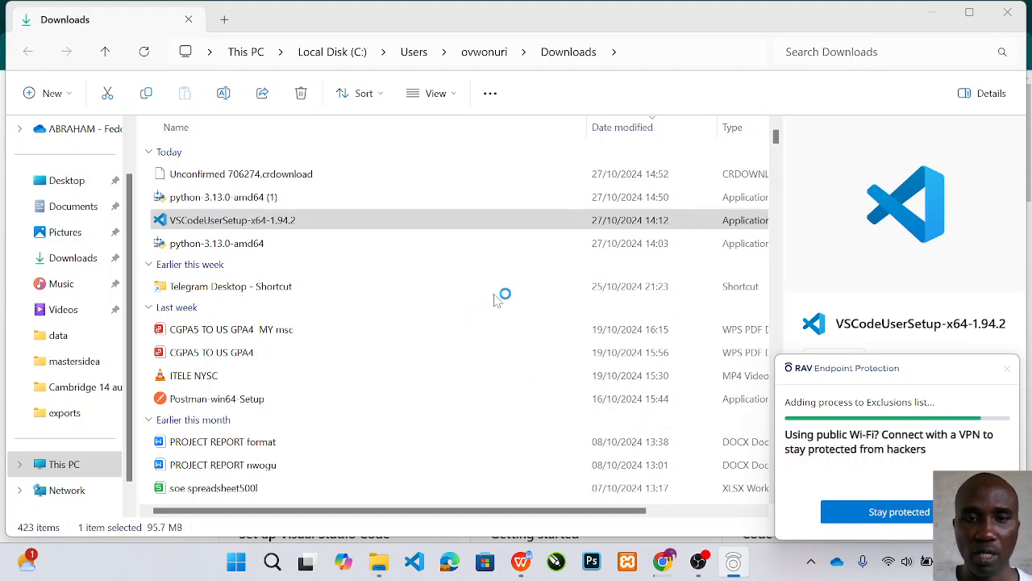
mouse_move(584, 326)
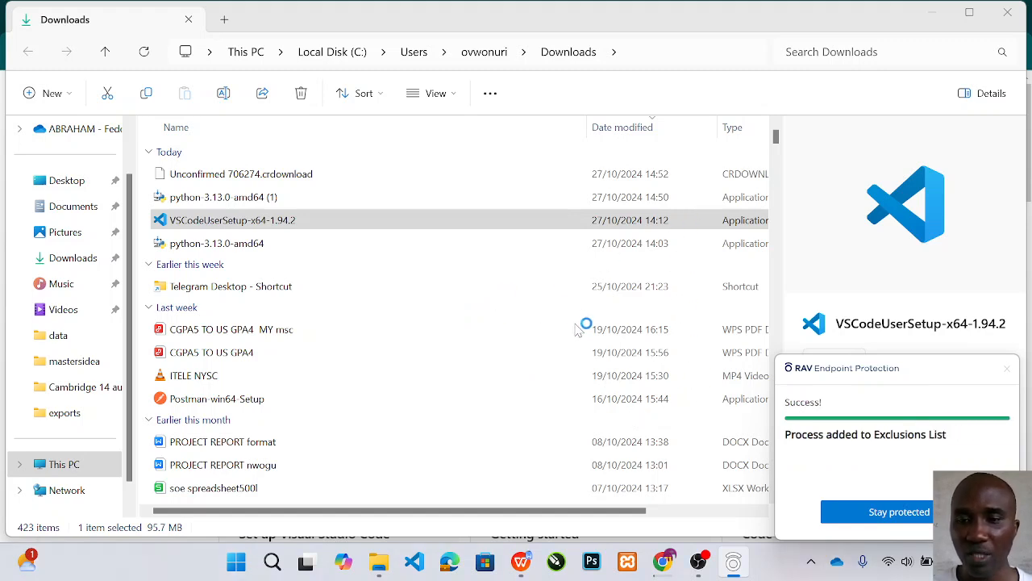
mouse_move(664, 351)
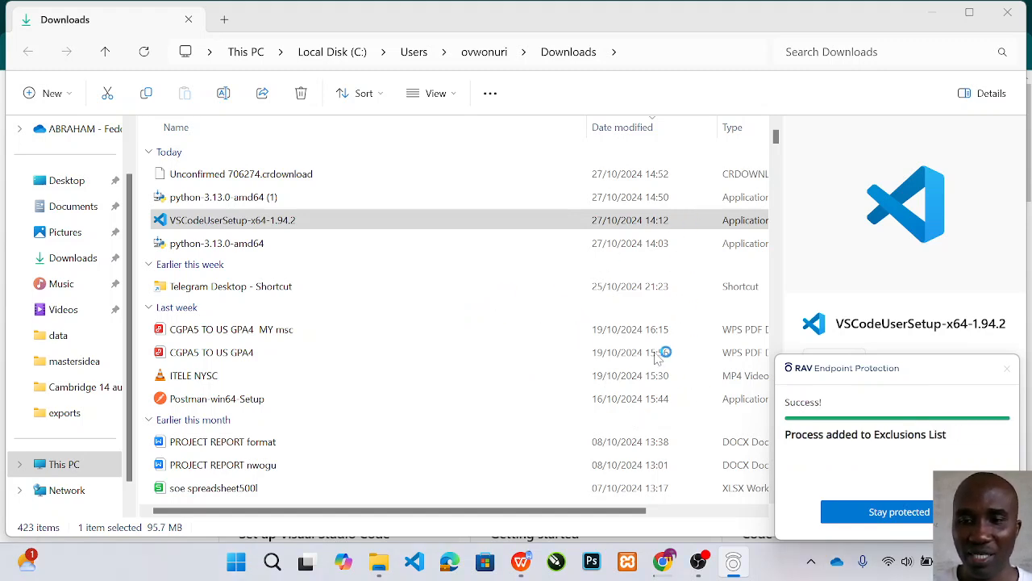
mouse_move(411, 310)
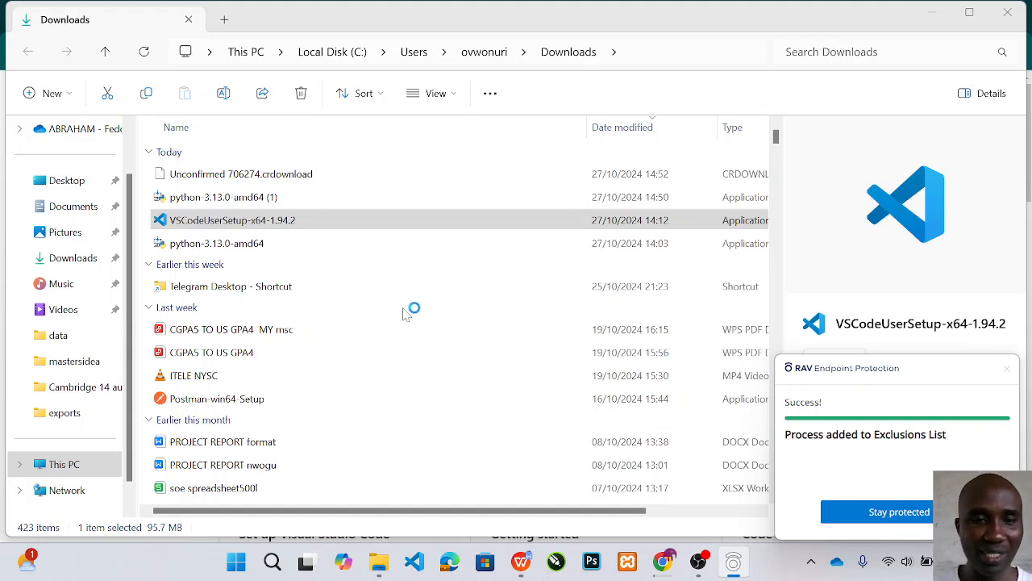
mouse_move(403, 352)
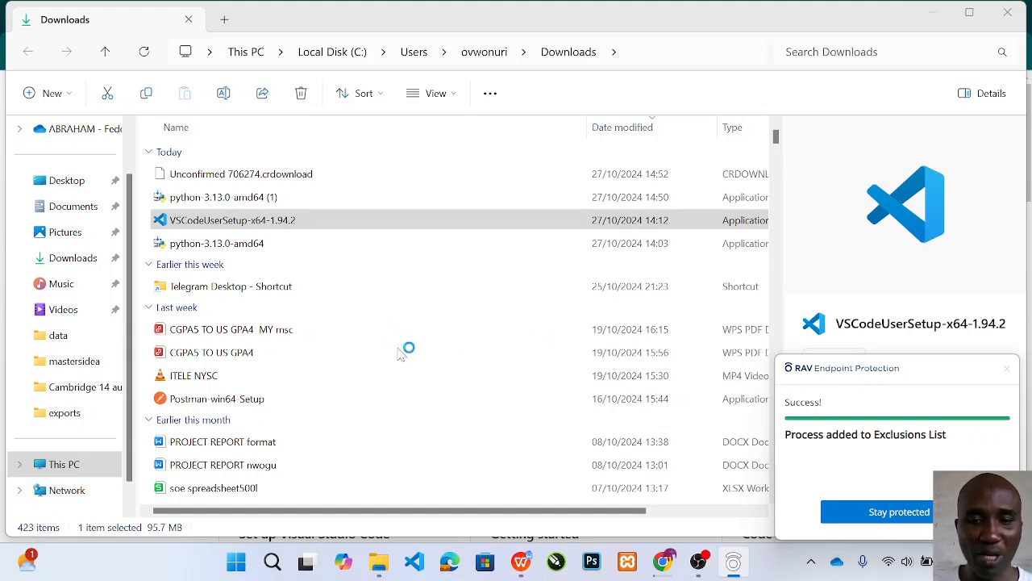
mouse_move(653, 464)
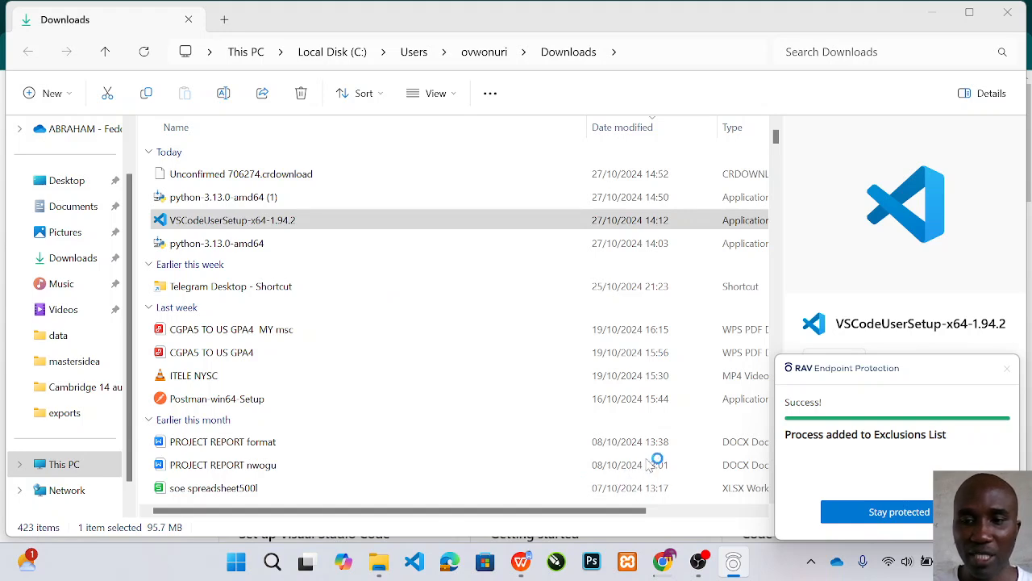
mouse_move(584, 360)
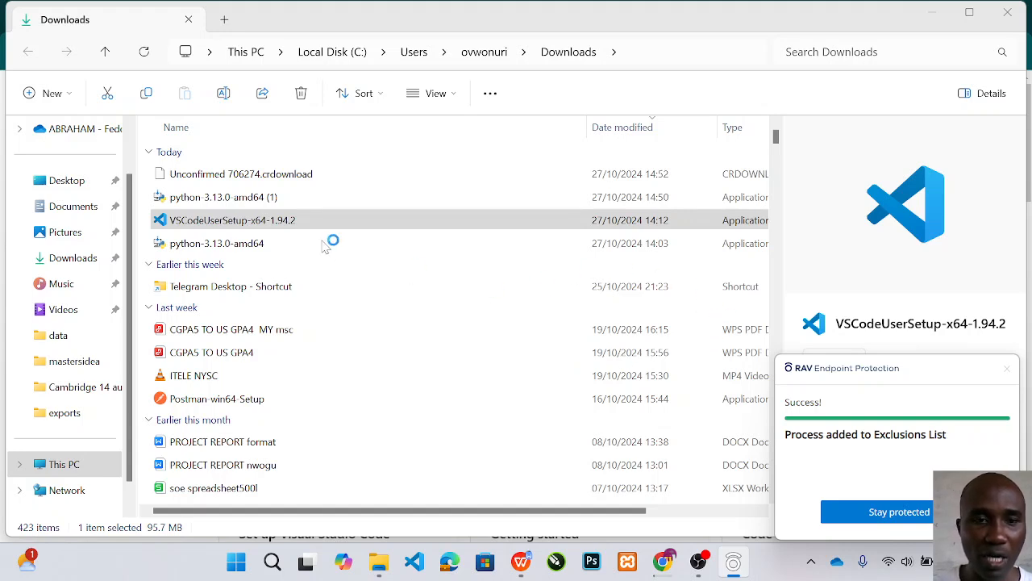
mouse_move(723, 531)
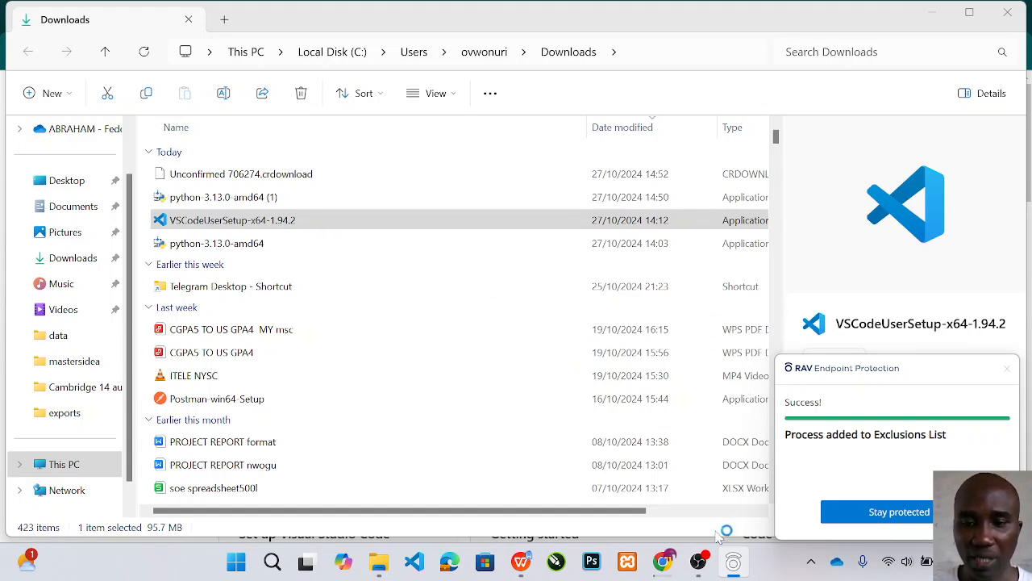
mouse_move(674, 433)
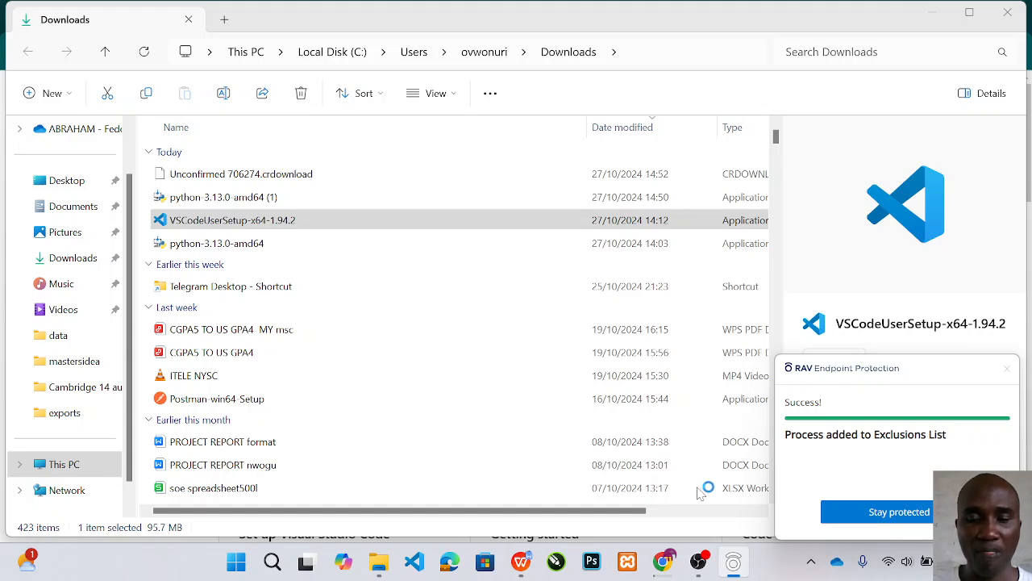
mouse_move(697, 561)
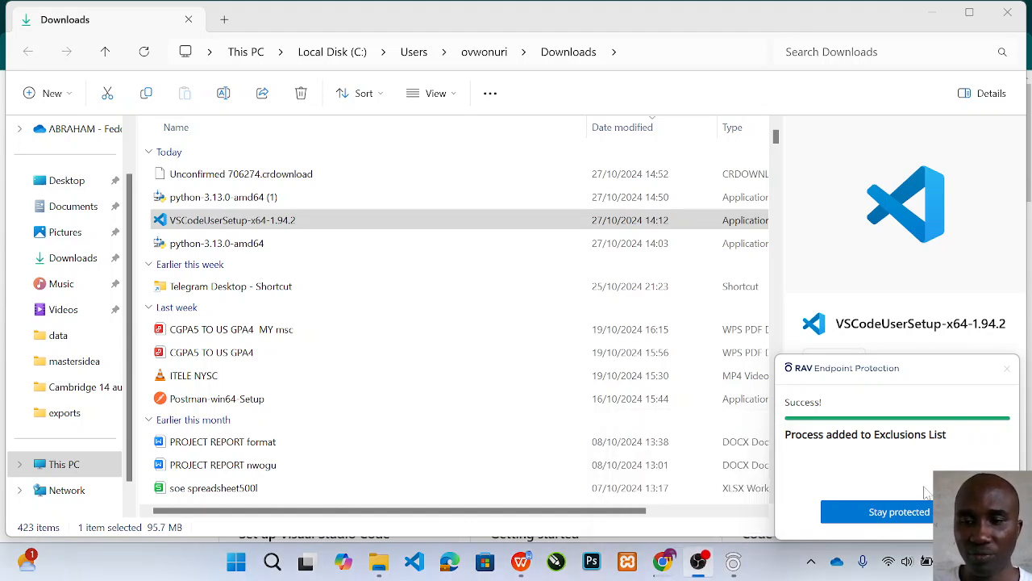
mouse_move(958, 371)
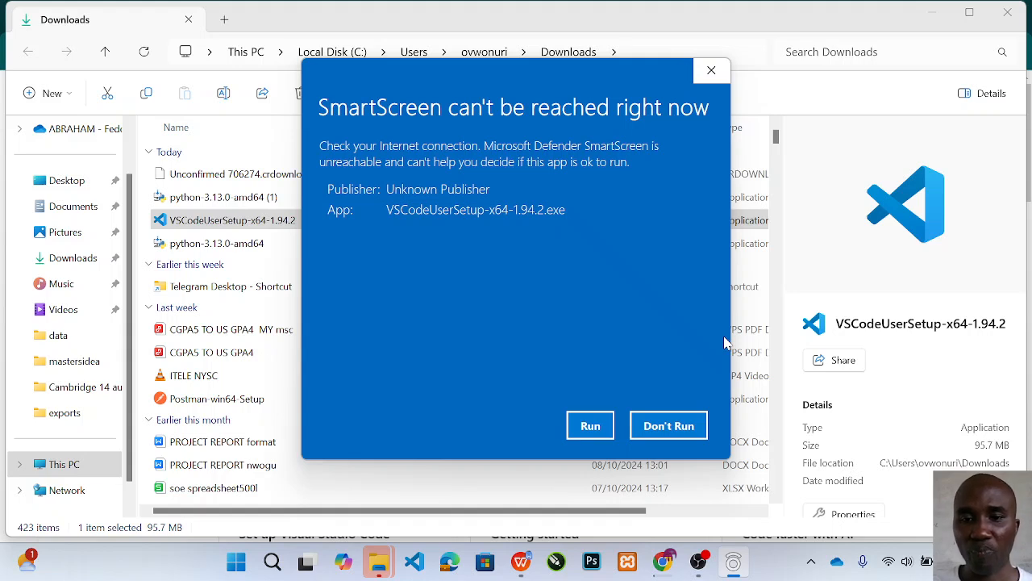
mouse_move(510, 515)
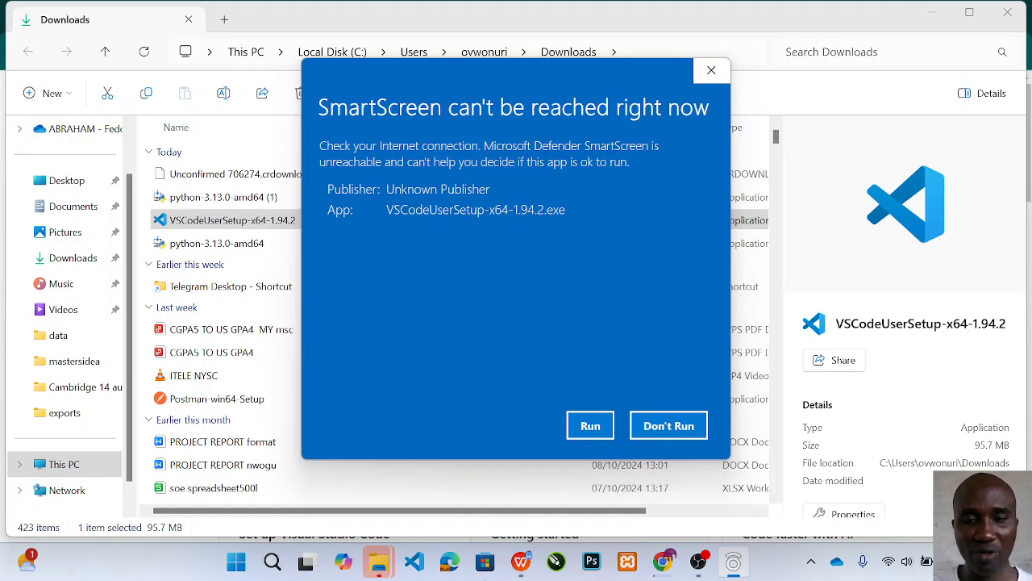
Choose Run in the SmartScreen warning so the VS Code installer starts
click(236, 561)
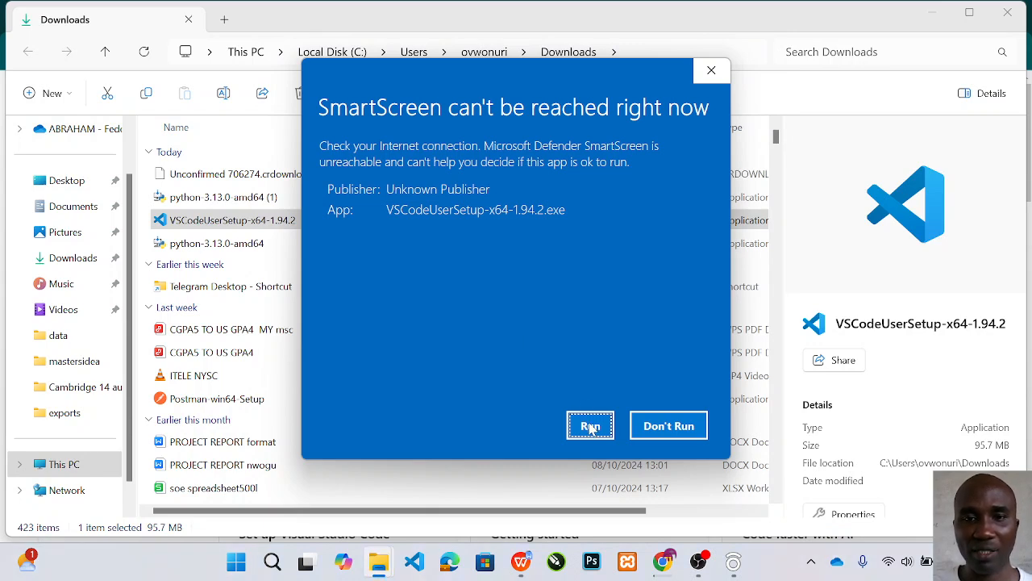
click(590, 426)
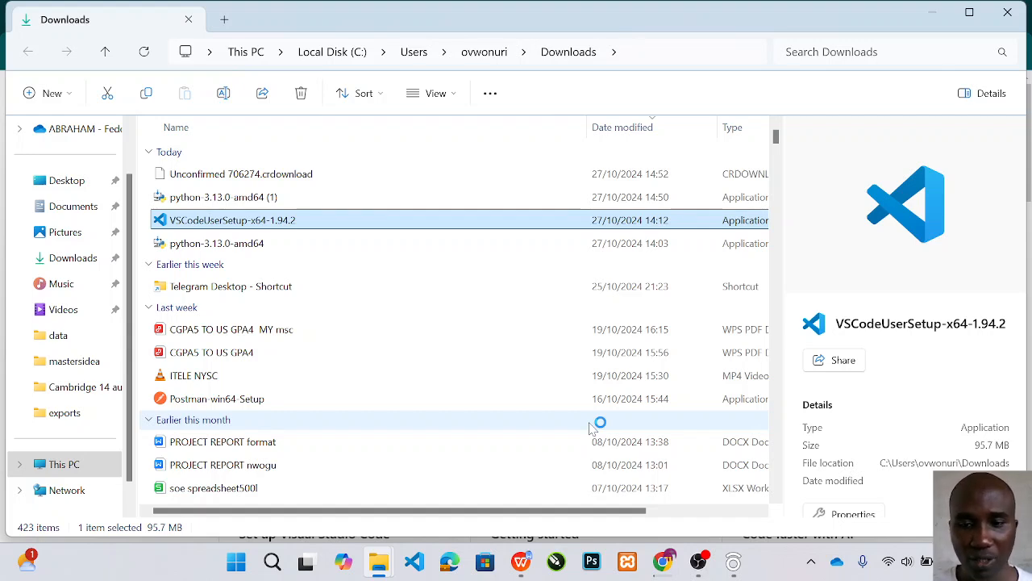
mouse_move(648, 423)
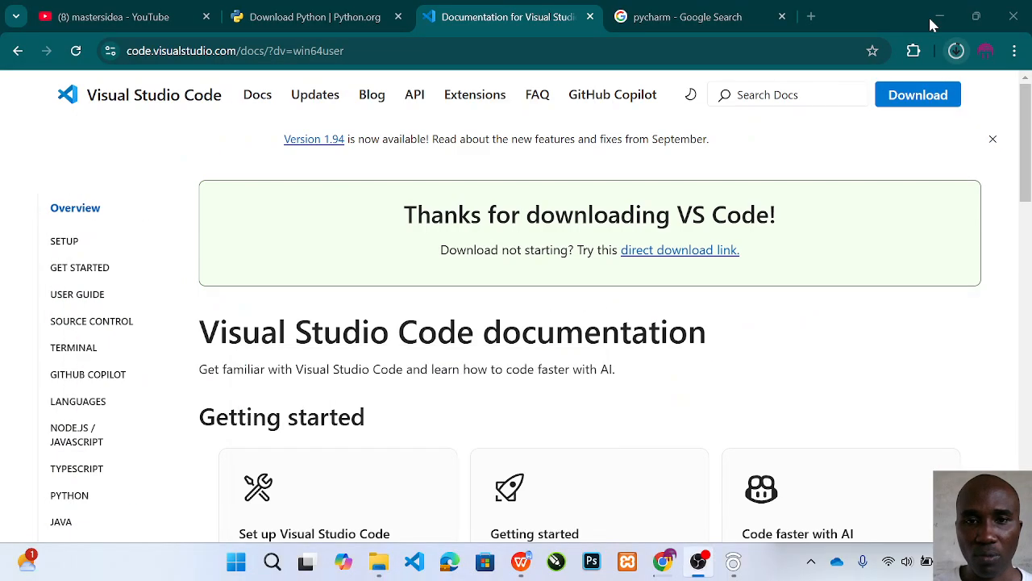
mouse_move(658, 386)
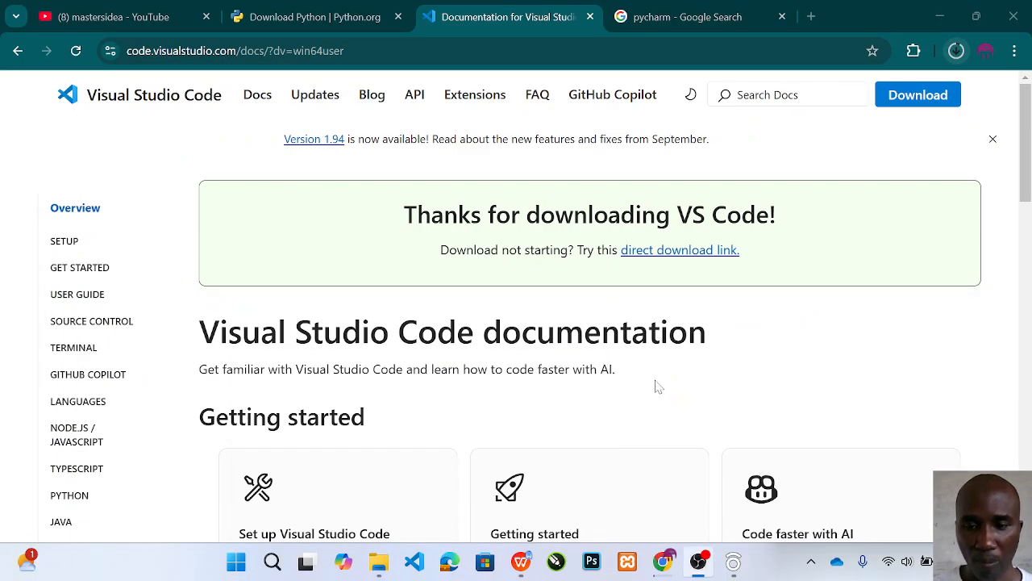
mouse_move(726, 512)
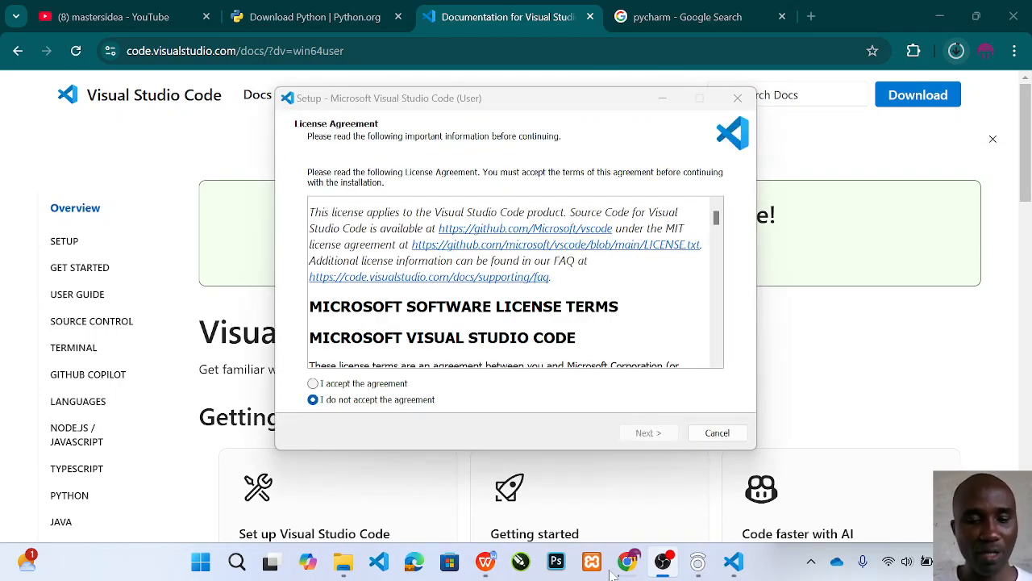
Select 'I accept the agreement' on the VS Code Setup License Agreement page
click(200, 561)
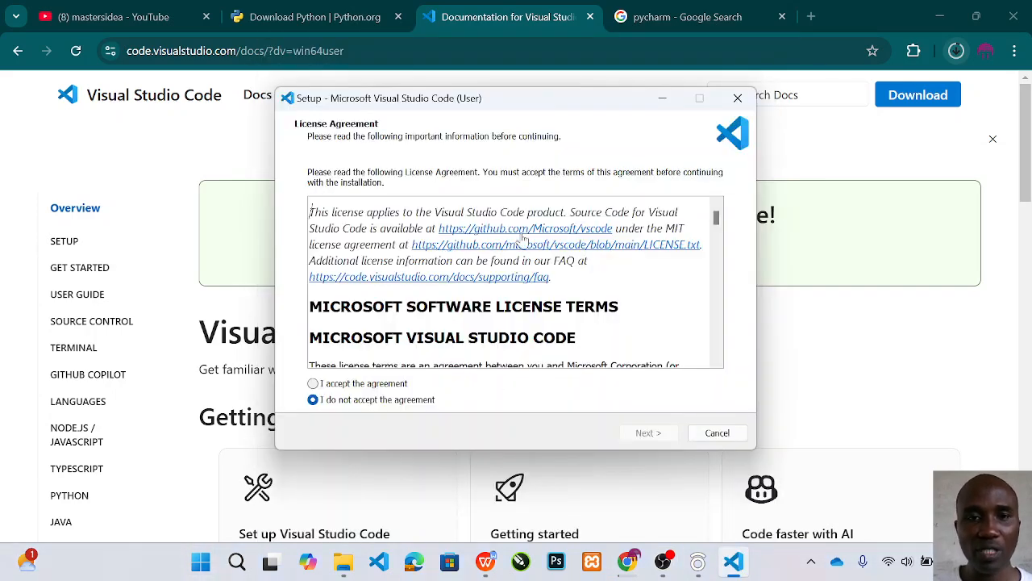
mouse_move(579, 202)
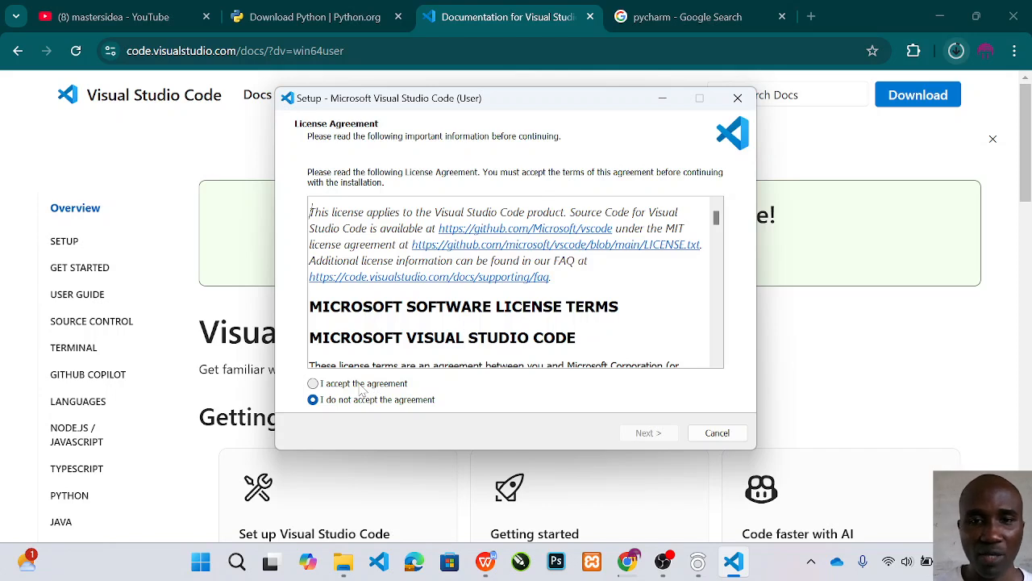
click(313, 384)
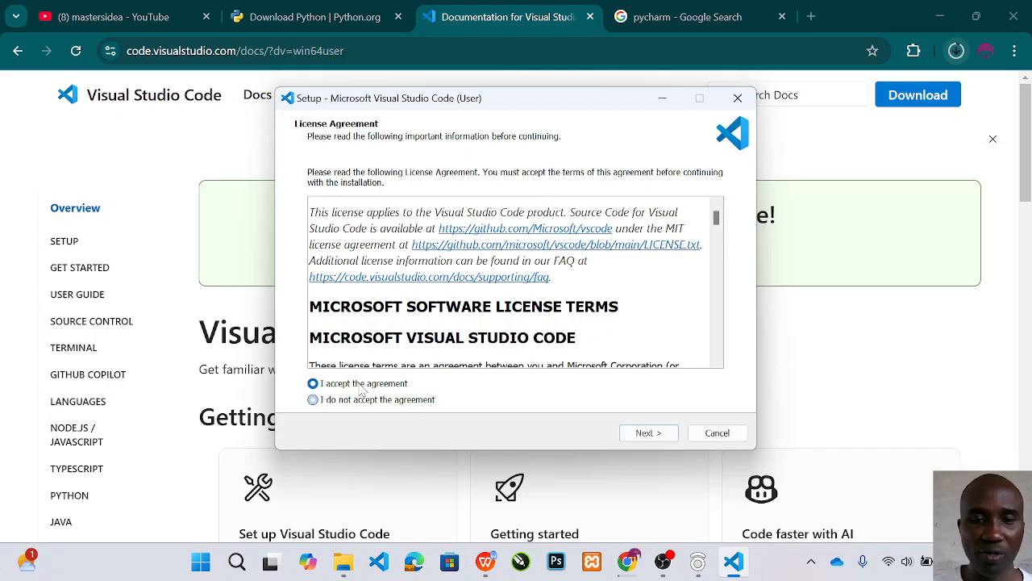
Continue past the license agreement and tick 'Create a desktop icon' among the additional tasks
click(649, 432)
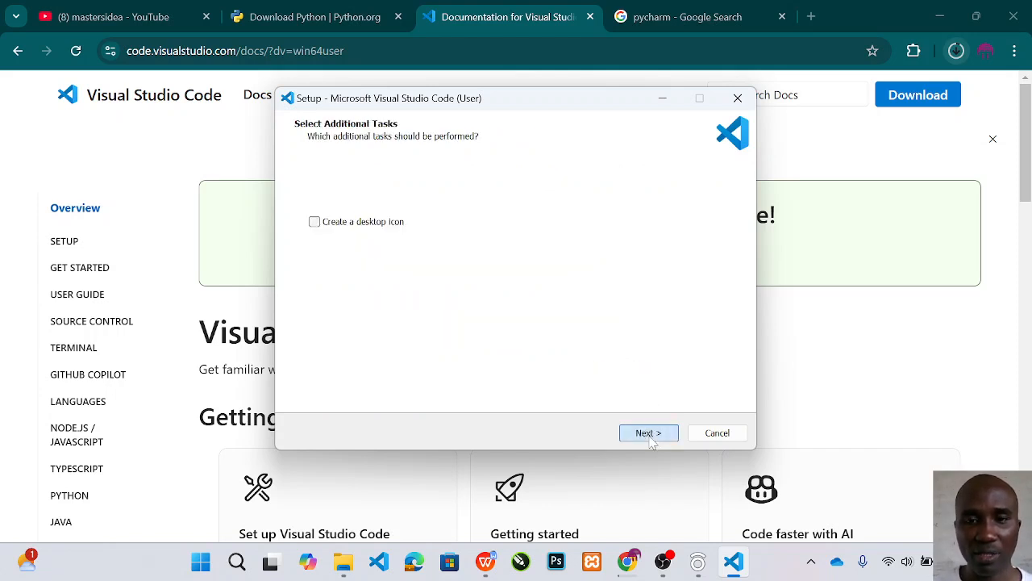
click(648, 432)
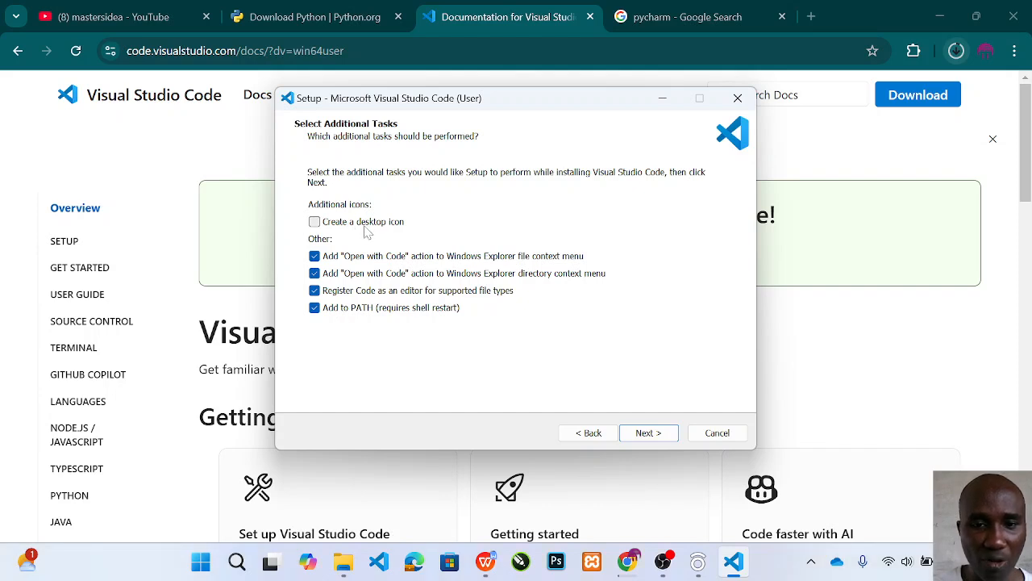
mouse_move(685, 368)
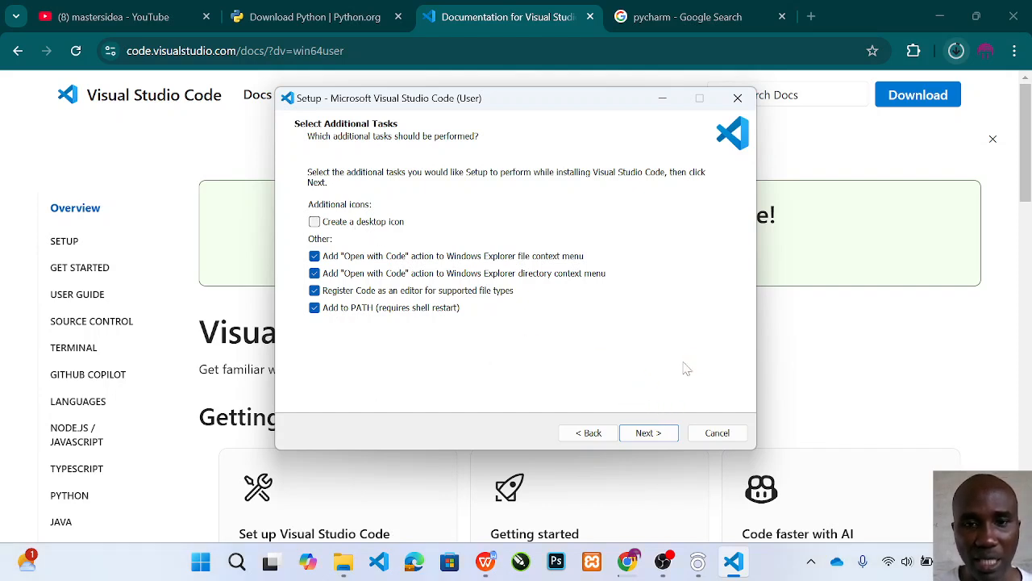
mouse_move(658, 374)
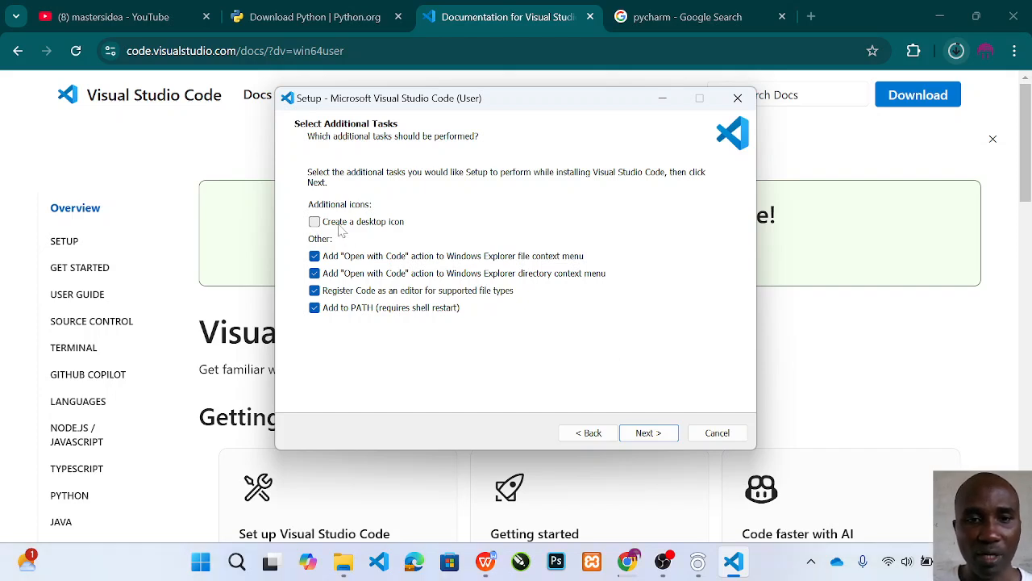
mouse_move(346, 230)
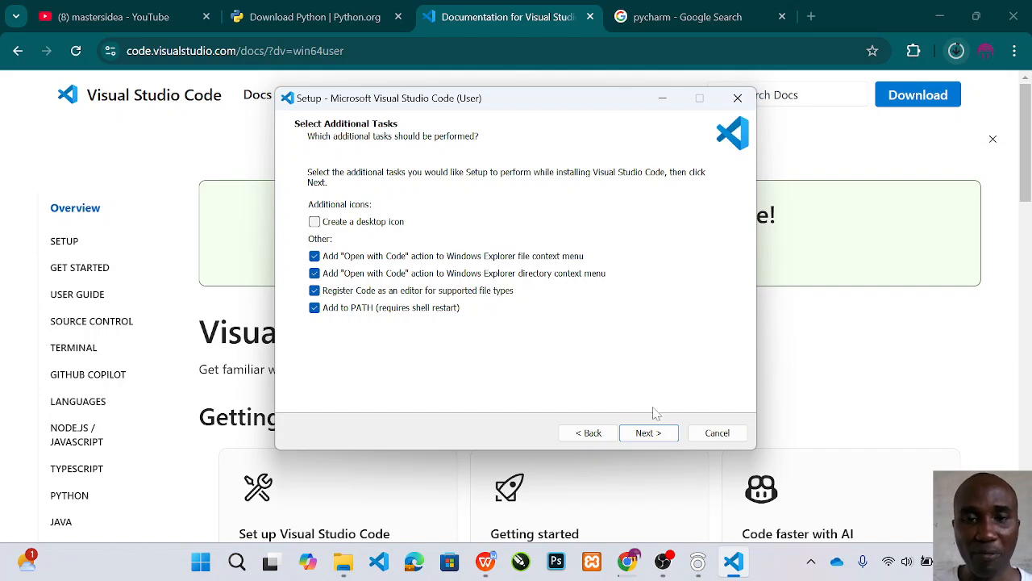
mouse_move(676, 305)
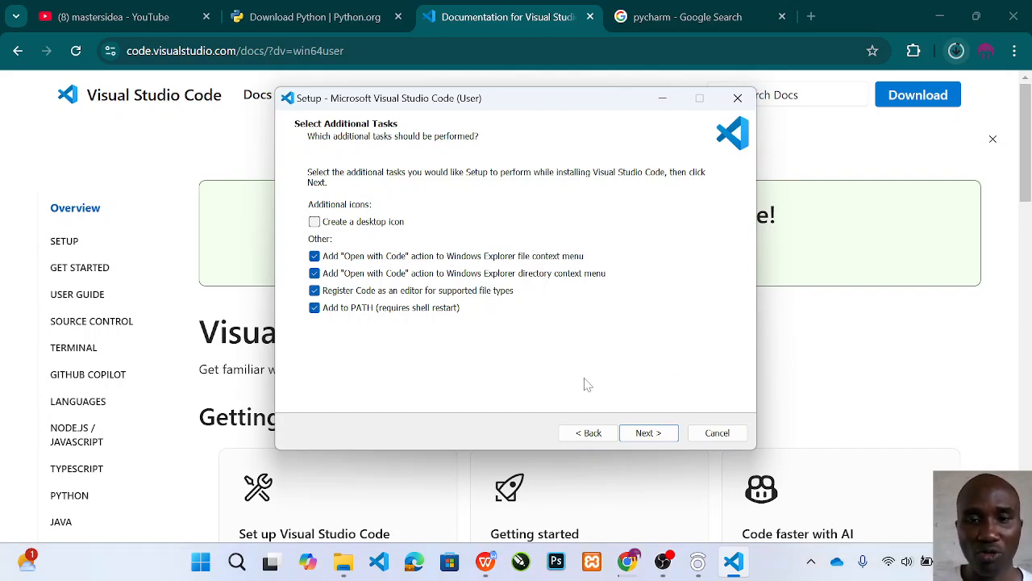
mouse_move(695, 368)
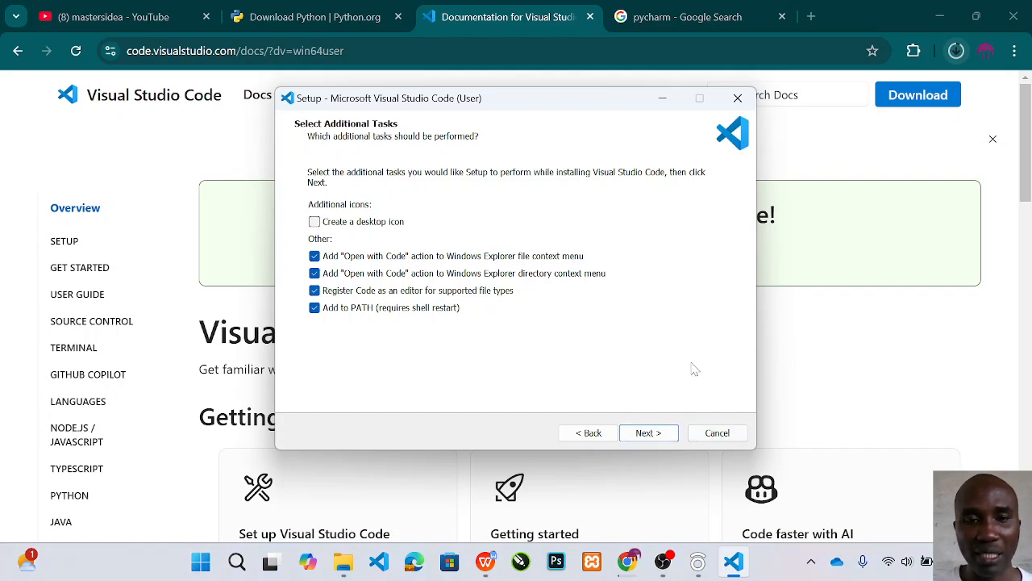
mouse_move(487, 354)
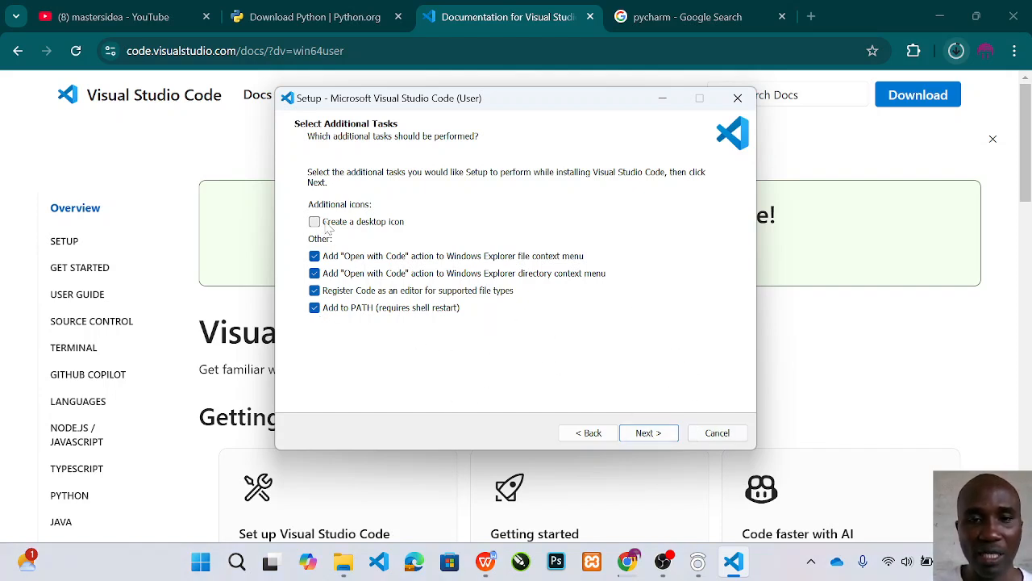
click(314, 221)
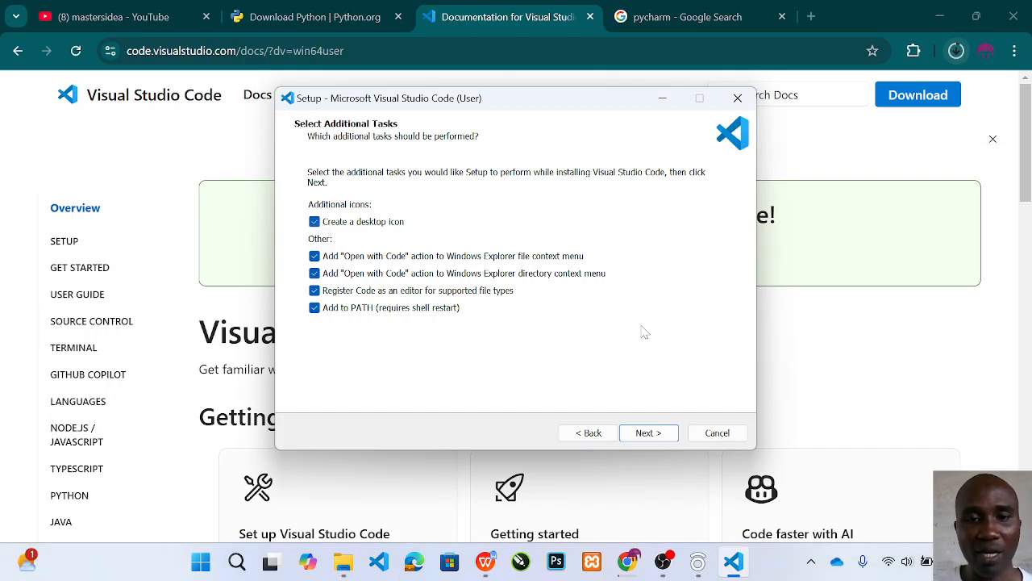
Reach the Ready to Install summary, then cancel and confirm exiting setup without installing
click(648, 432)
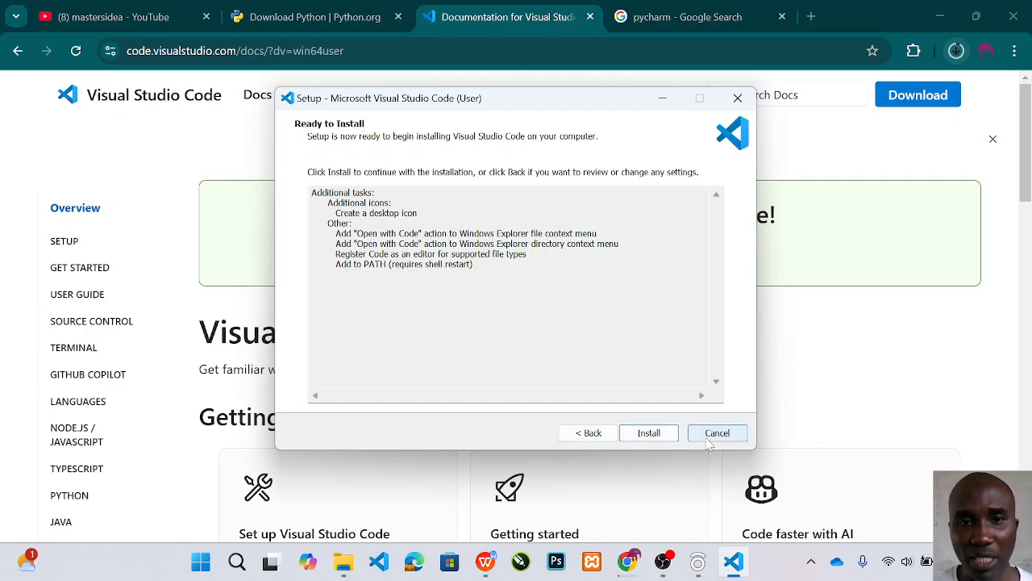
click(717, 432)
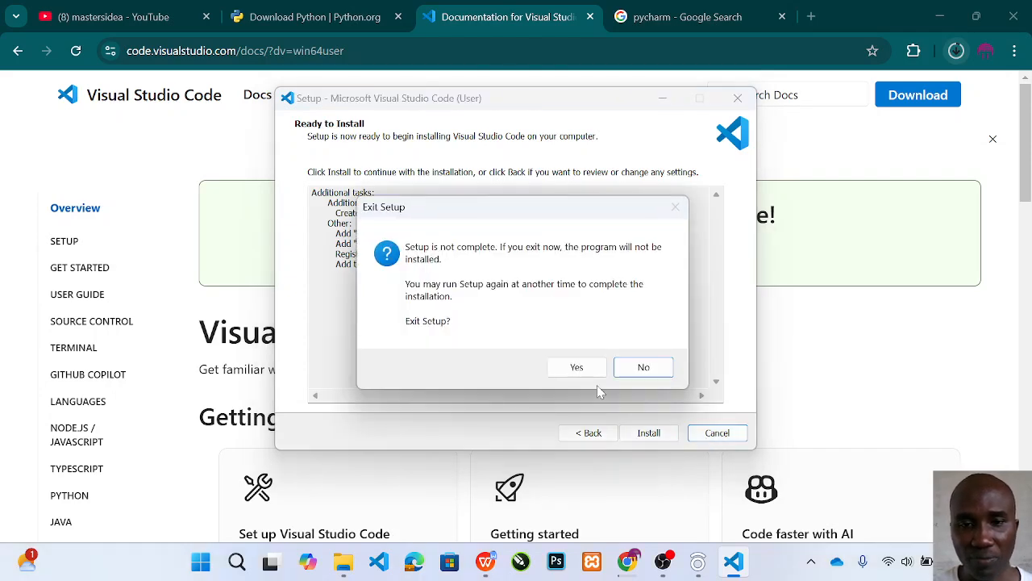
click(575, 367)
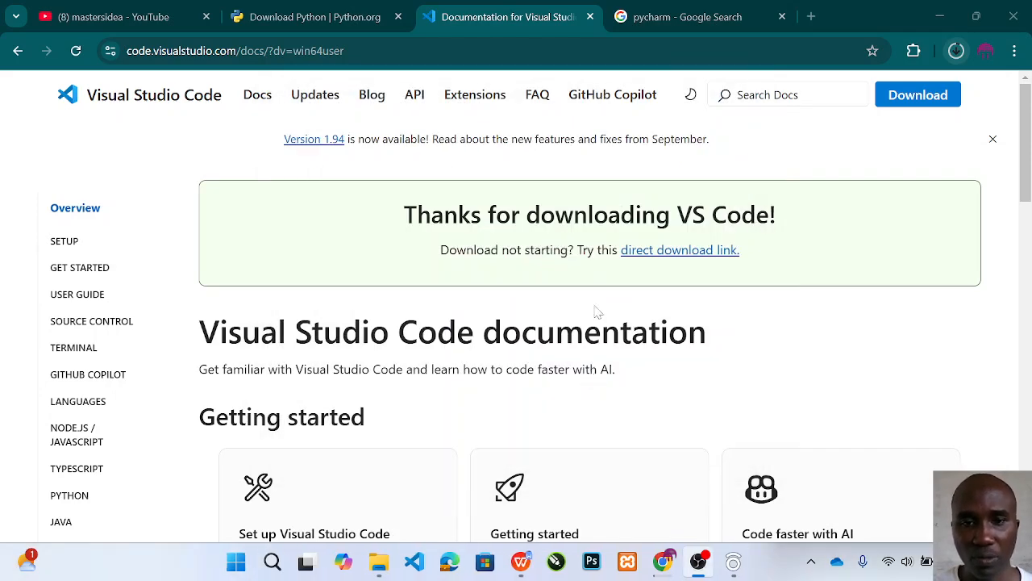
Search the Start menu for 'vscode' and launch Visual Studio Code from Best match
click(236, 562)
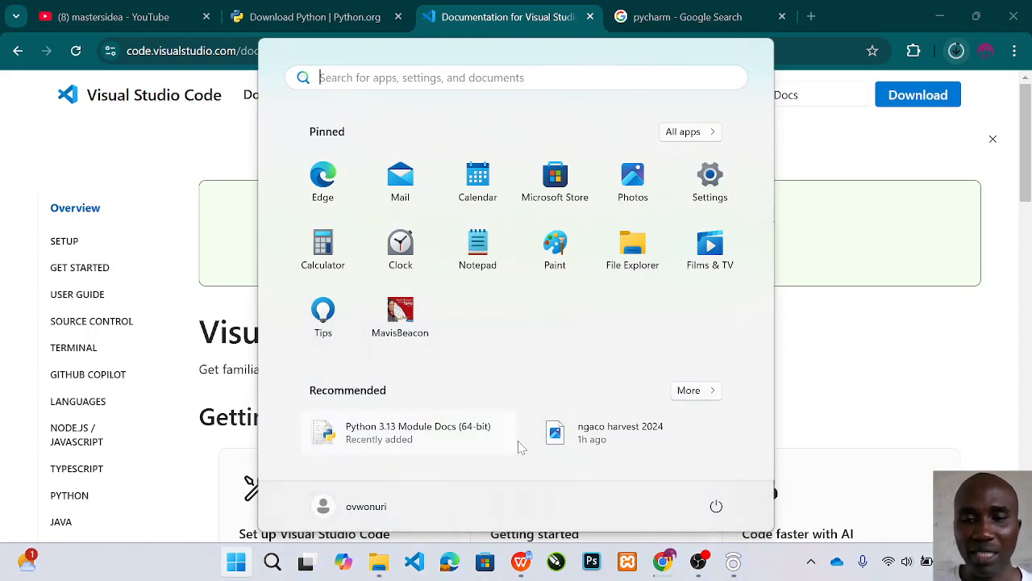
mouse_move(548, 469)
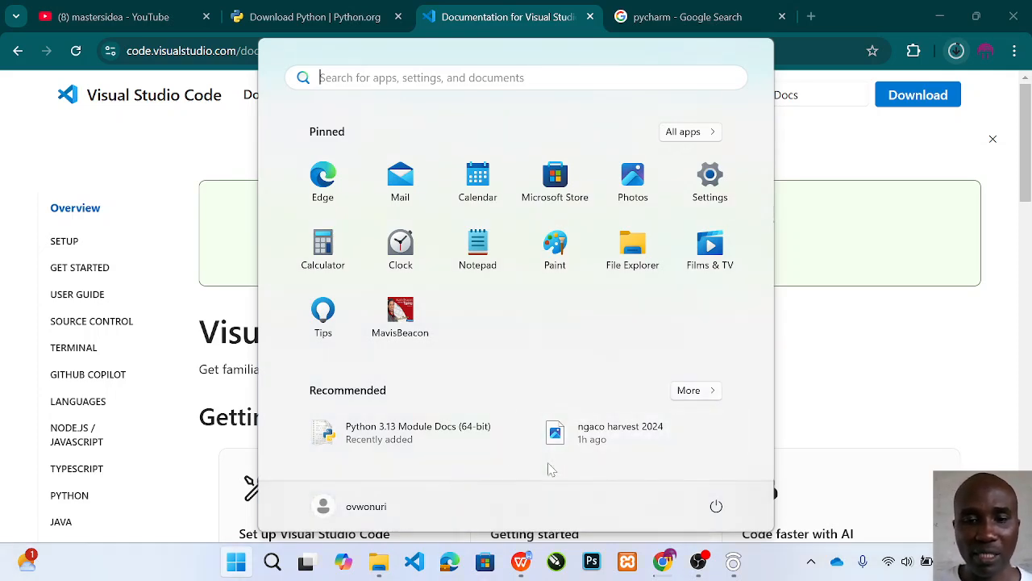
mouse_move(400, 174)
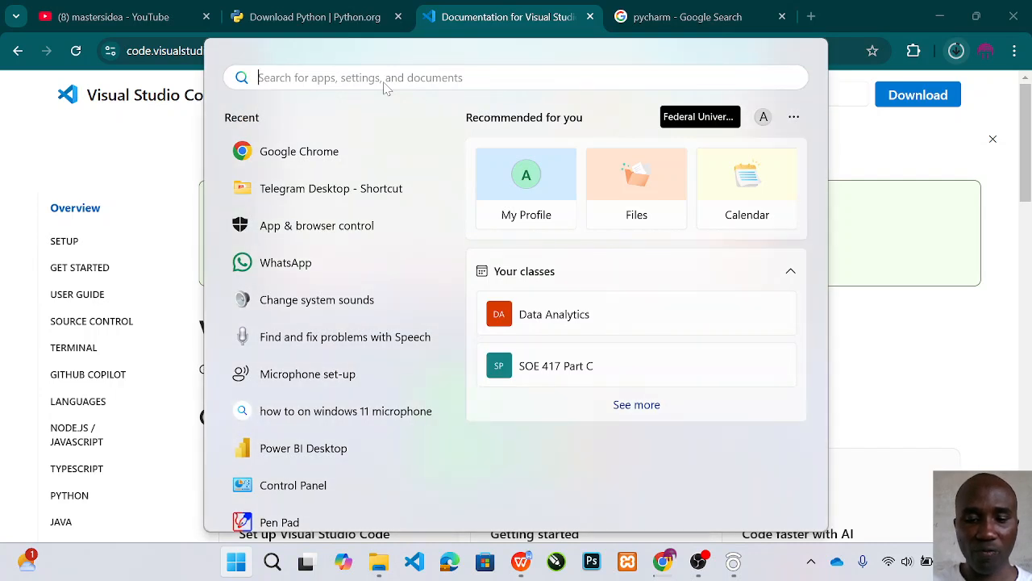
text(vscode)
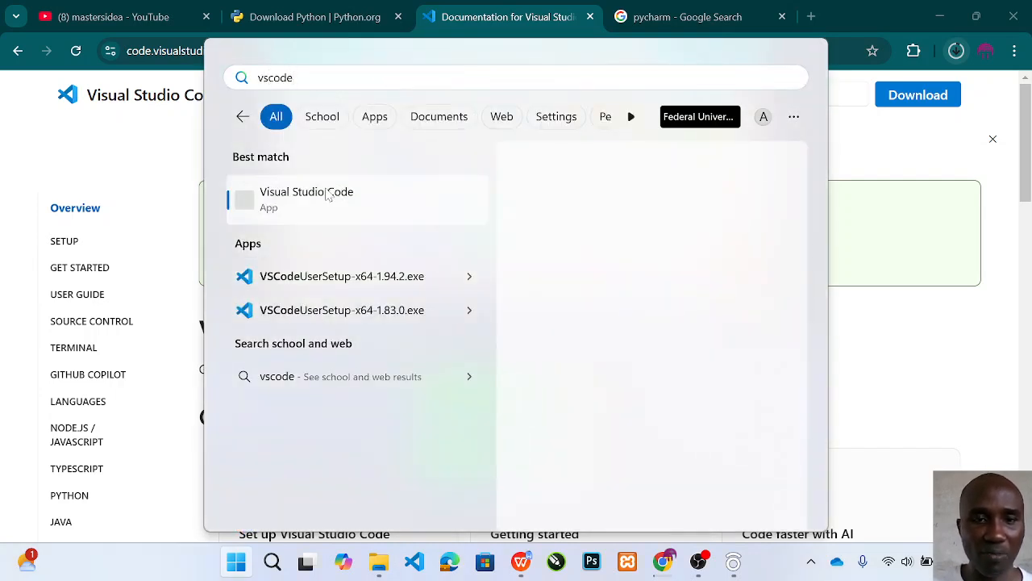
click(307, 200)
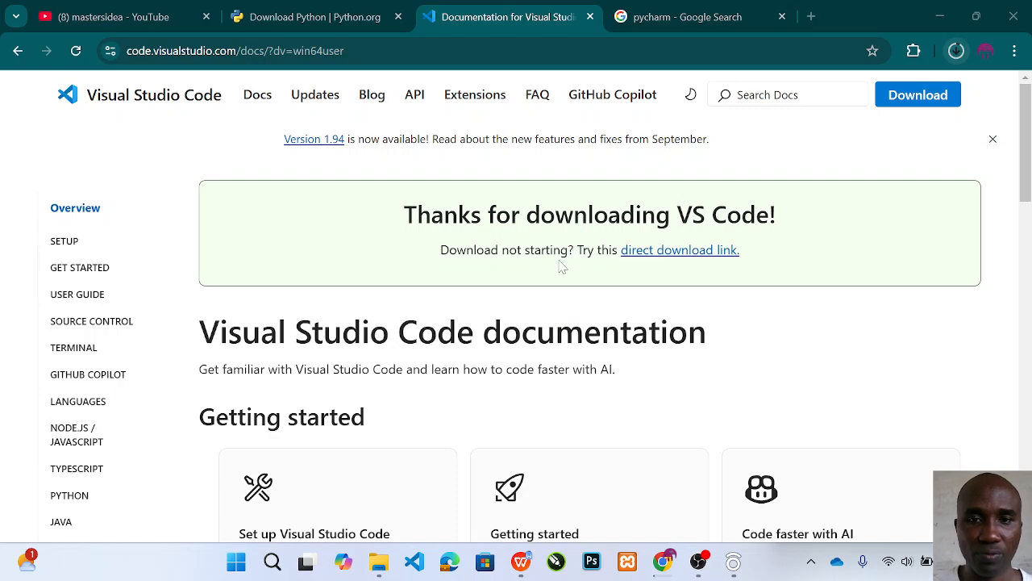
Close the extra blank VS Code windows so the codes project with cit.txt is visible
click(413, 561)
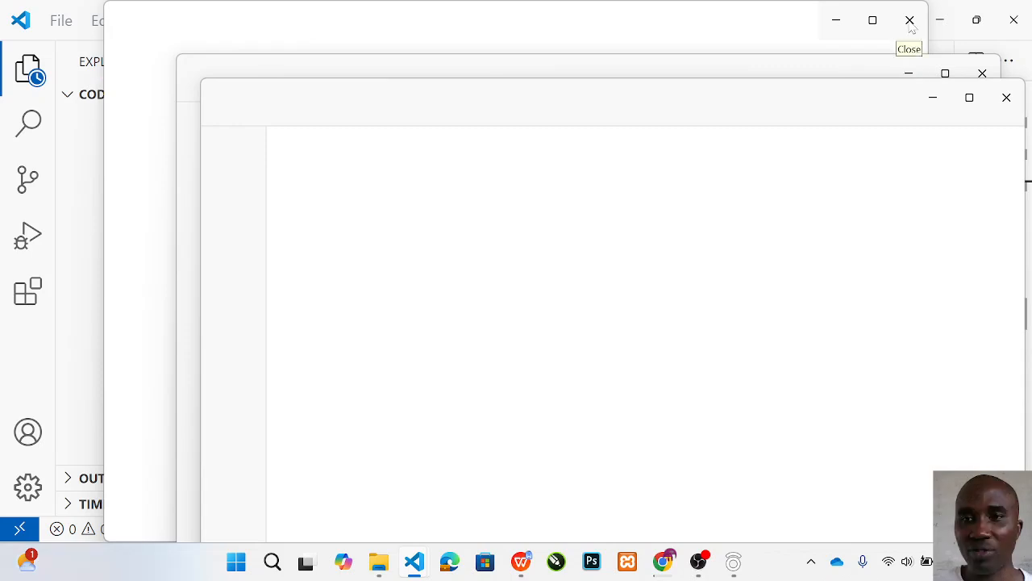
click(909, 20)
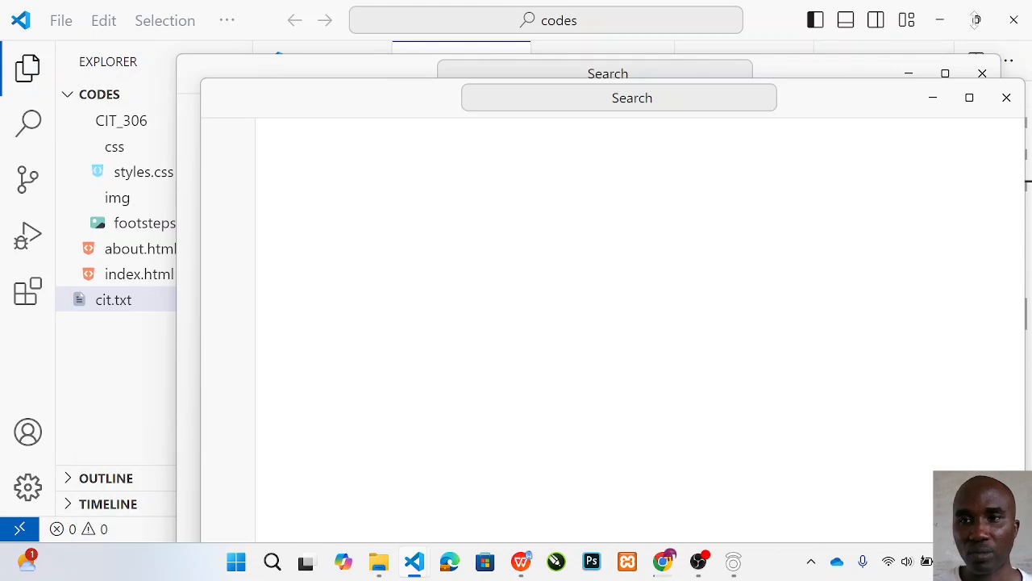
mouse_move(942, 29)
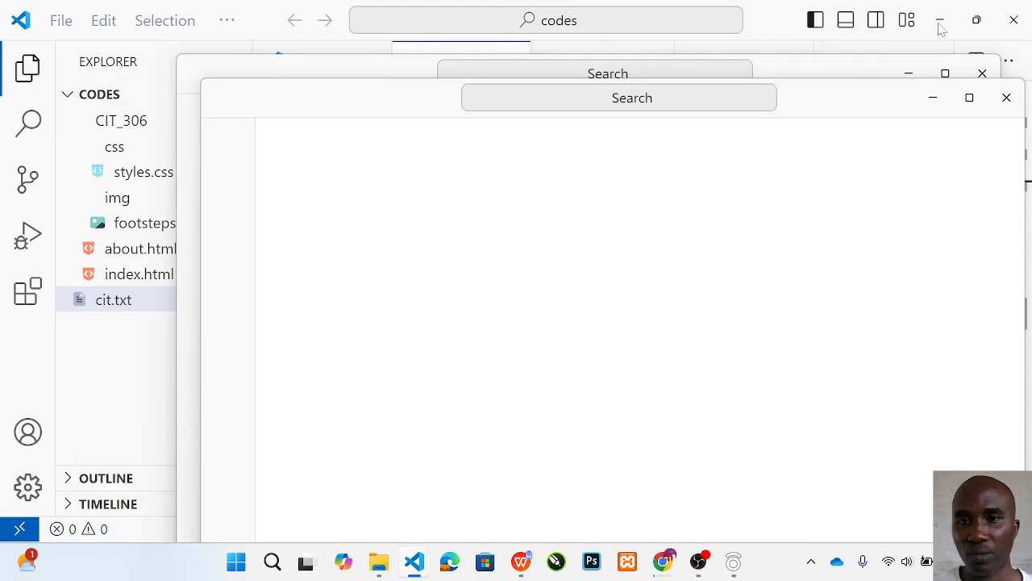
mouse_move(936, 103)
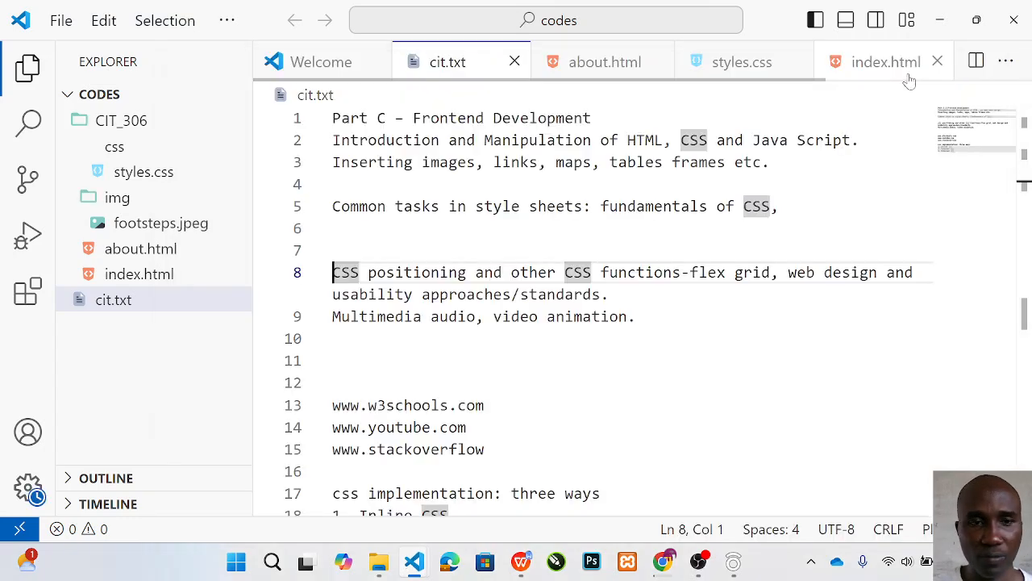
mouse_move(884, 61)
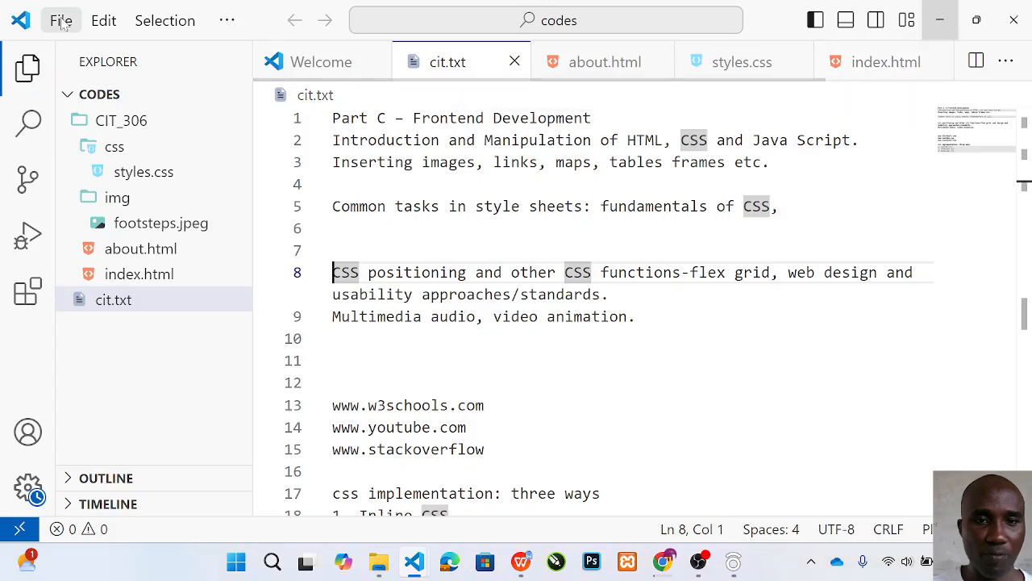
Open a new VS Code window via File > New Window
click(61, 19)
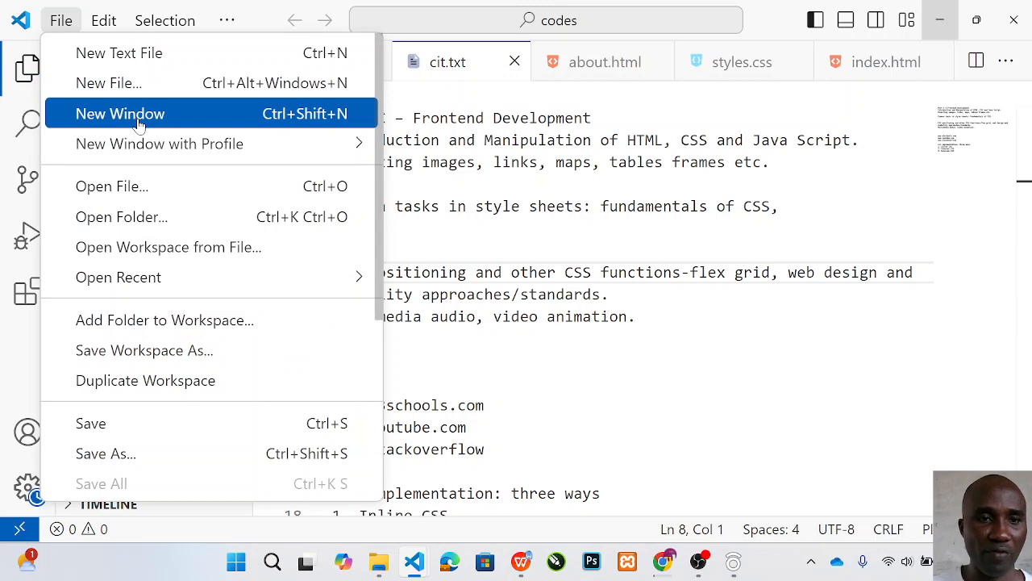
click(119, 113)
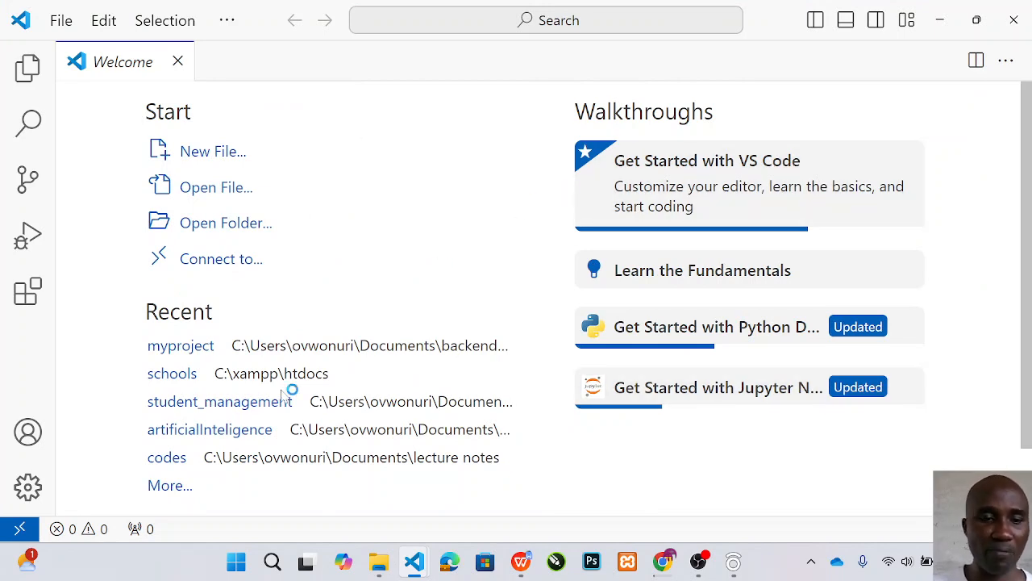
mouse_move(27, 487)
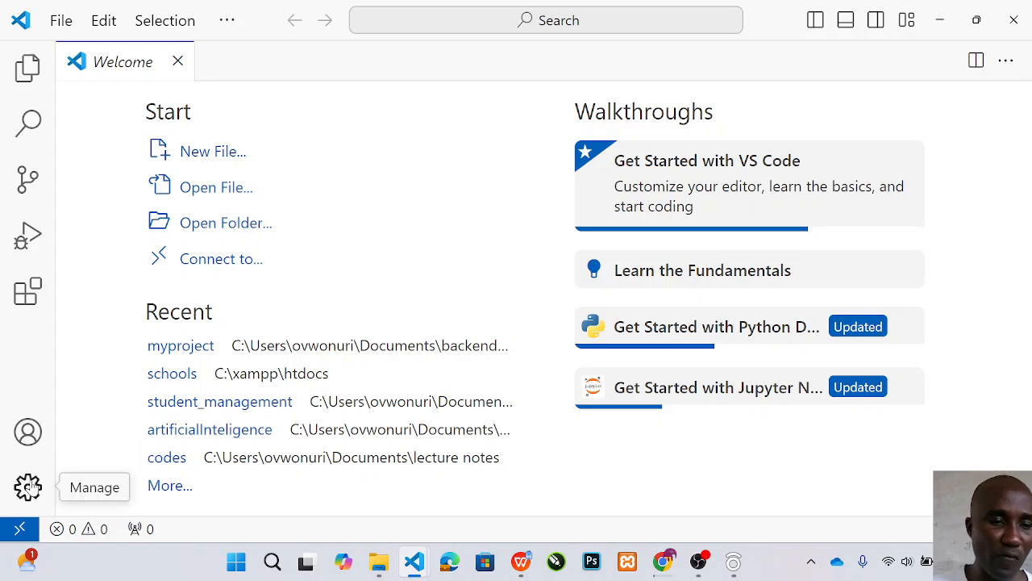
Open the colour theme picker from the Manage gear's Themes menu
click(27, 487)
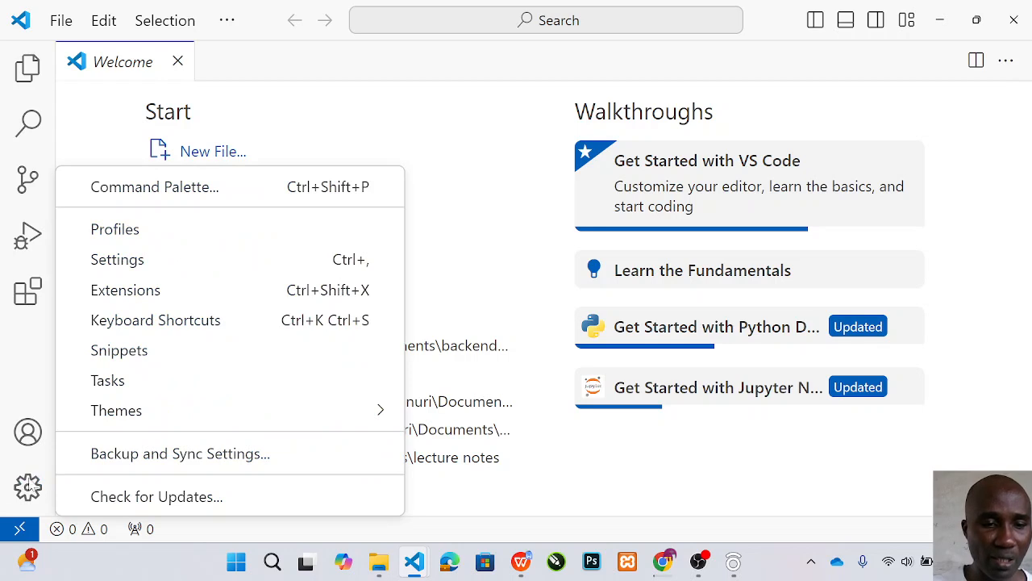
mouse_move(32, 485)
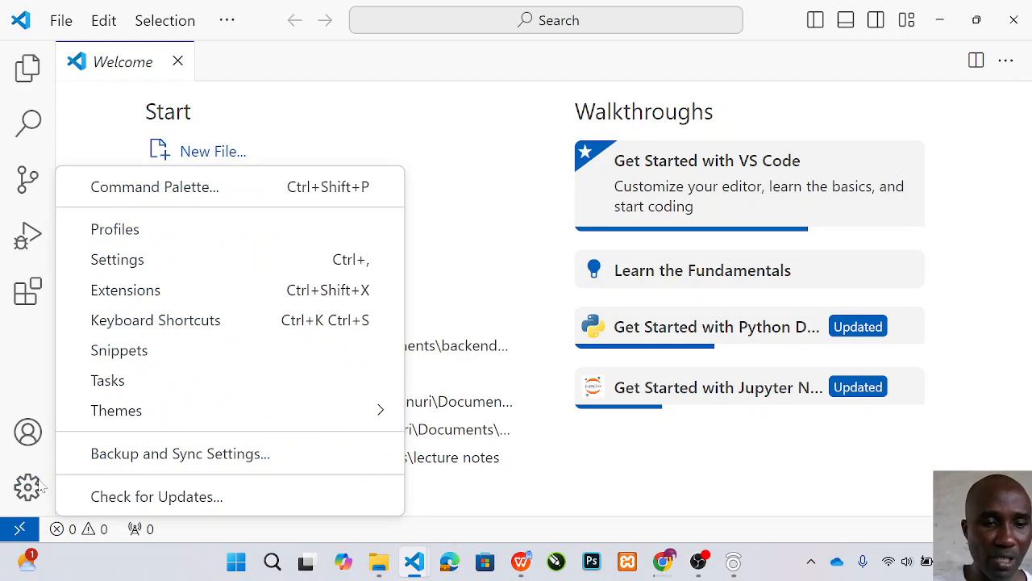
click(116, 409)
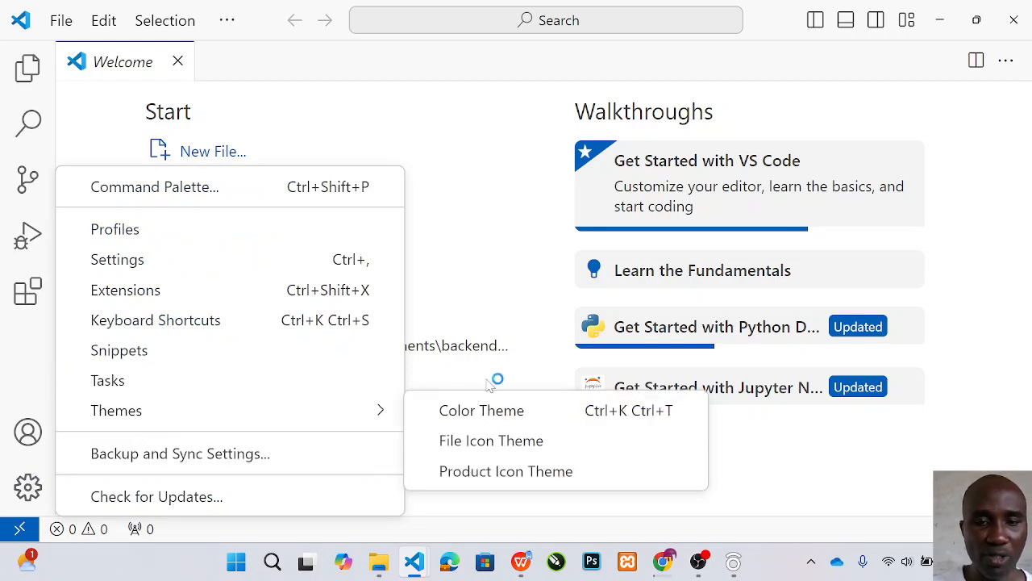
click(480, 410)
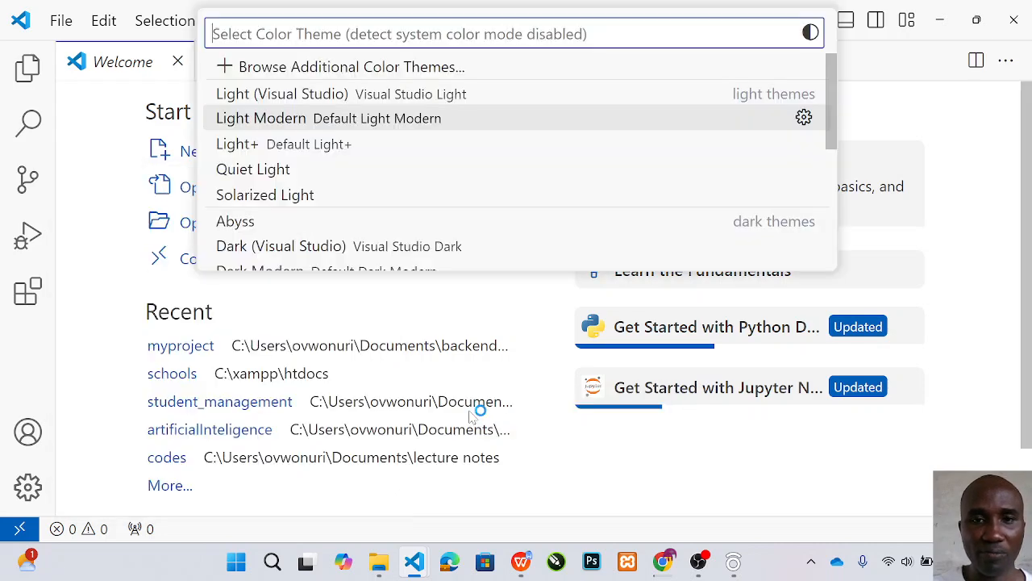
mouse_move(266, 223)
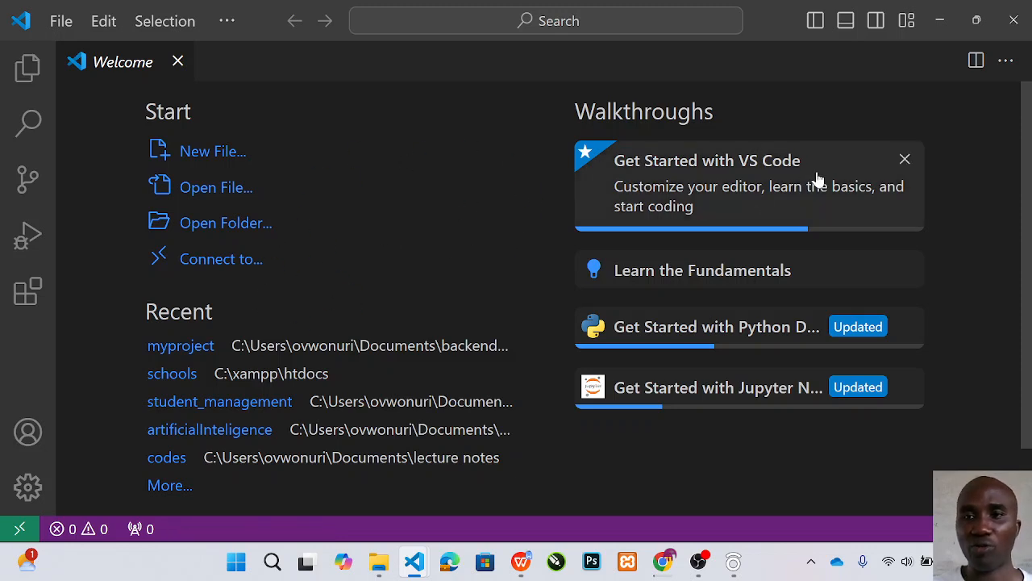
mouse_move(927, 84)
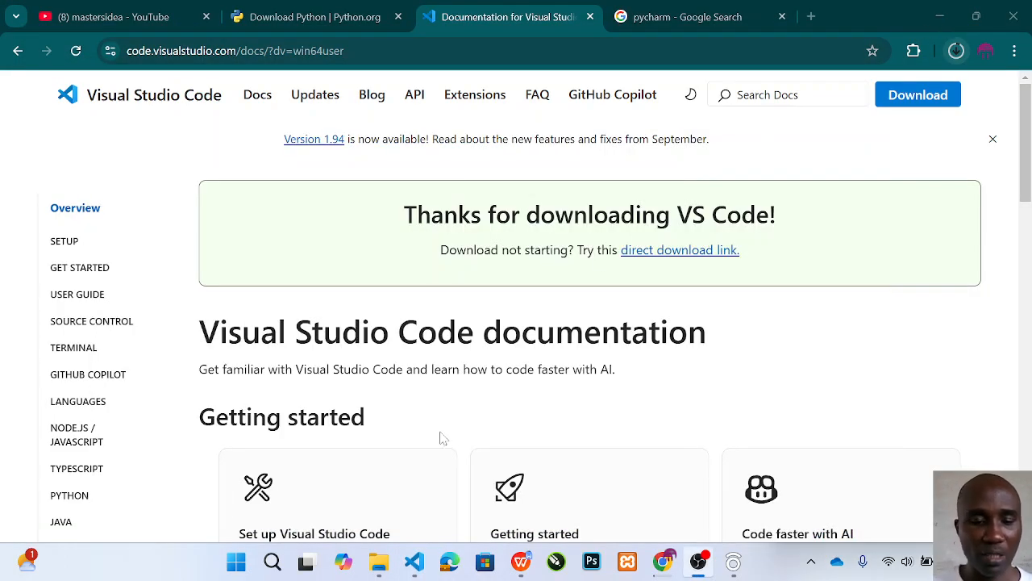
Search the Start menu for 'cmd' to open Command Prompt
click(236, 562)
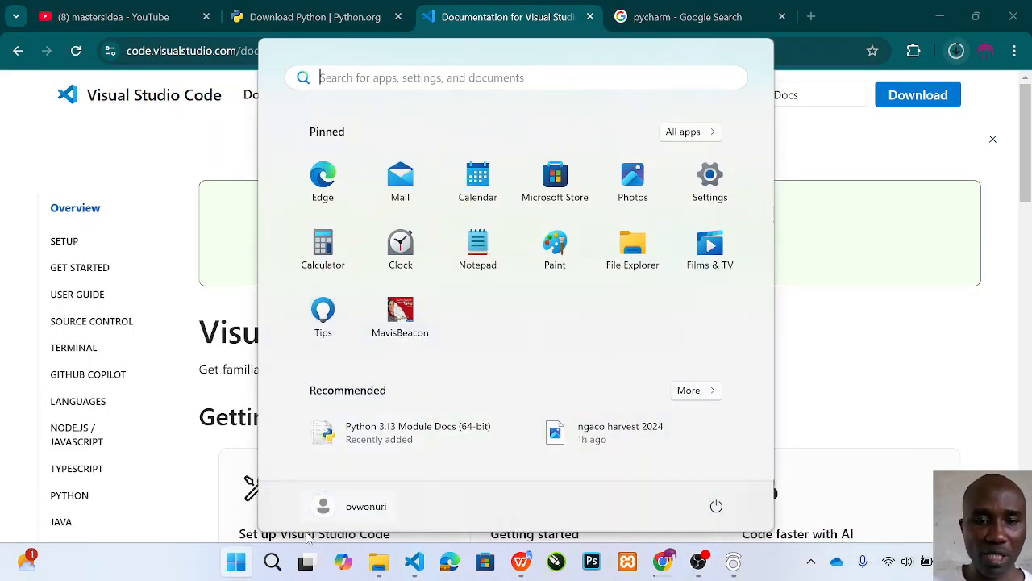
mouse_move(272, 561)
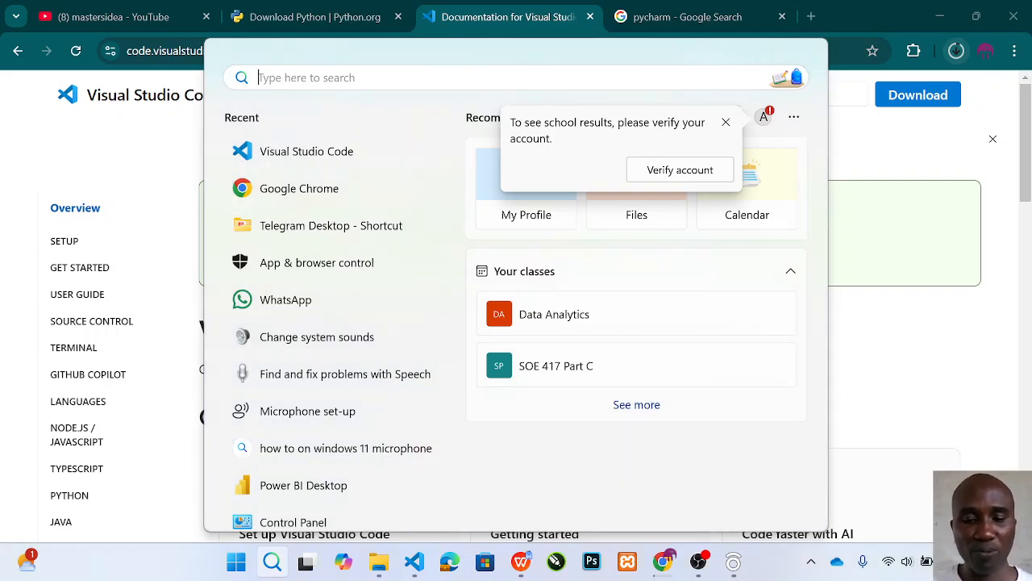
text(cm)
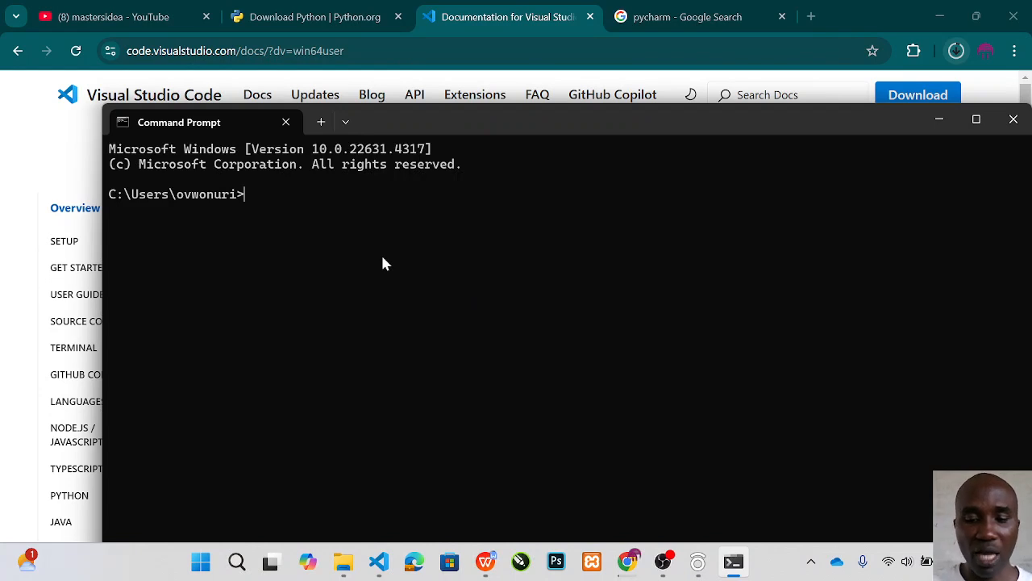
Run 'python -version', which Python rejects as an unknown option
text(pyt)
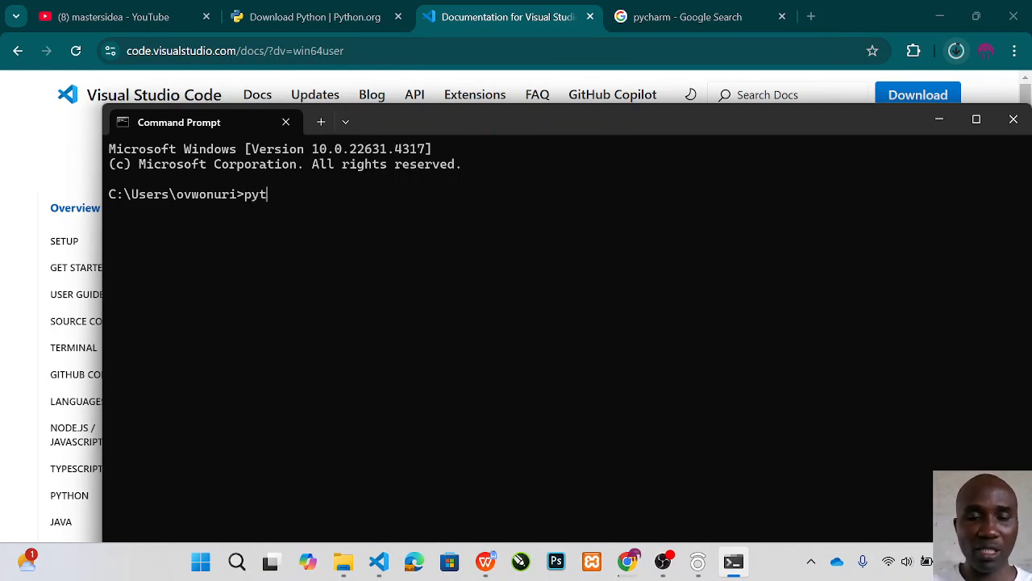
text(hon)
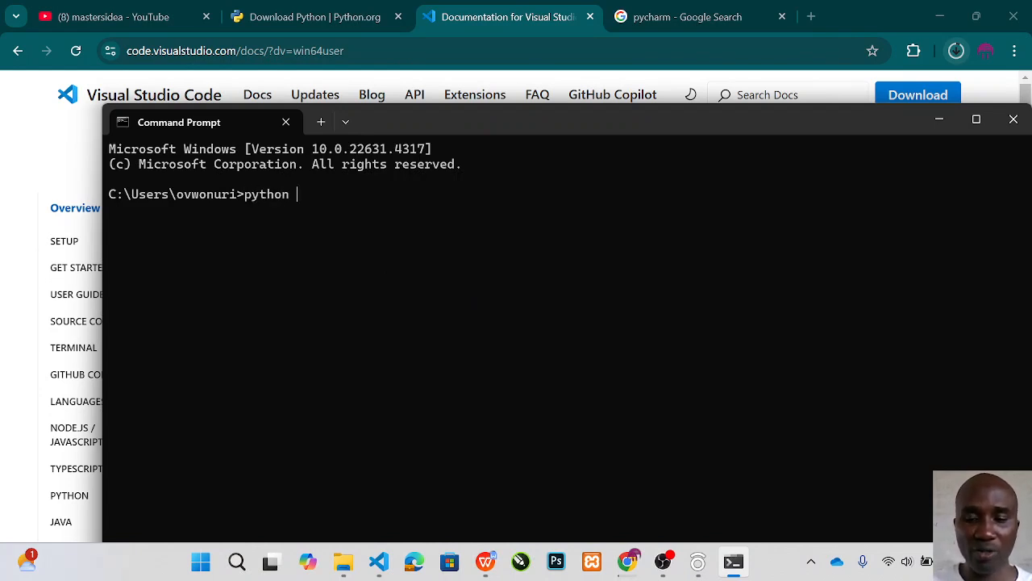
text(-)
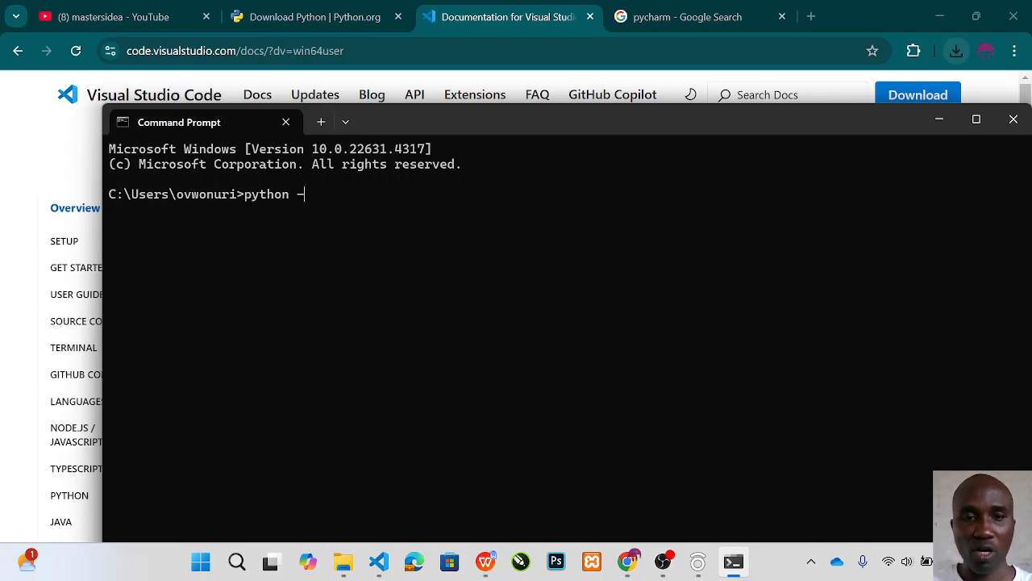
text(ve)
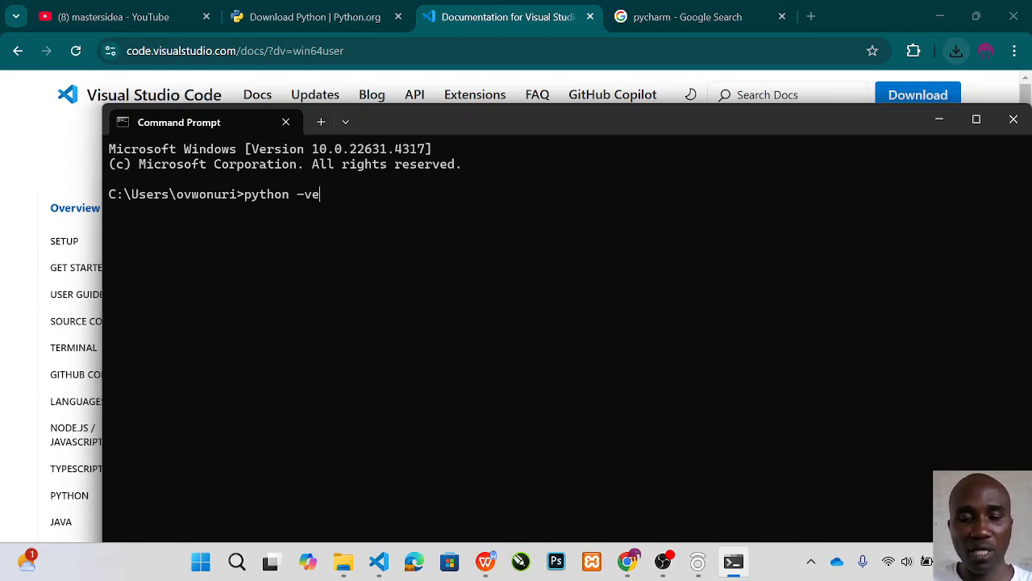
text(rsion)
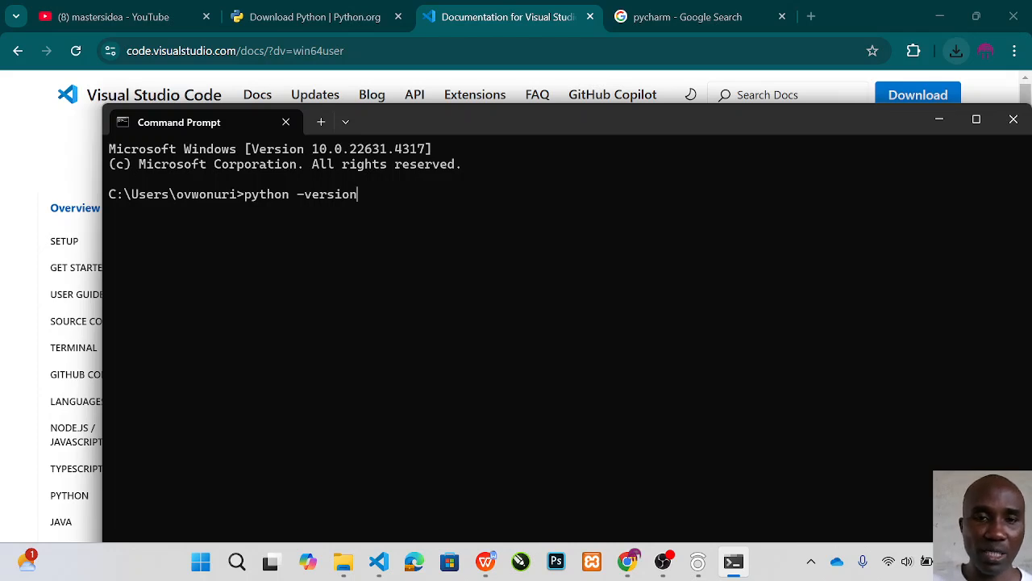
key(Enter)
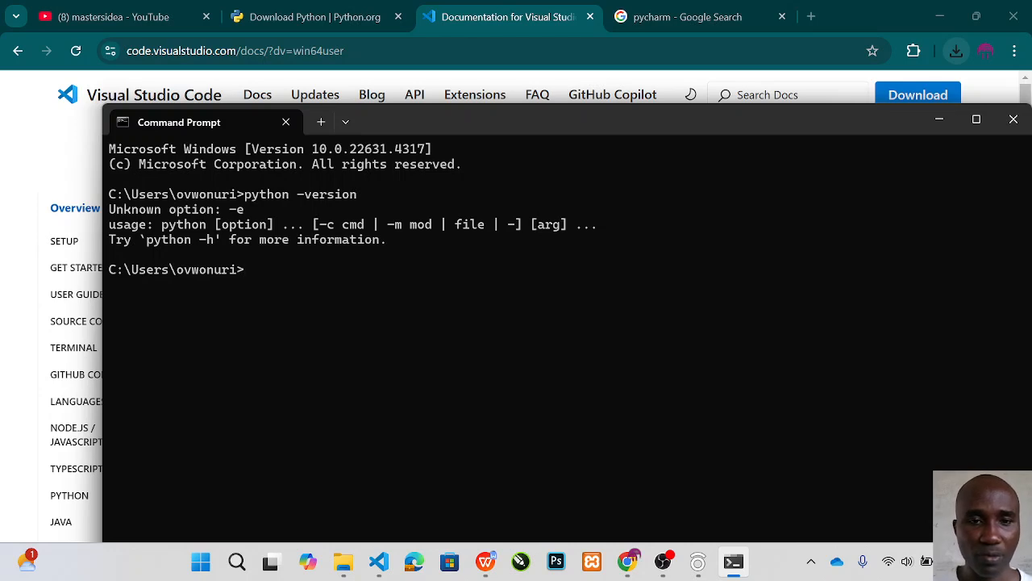
Enter 'python -h' to print Python's full command-line options help
text(pyth)
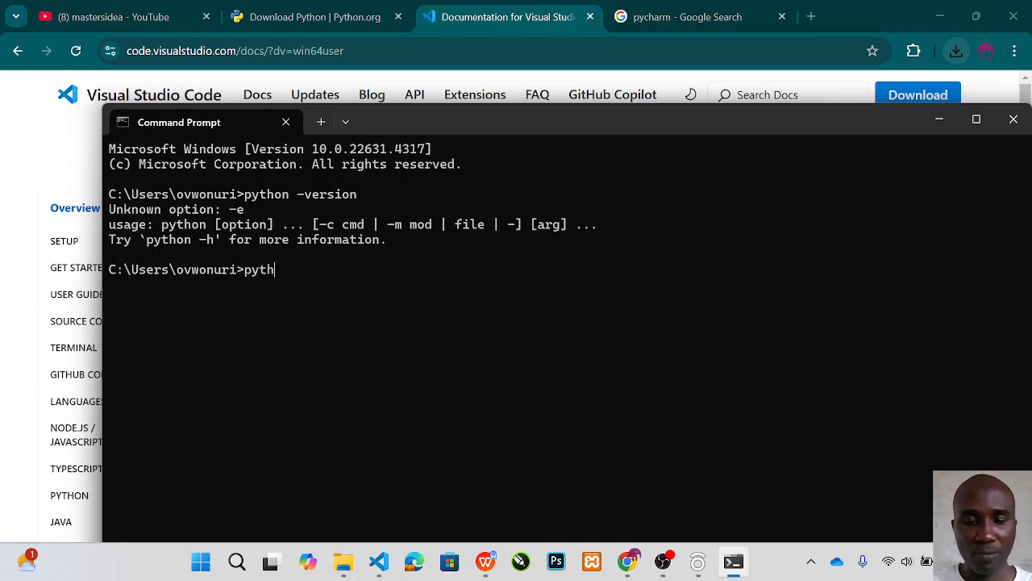
text(on)
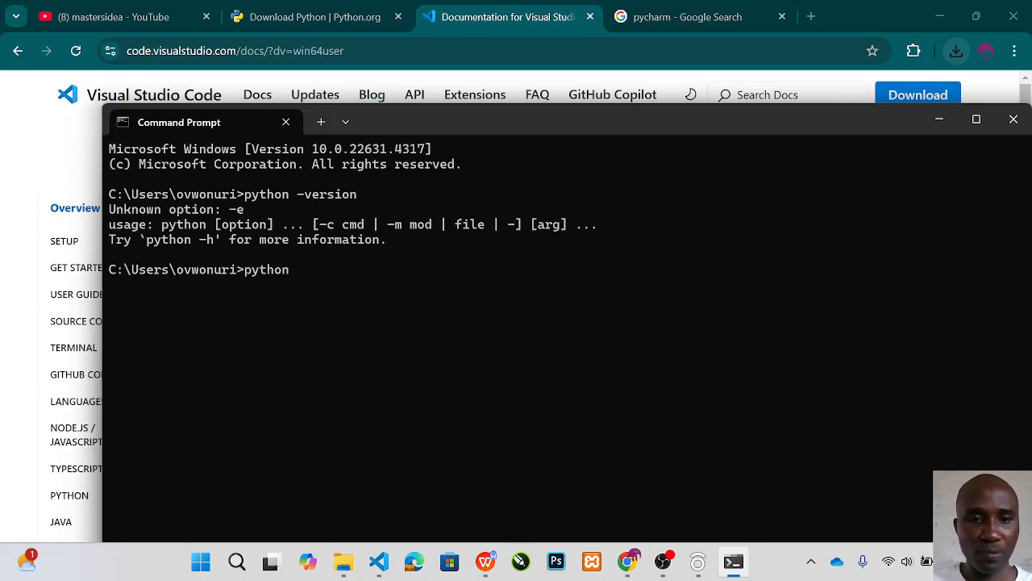
text(-h)
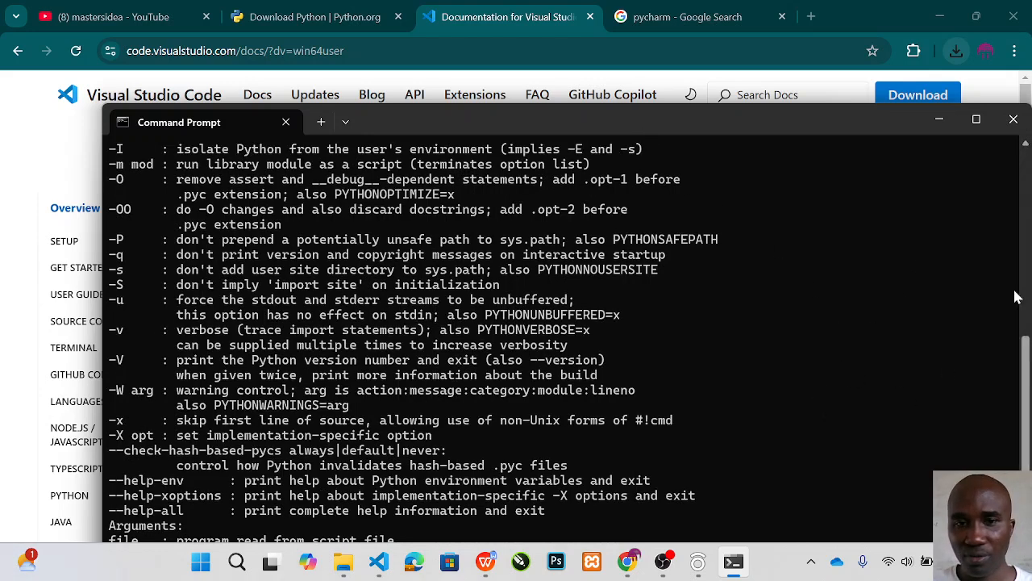
Run 'python -V', which reports Python 3.12.2
scroll(down, 3)
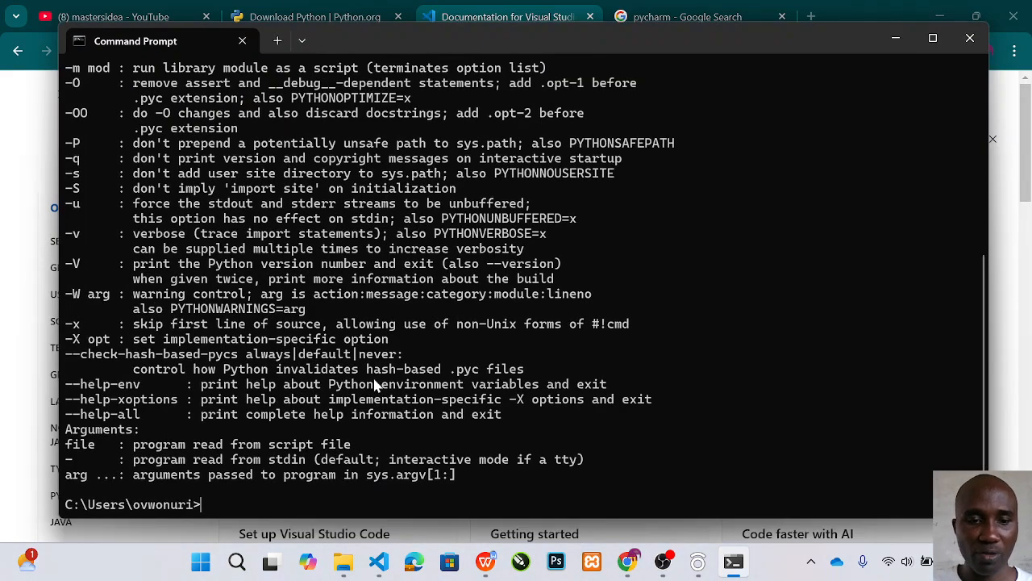
text(py)
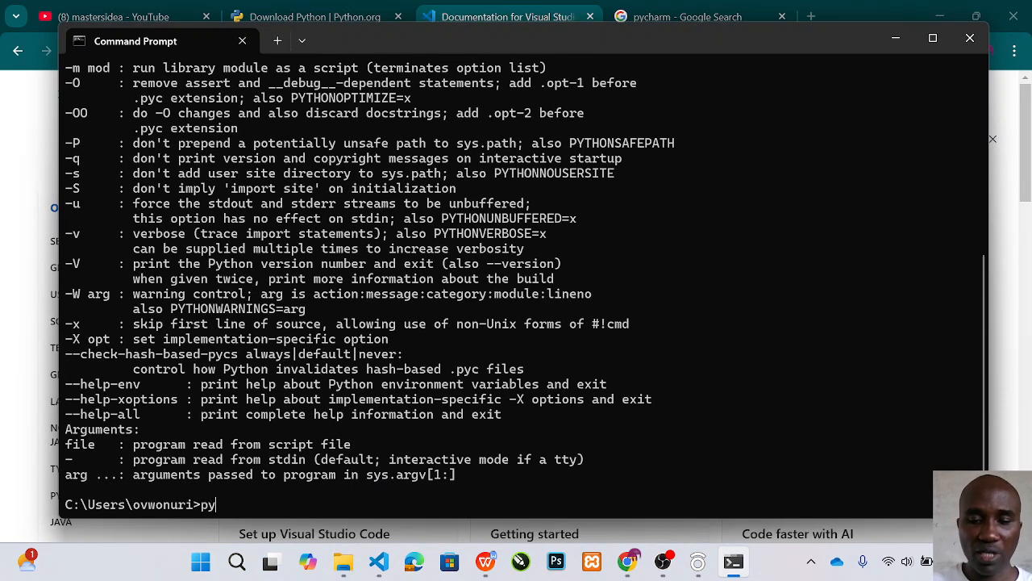
text(thon)
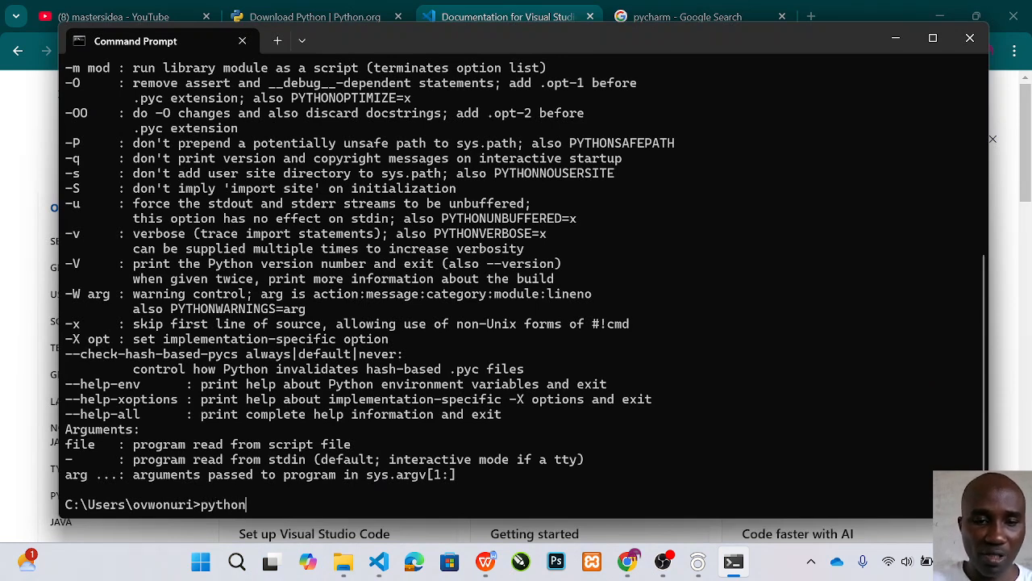
text(-)
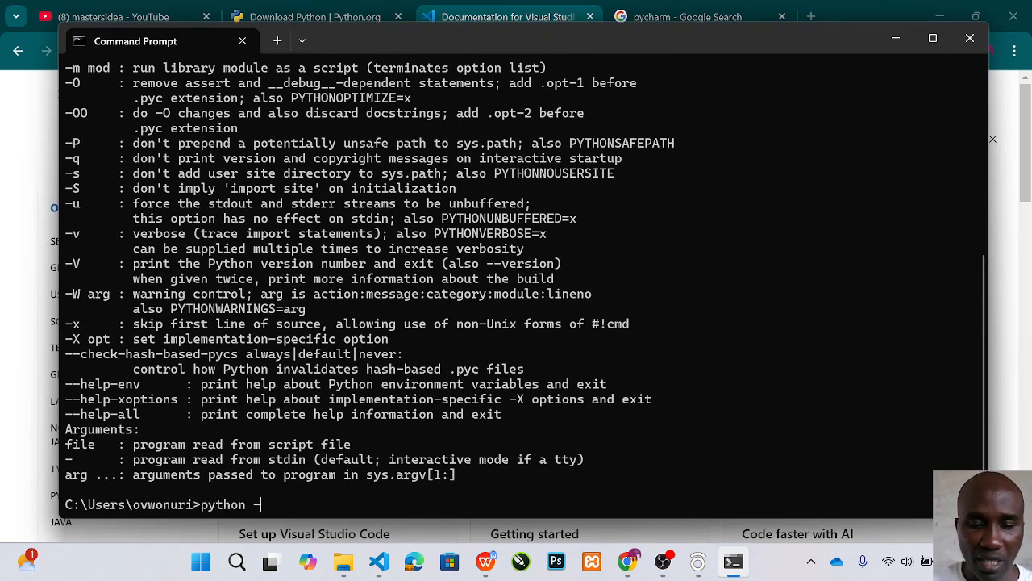
text(V)
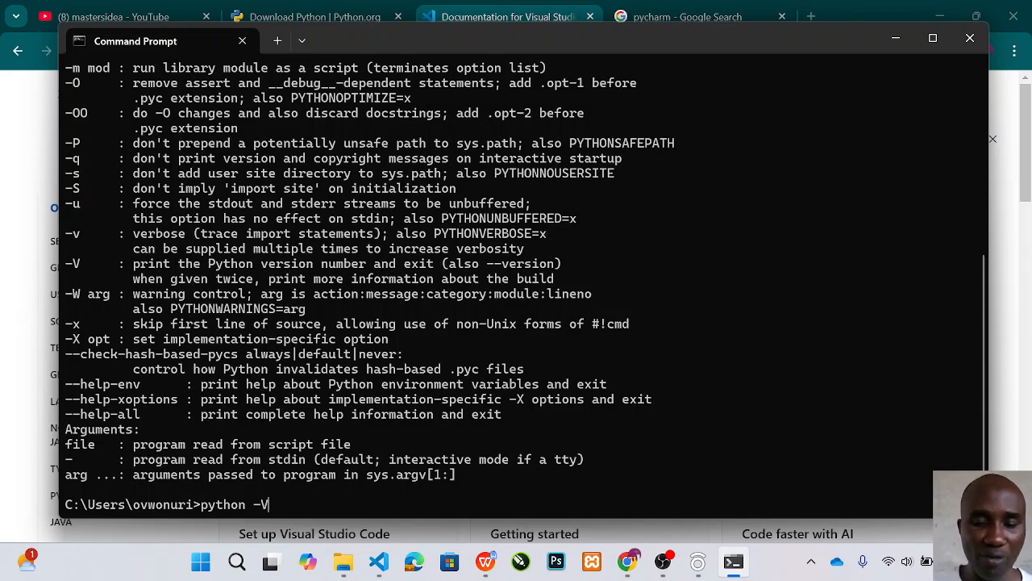
key(enter)
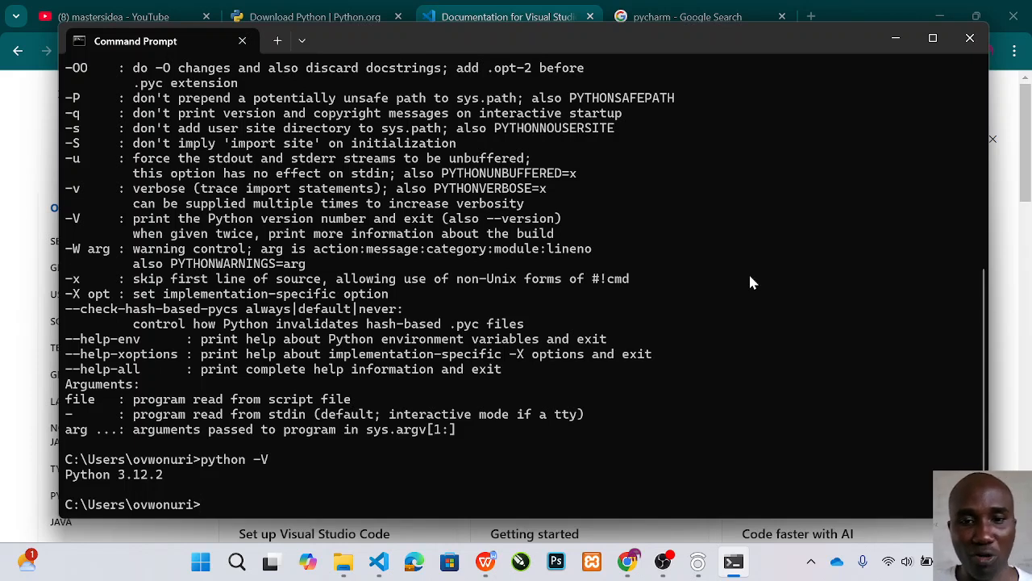
mouse_move(789, 258)
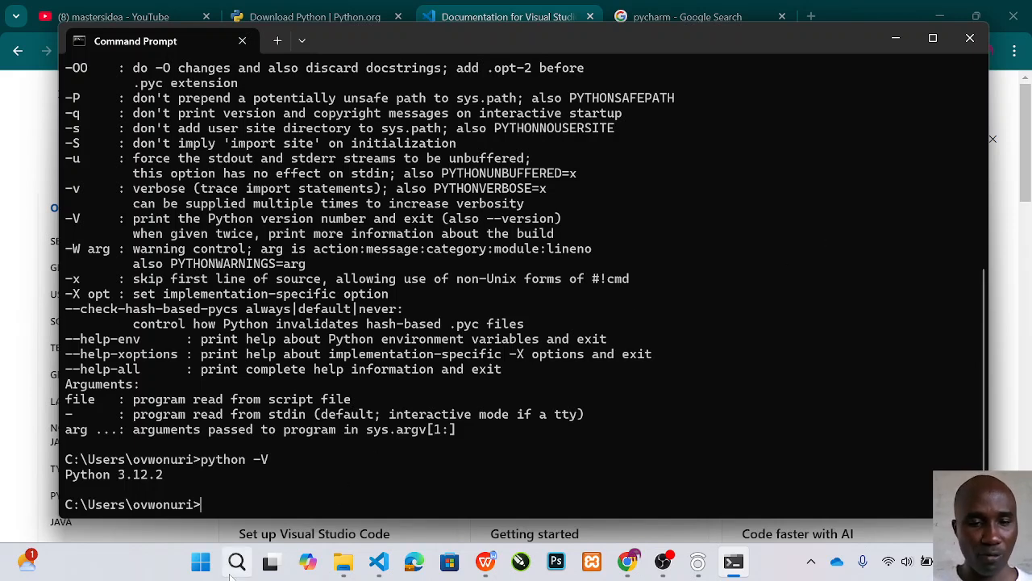
Search the Start menu for 'system e' and open 'Edit the system environment variables'
click(235, 561)
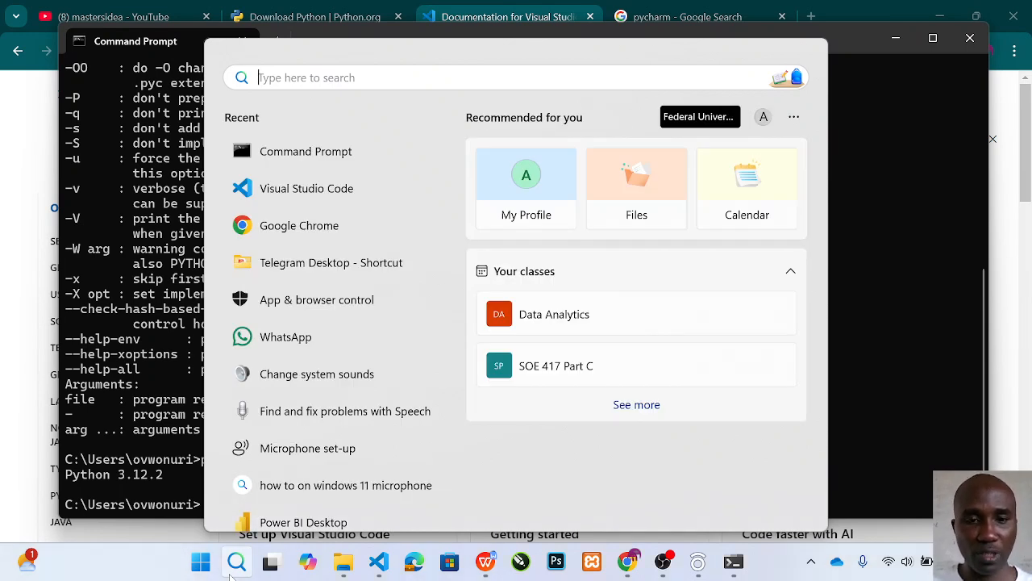
text(s)
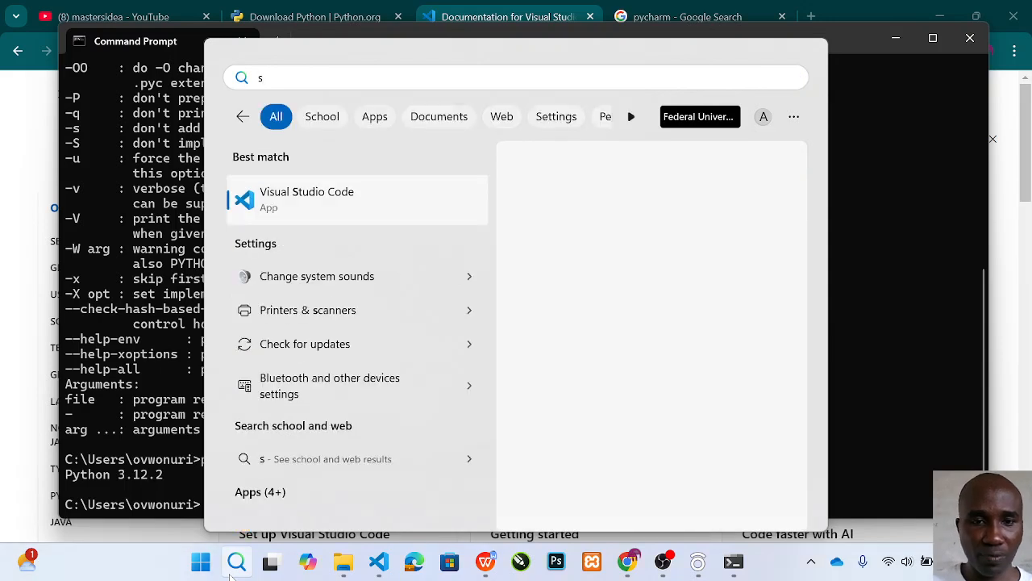
text(yst)
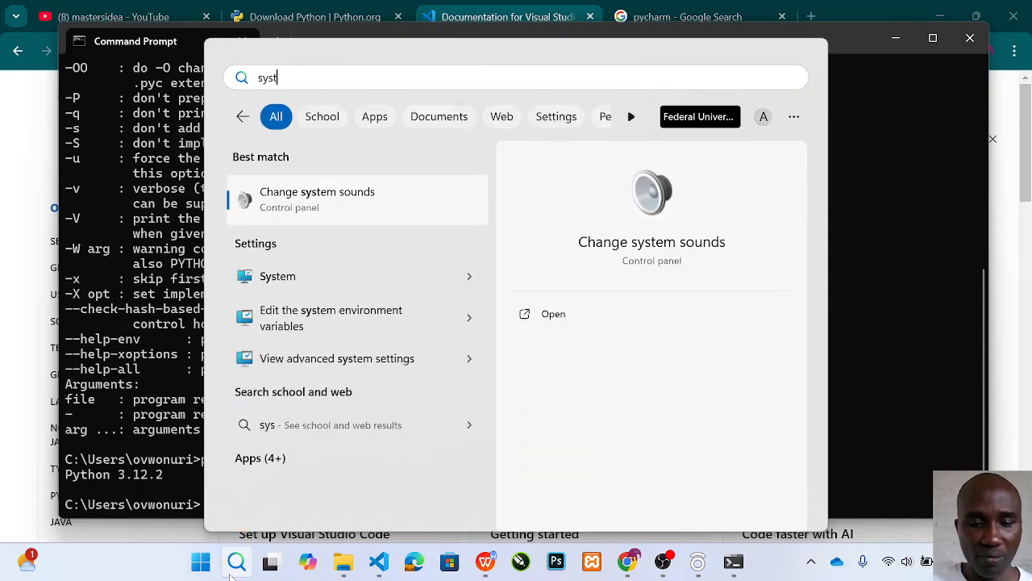
text(em)
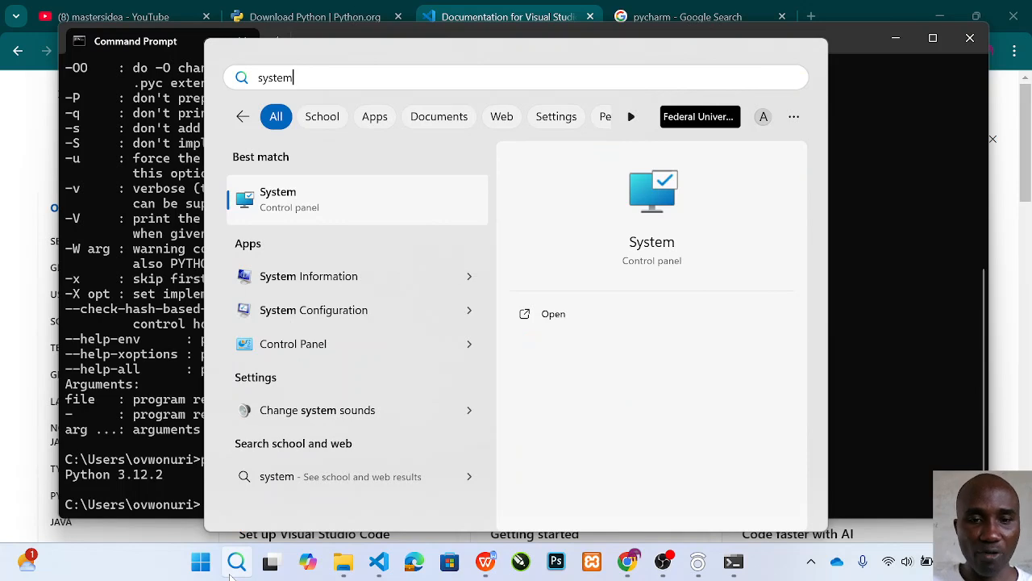
text(env)
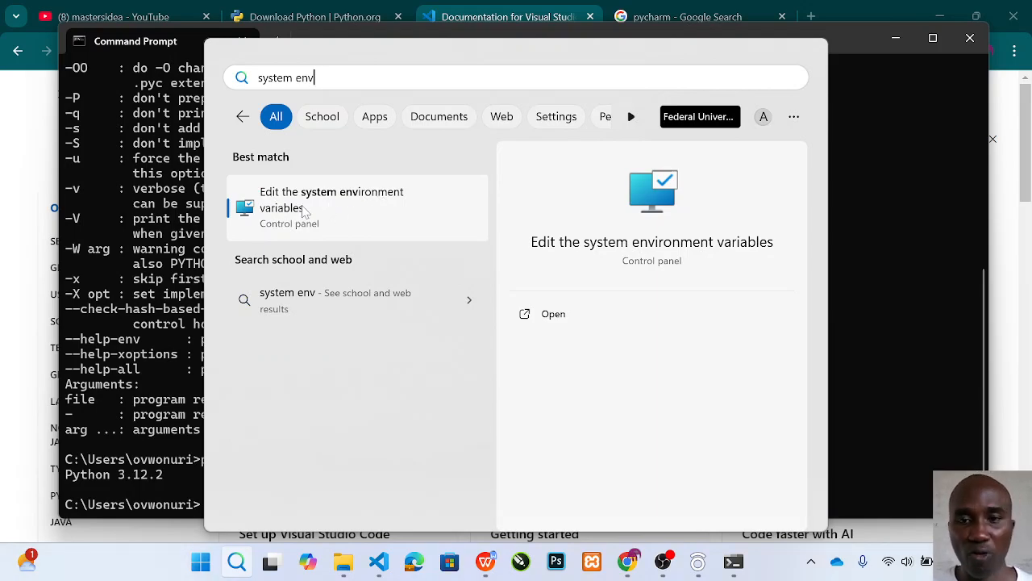
click(332, 200)
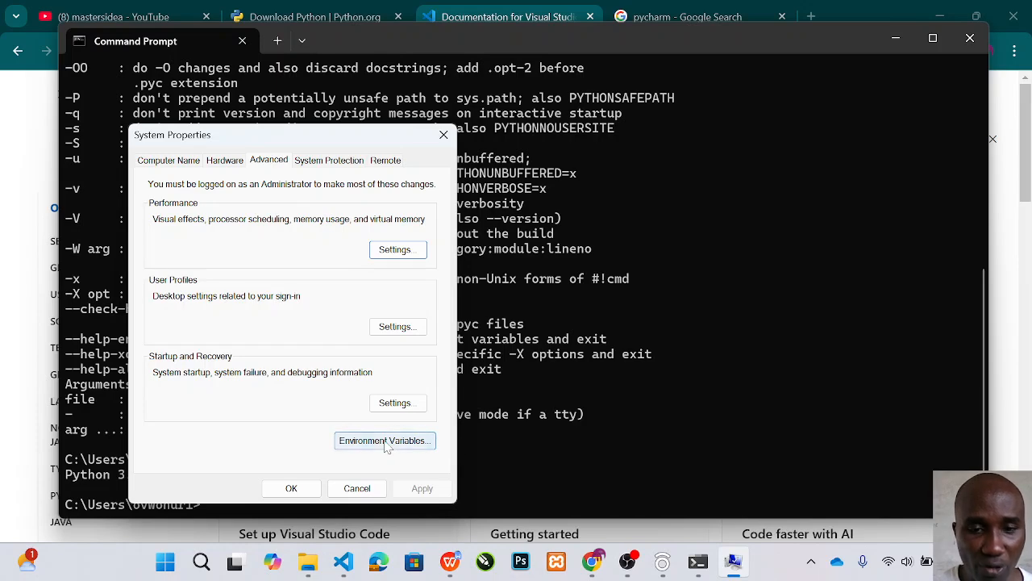
Bring up Environment Variables and start editing the user Path variable
click(384, 440)
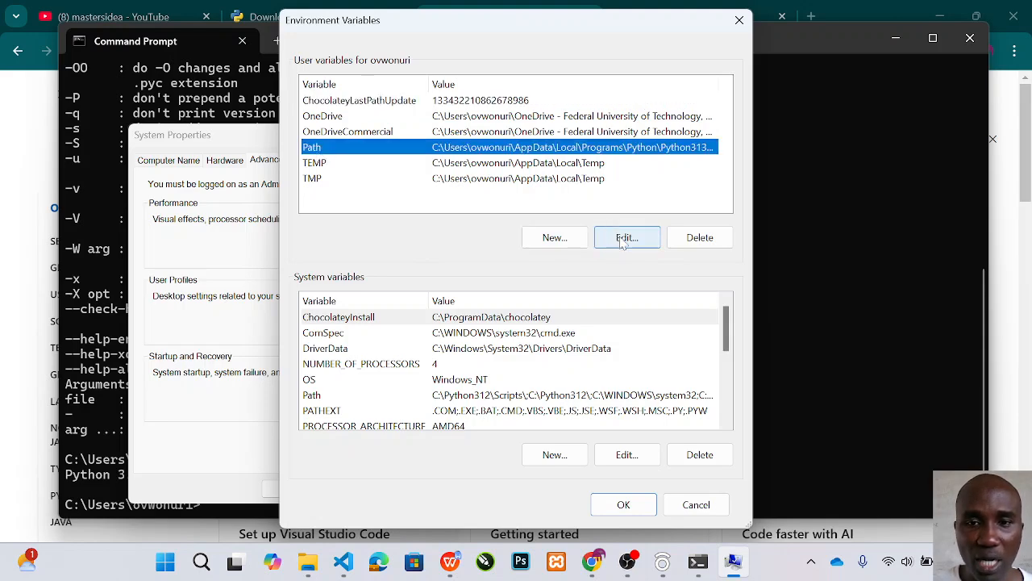
click(626, 237)
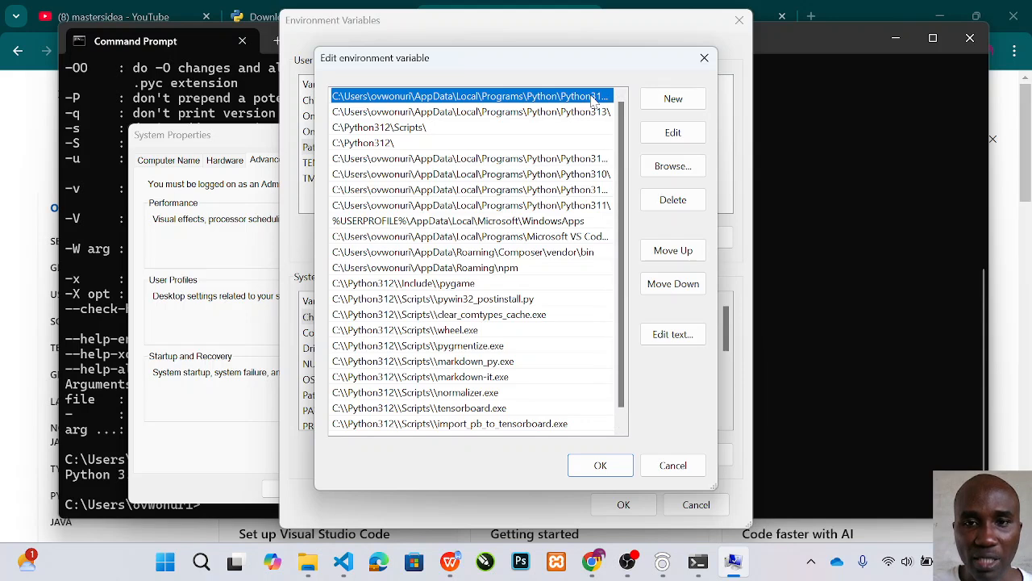
click(672, 132)
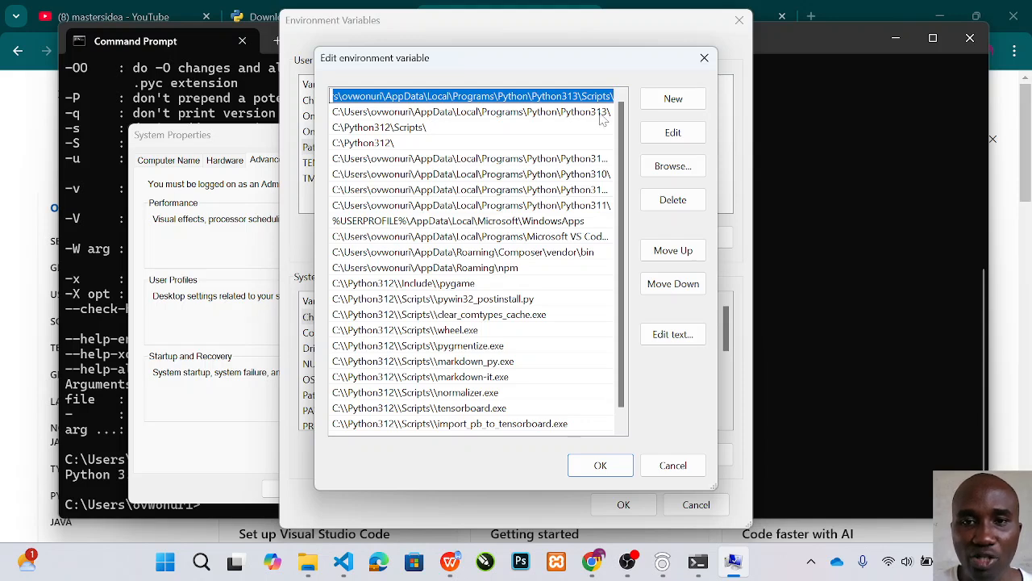
mouse_move(452, 120)
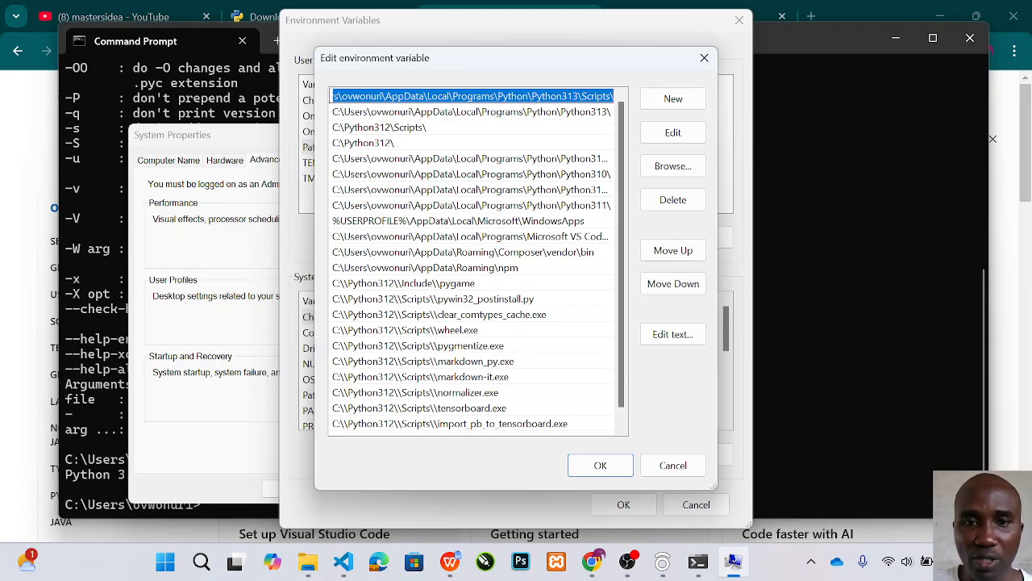
mouse_move(539, 288)
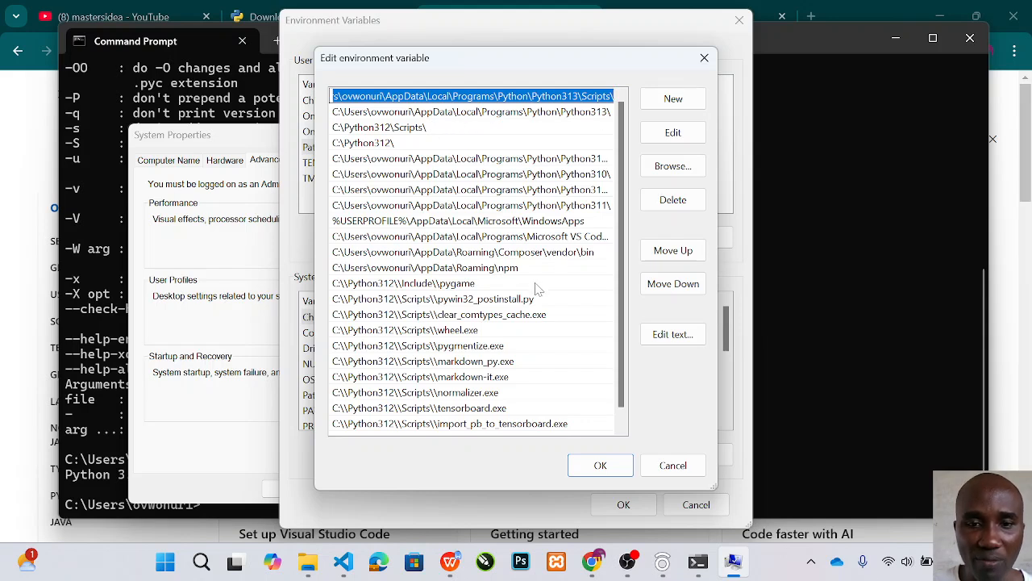
mouse_move(488, 136)
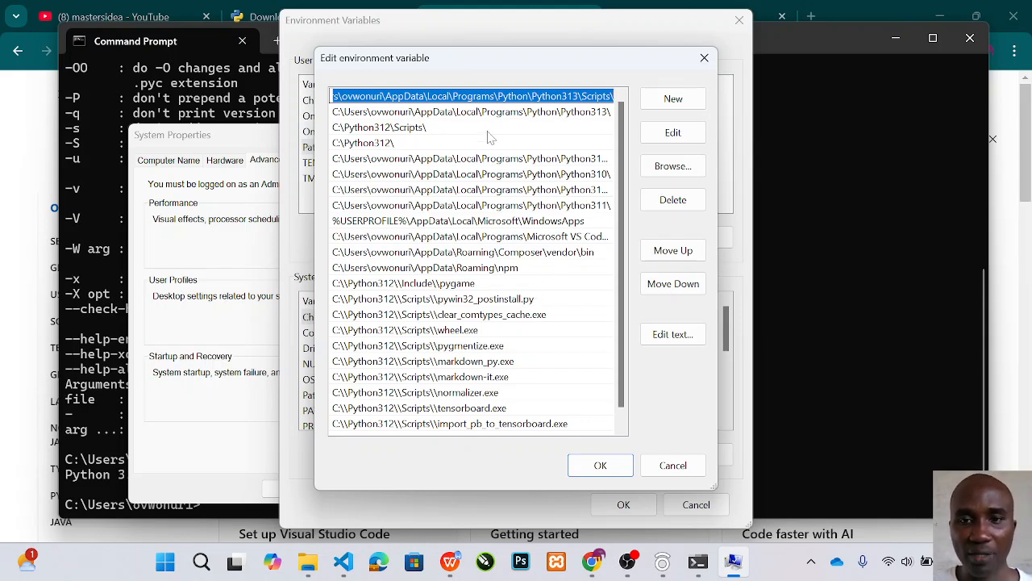
mouse_move(539, 194)
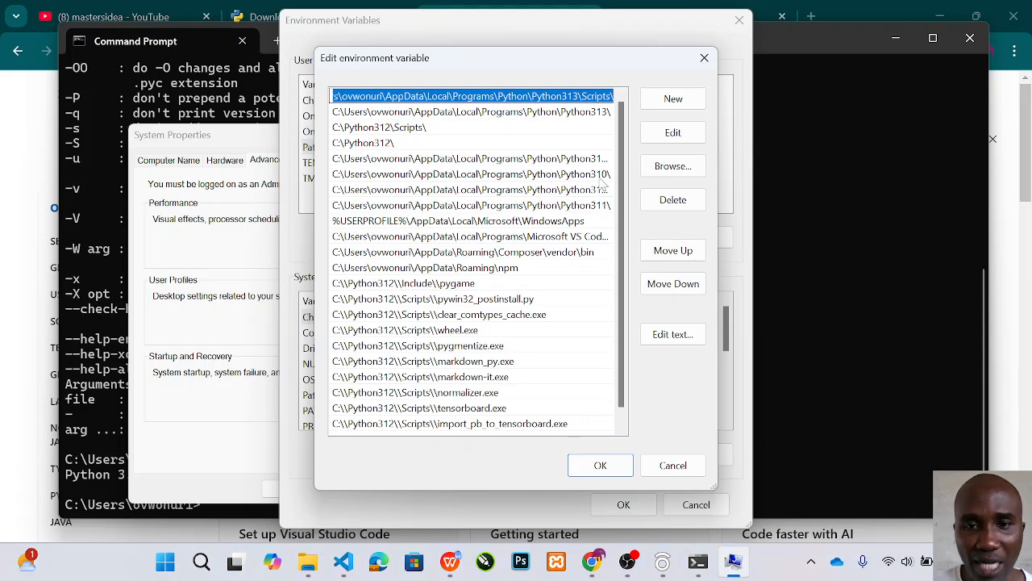
mouse_move(605, 216)
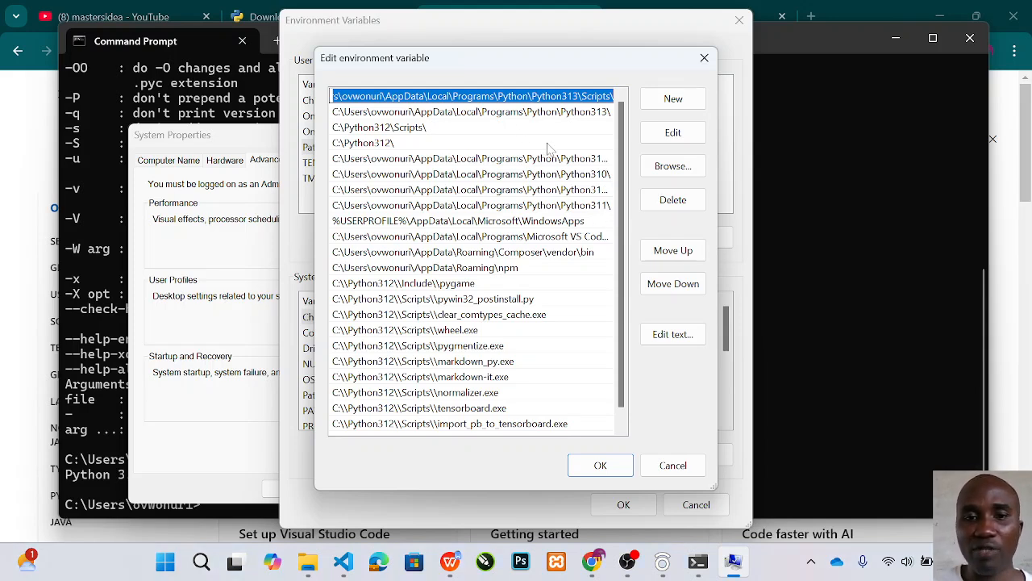
mouse_move(549, 193)
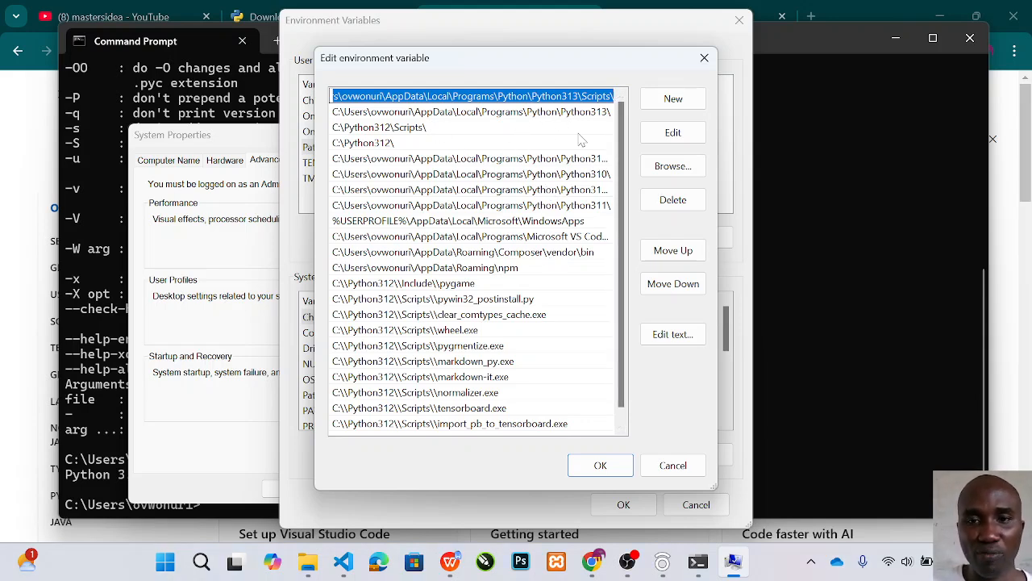
mouse_move(593, 201)
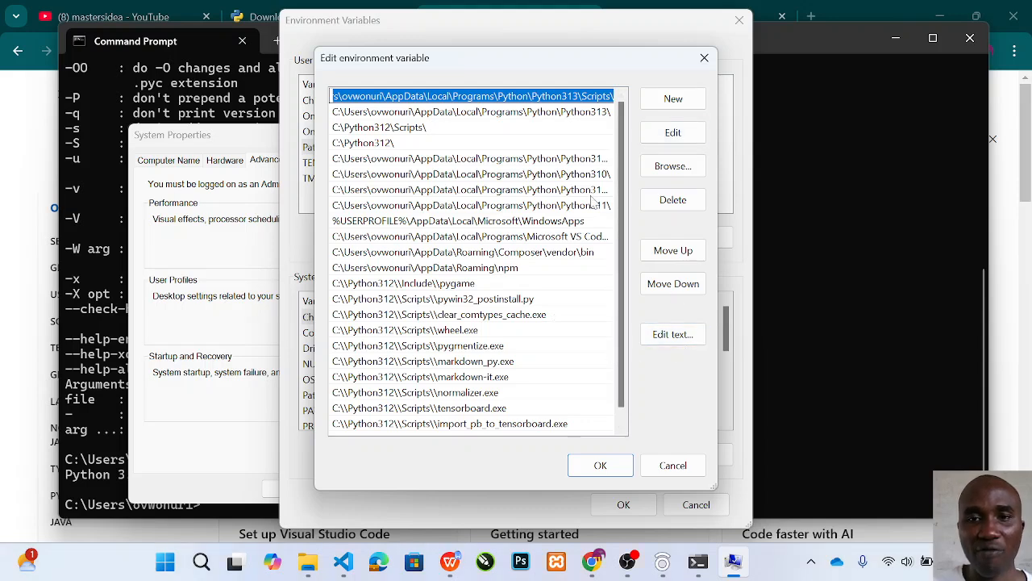
mouse_move(589, 310)
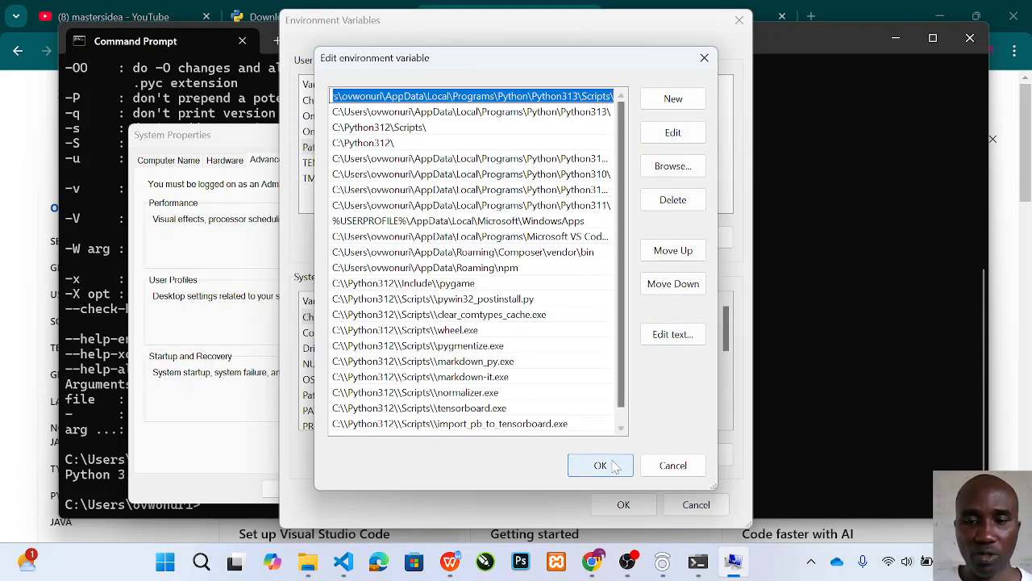
Confirm the user Path, then start editing the system Path variable
click(600, 465)
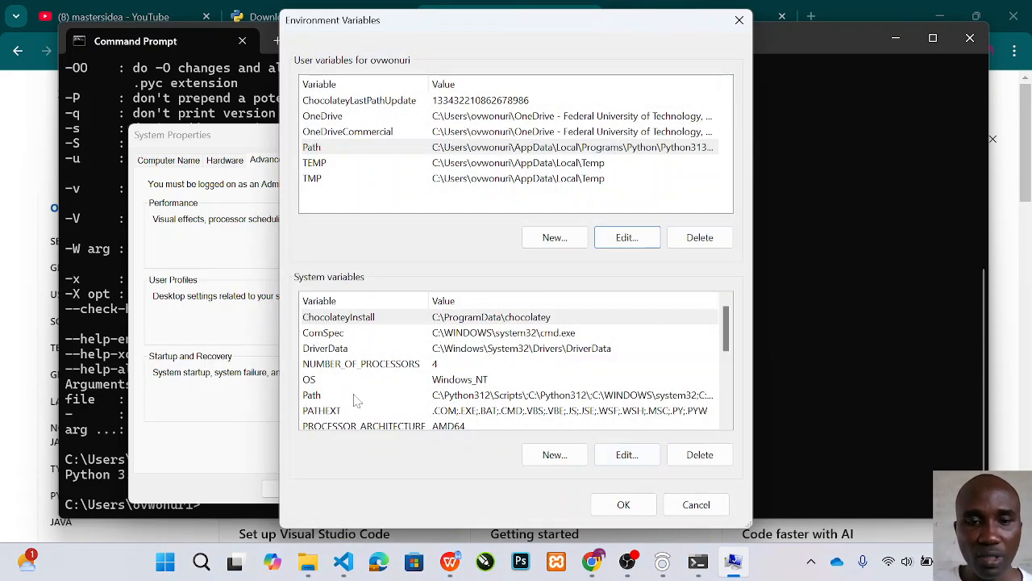
click(311, 393)
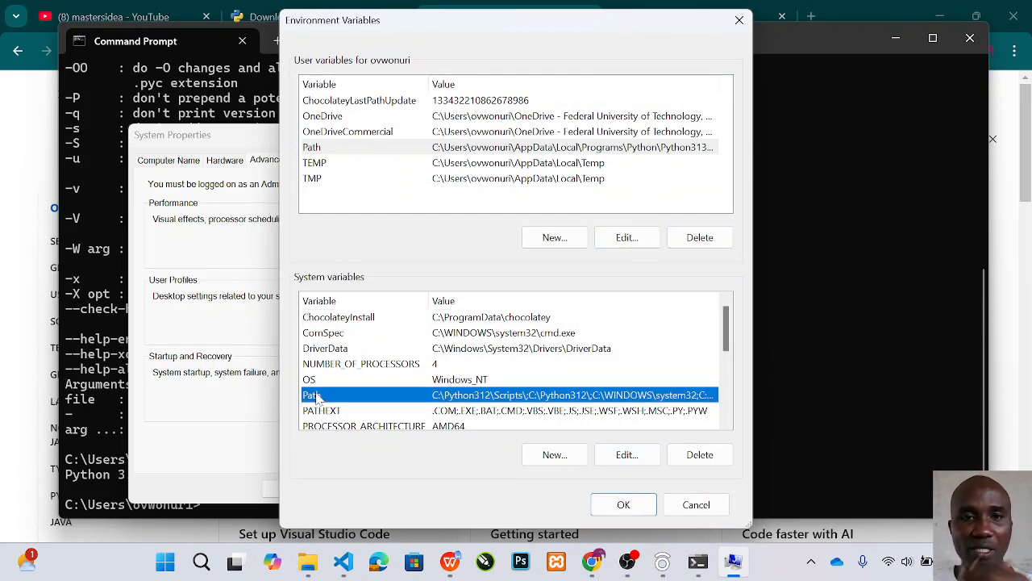
mouse_move(516, 412)
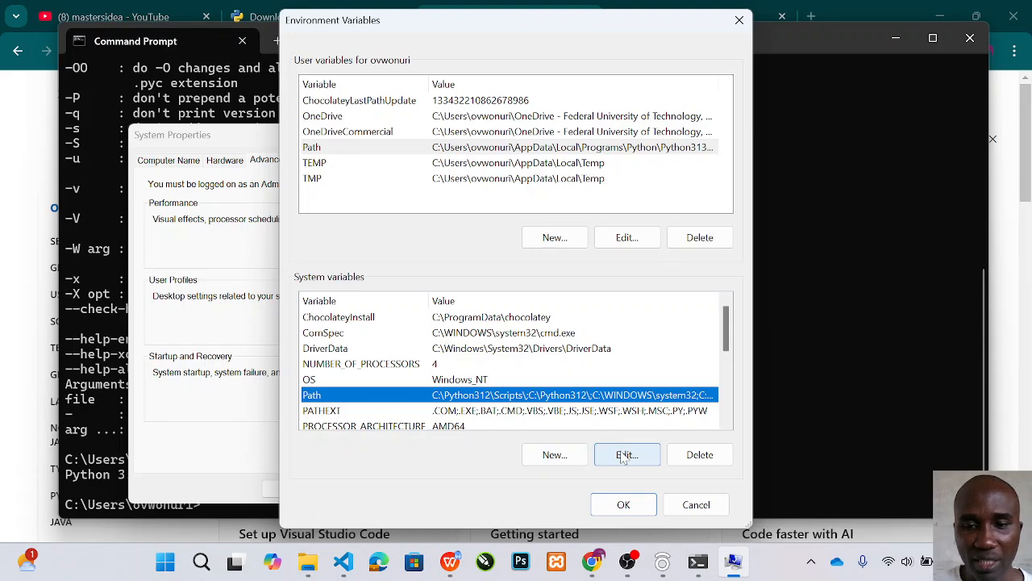
click(626, 455)
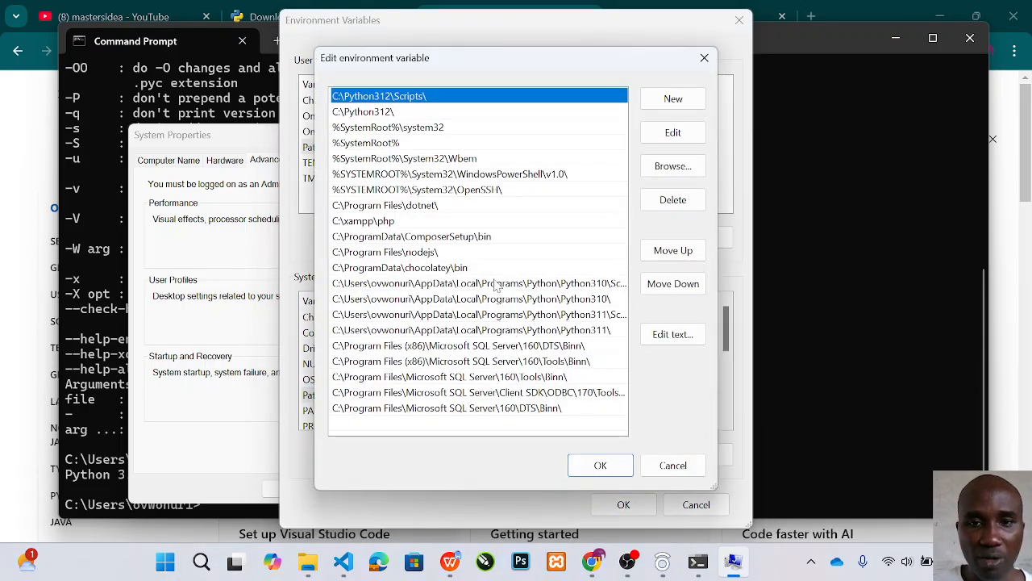
mouse_move(584, 358)
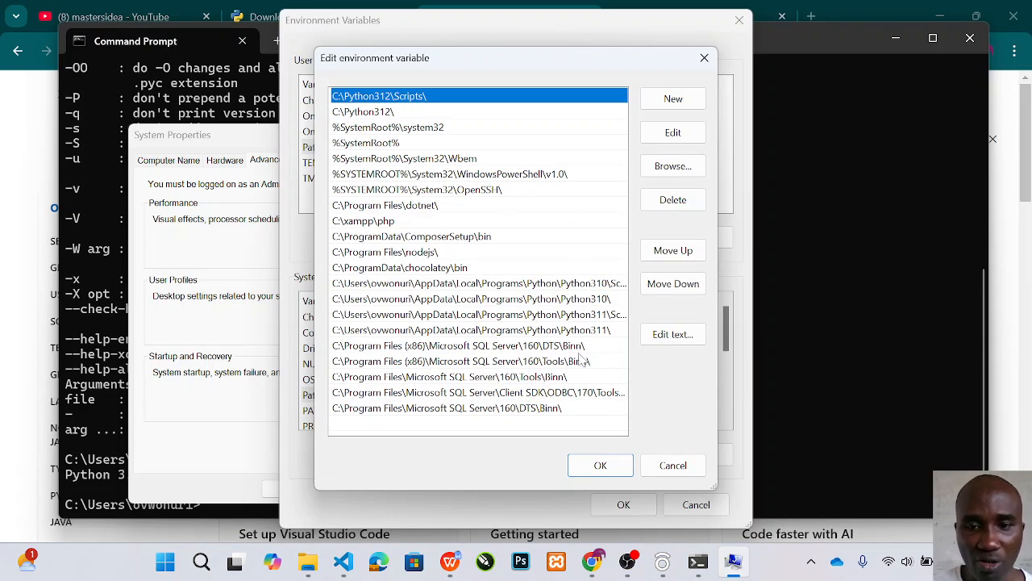
mouse_move(458, 116)
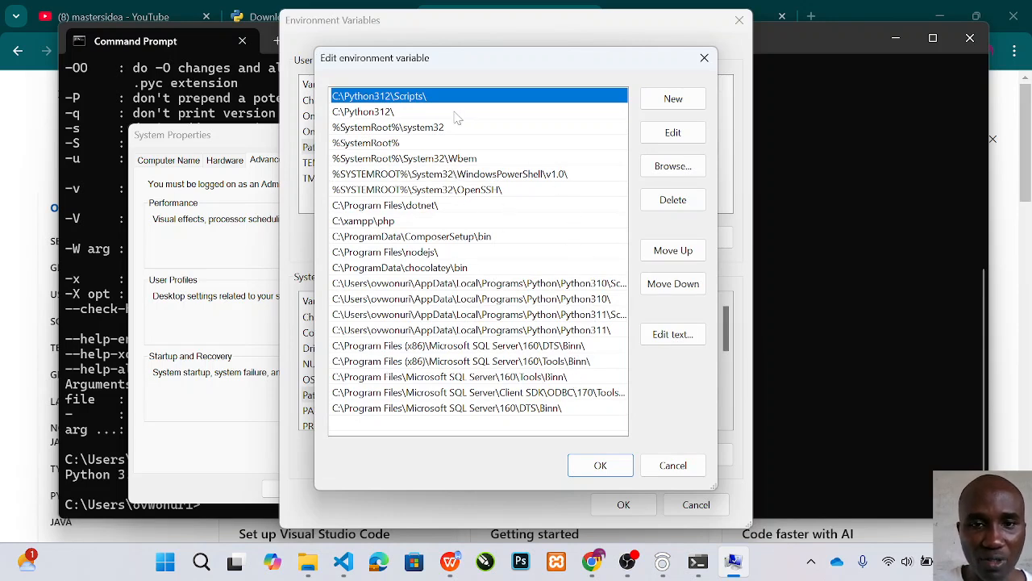
mouse_move(673, 132)
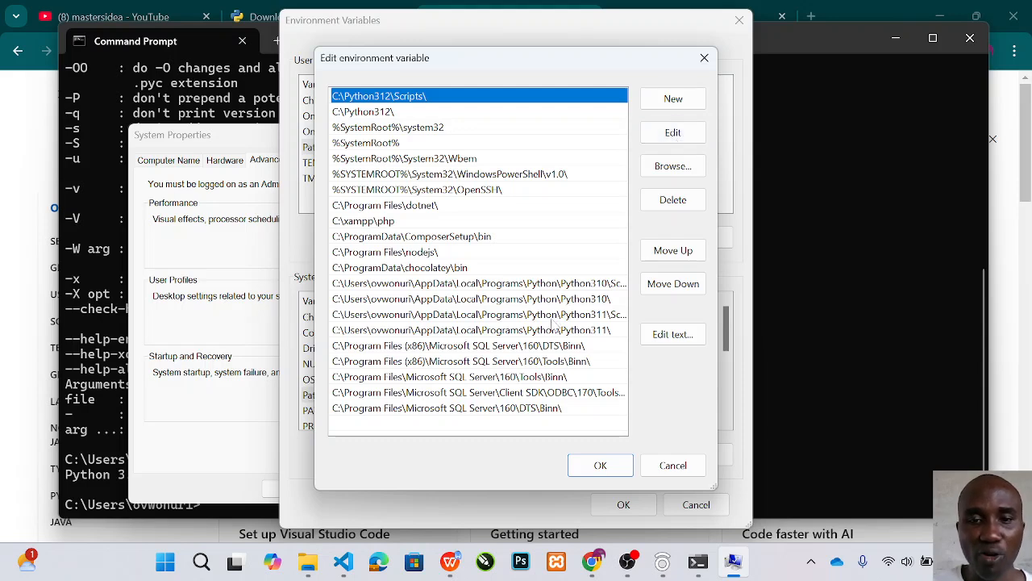
mouse_move(621, 346)
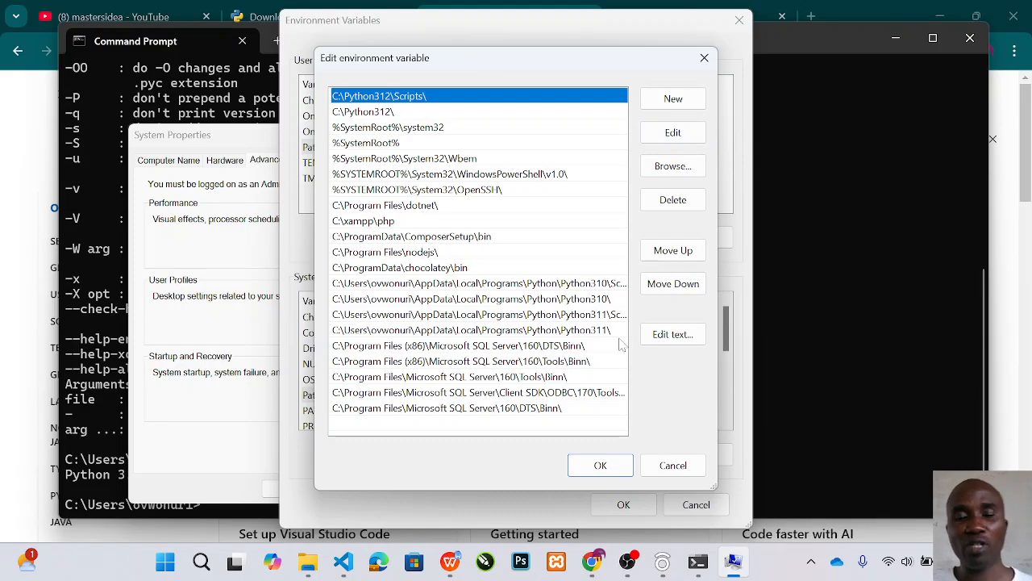
mouse_move(370, 159)
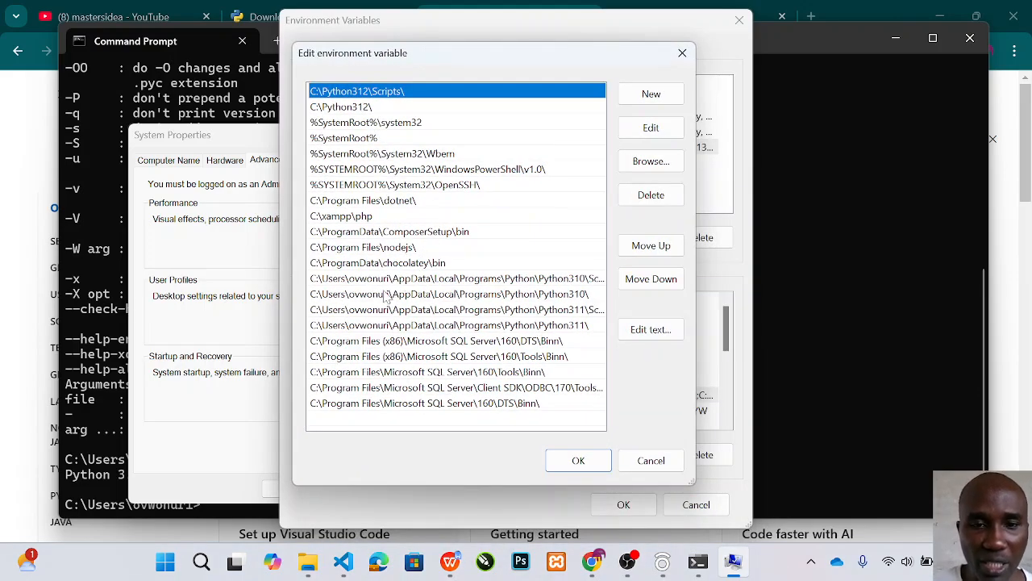
mouse_move(384, 294)
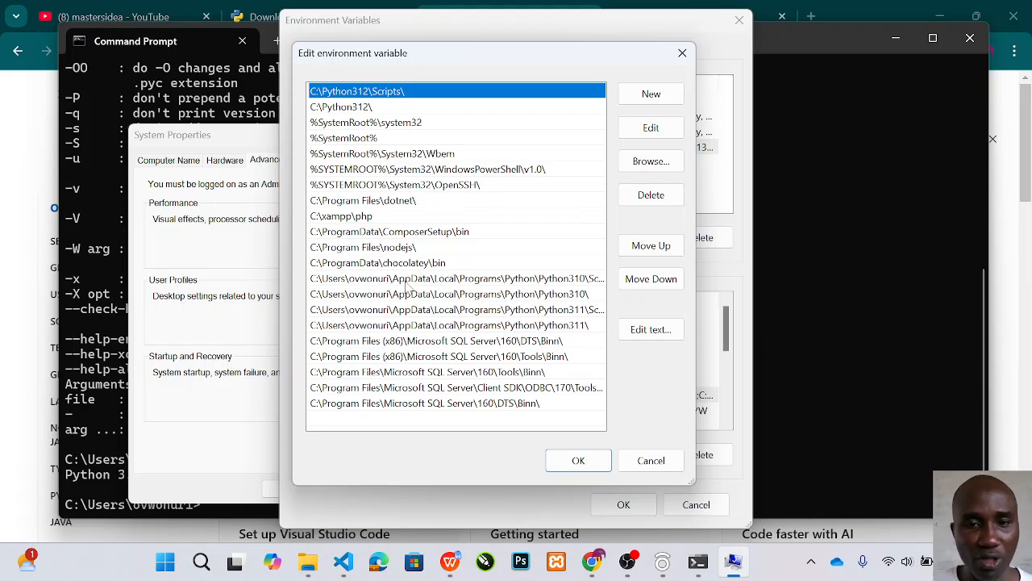
mouse_move(481, 290)
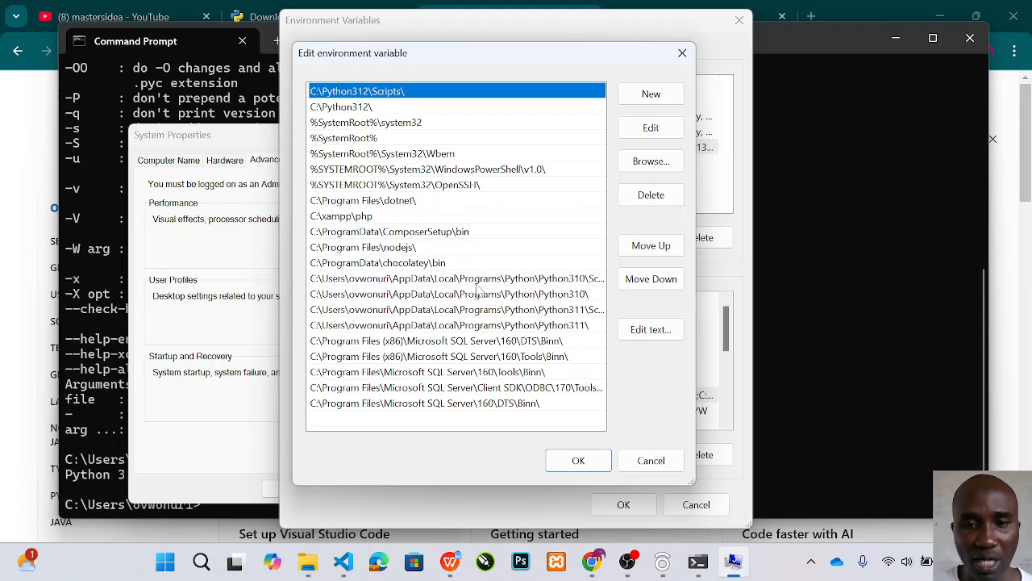
mouse_move(532, 287)
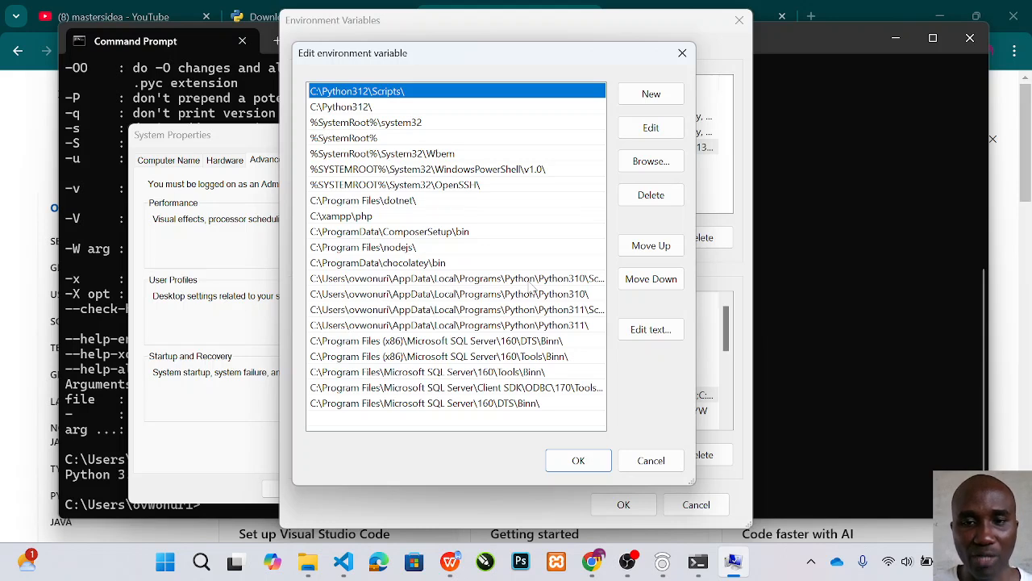
mouse_move(568, 291)
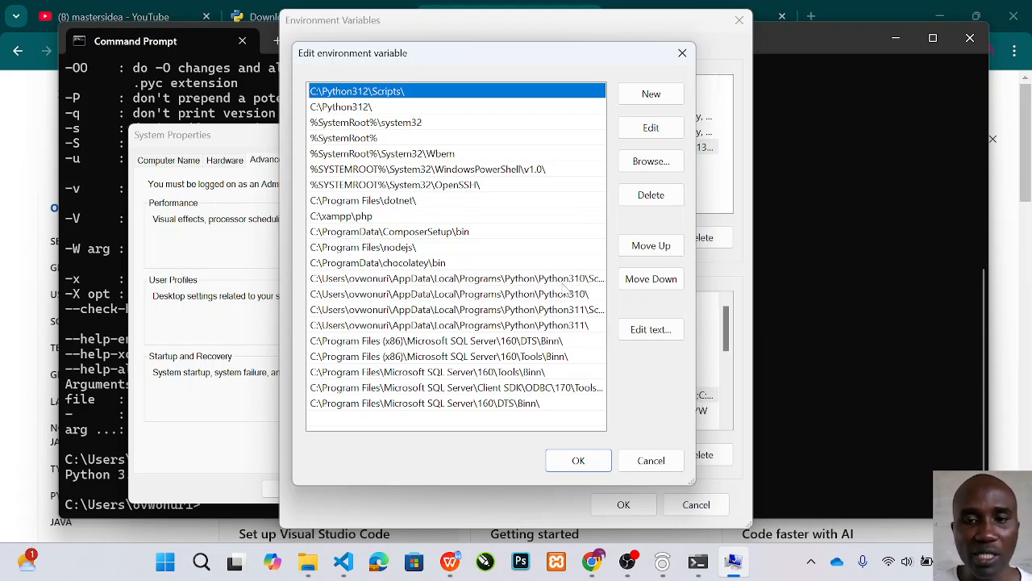
mouse_move(536, 307)
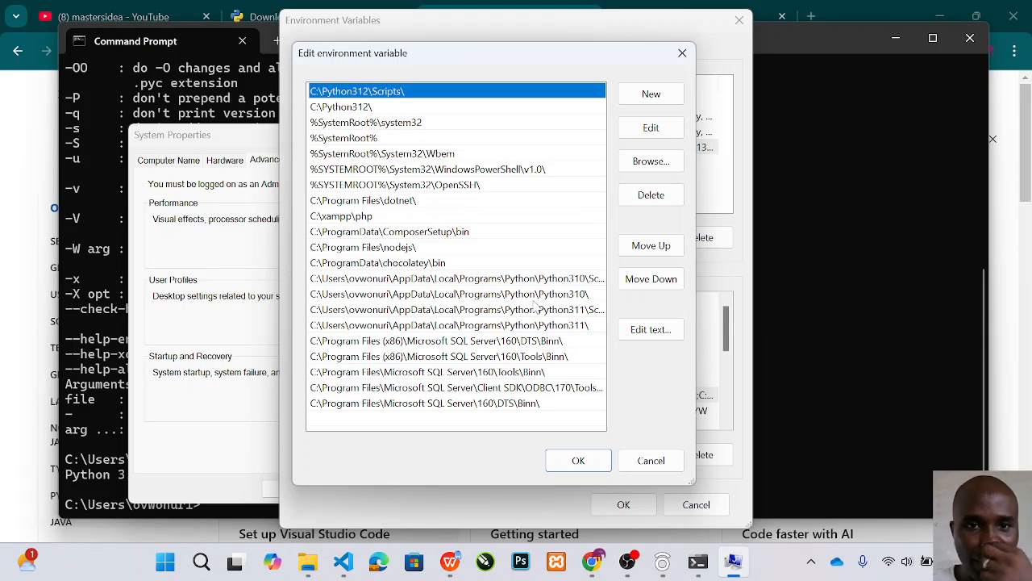
mouse_move(637, 184)
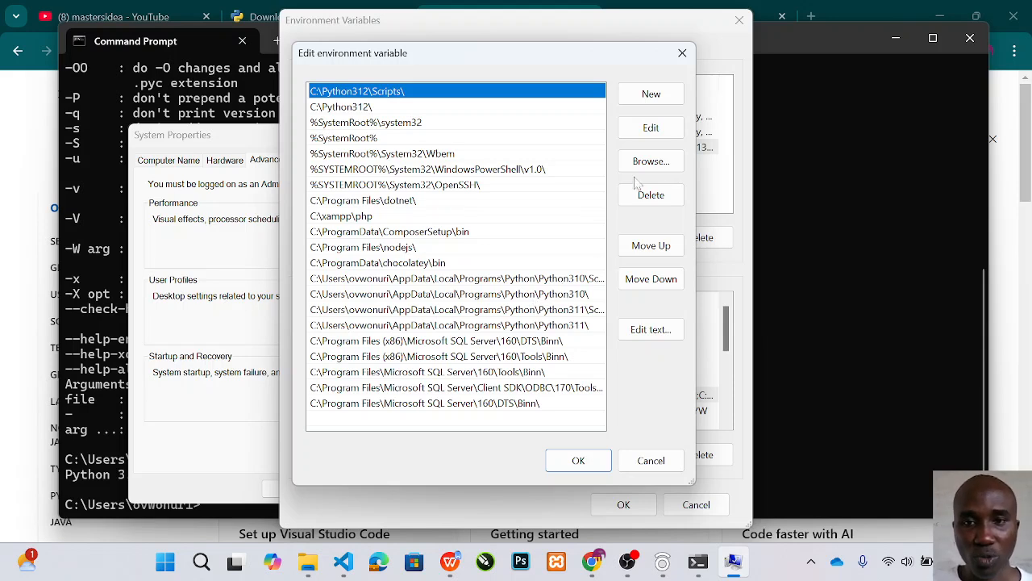
mouse_move(538, 219)
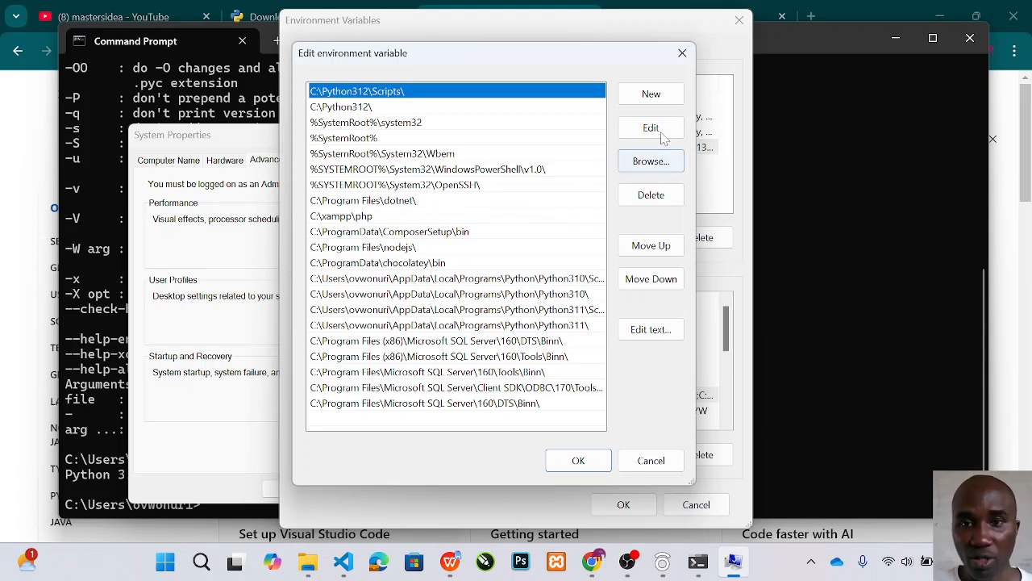
Confirm the edited system Path, save Environment Variables and close System Properties
click(651, 93)
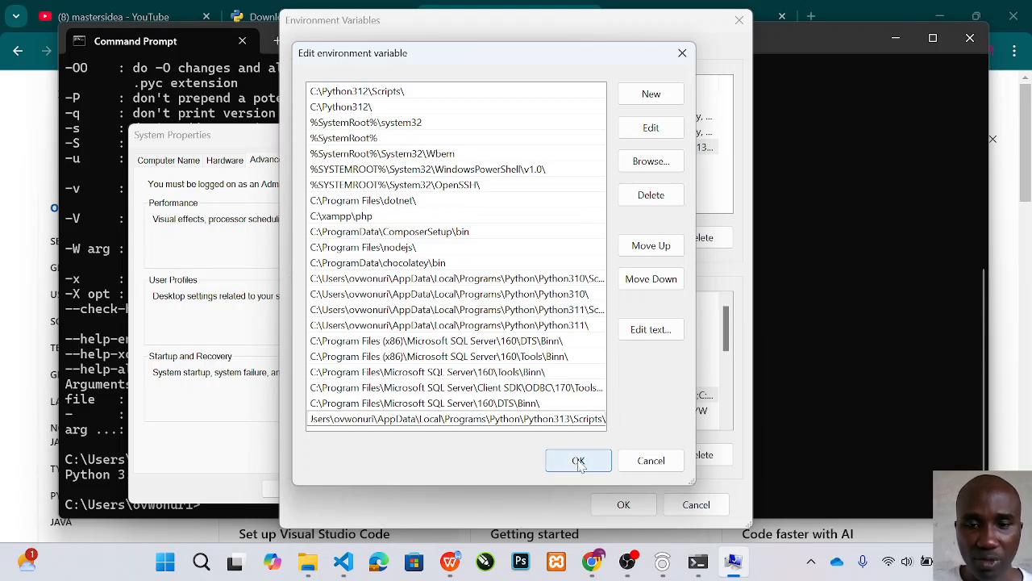
click(578, 459)
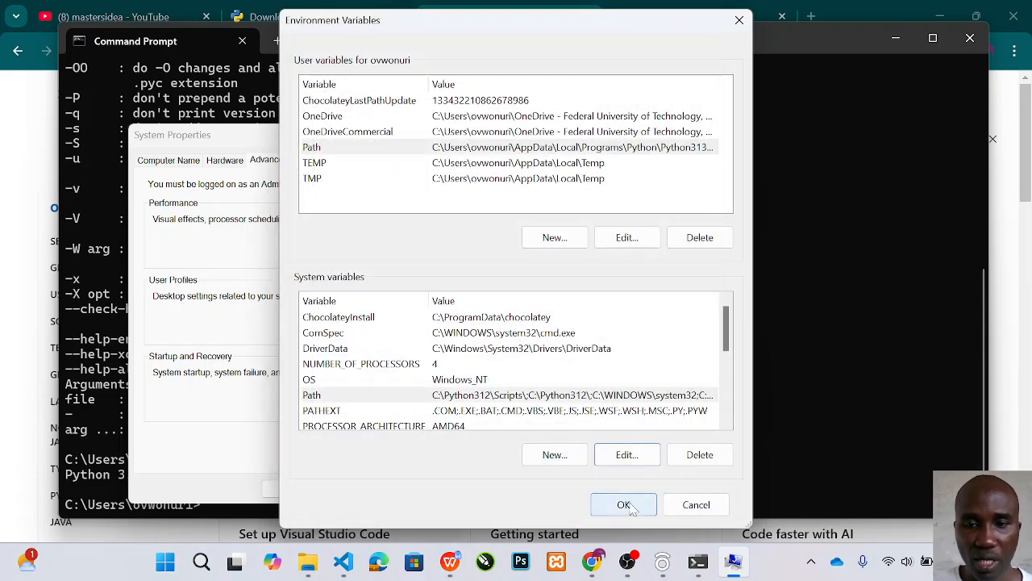
click(622, 504)
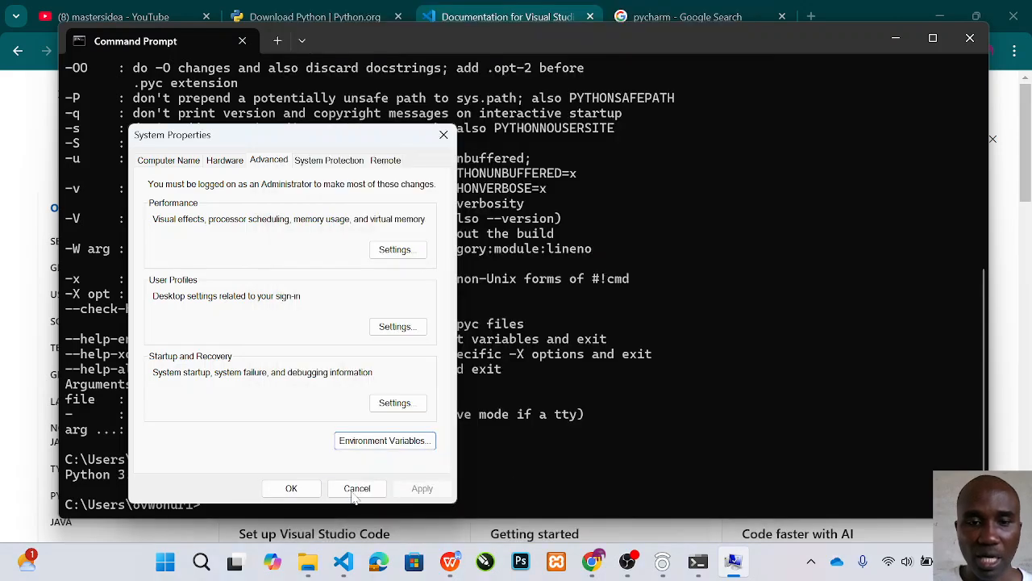
click(357, 488)
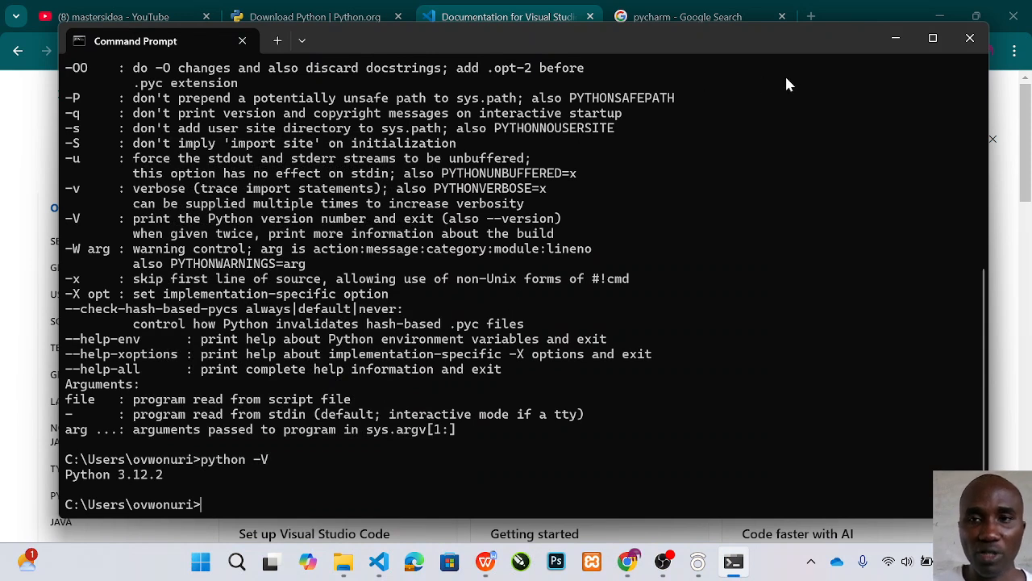
mouse_move(971, 39)
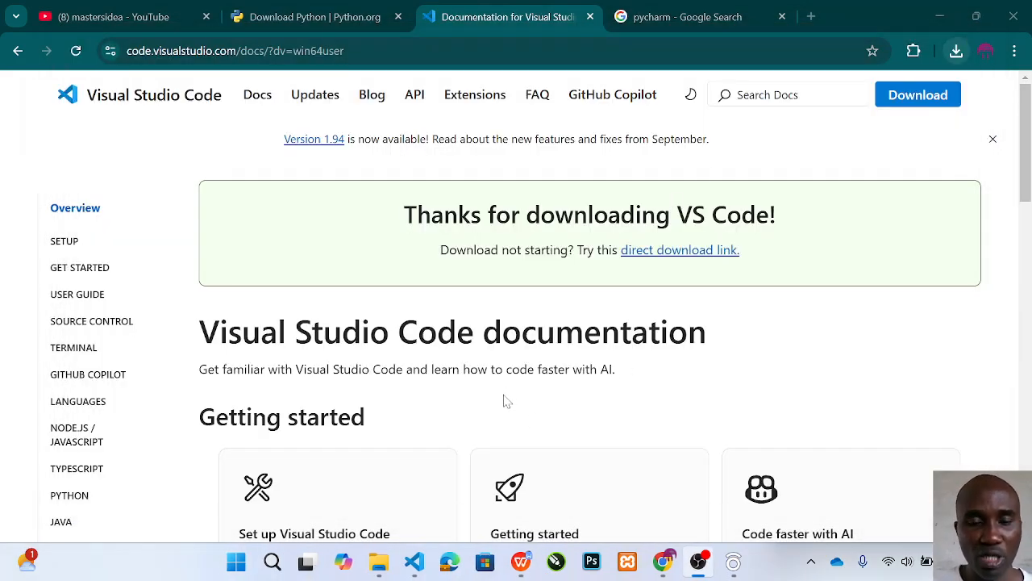
Bring up the Start menu to launch Visual Studio Code
click(236, 561)
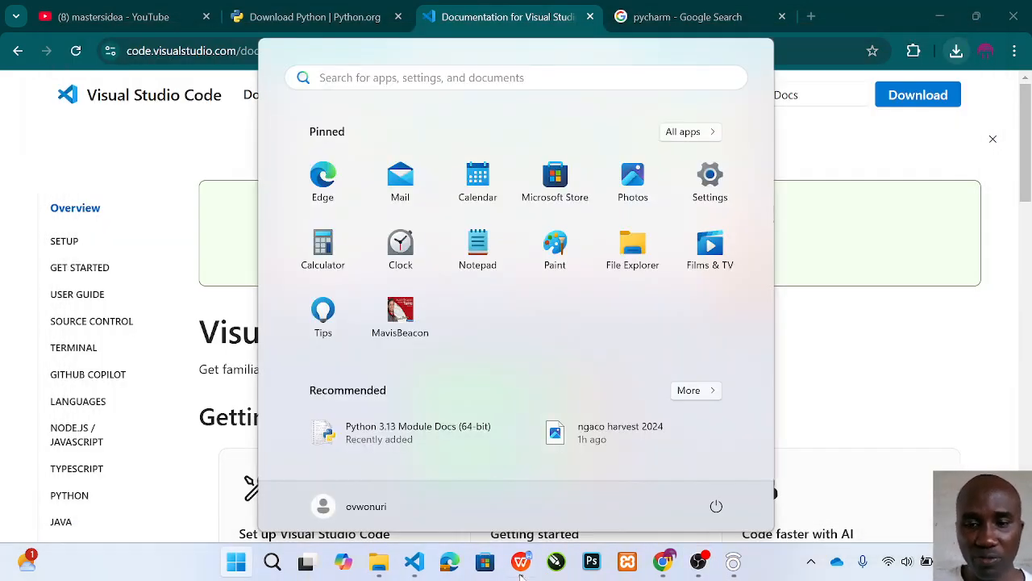
mouse_move(412, 561)
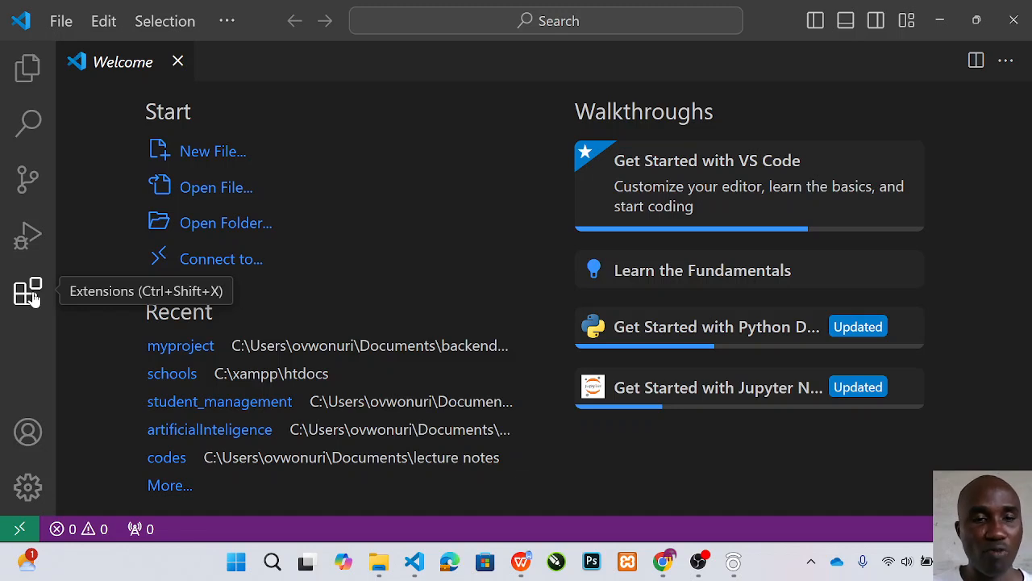
Search the Extensions marketplace for 'python', correcting a typo along the way
click(29, 290)
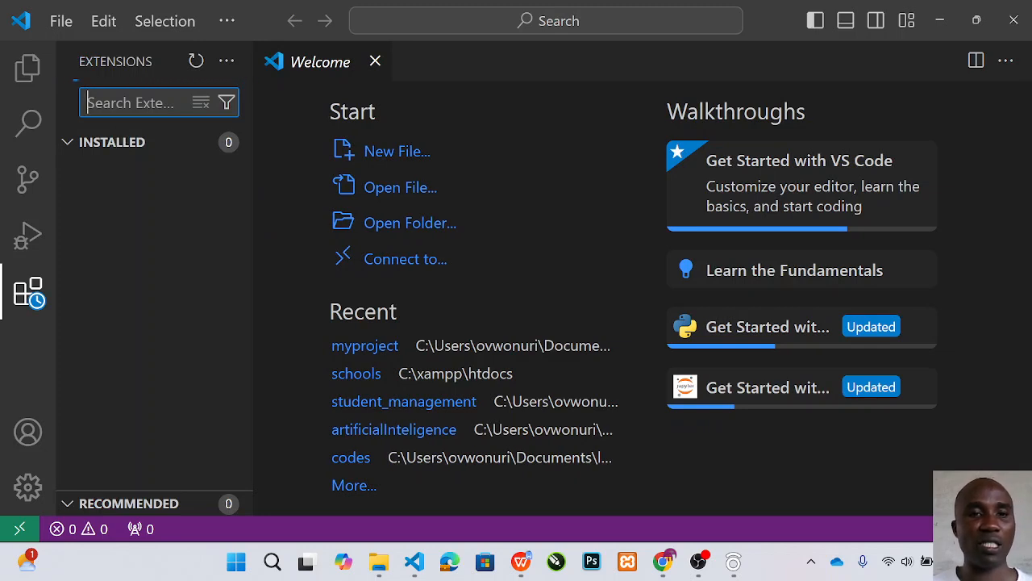
text(p)
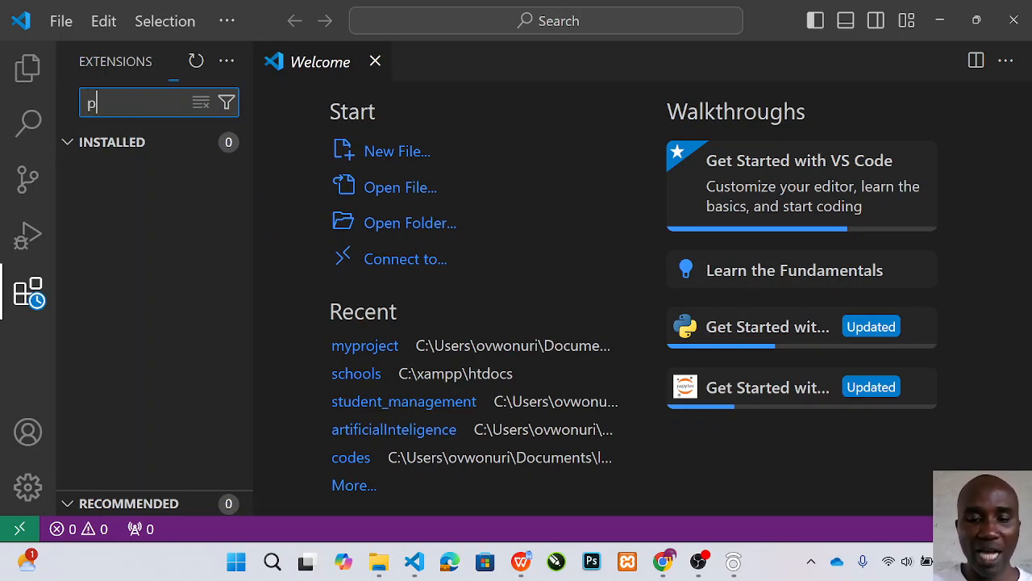
text(yhton)
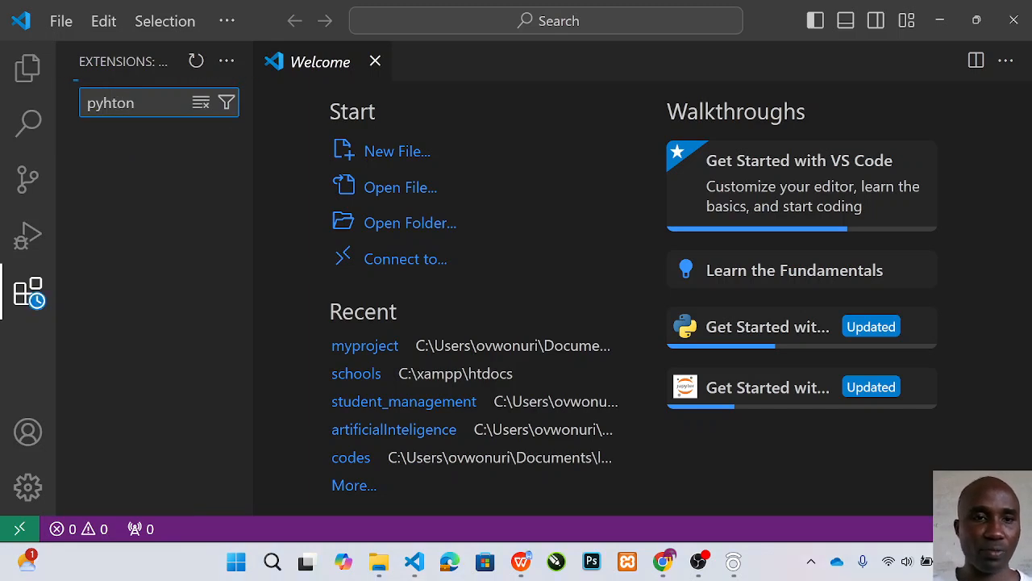
key(BackSpace)
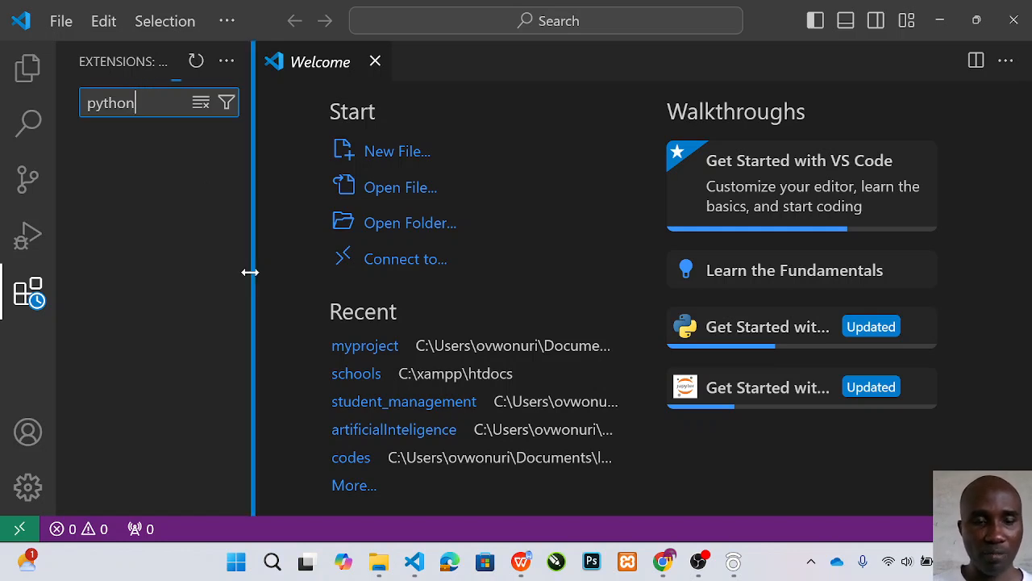
mouse_move(621, 498)
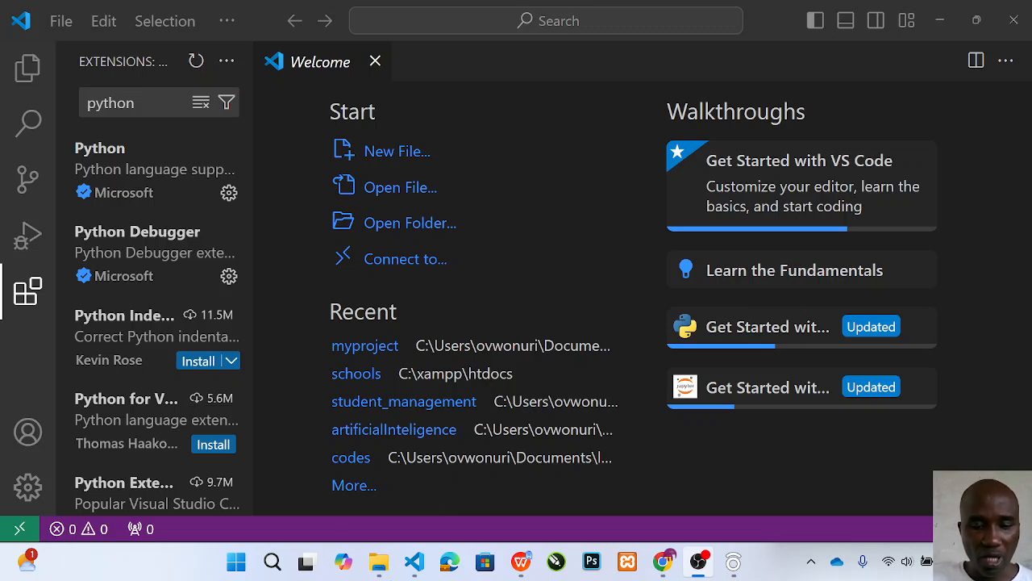
Show the 'python' results with Microsoft Python and Python Debugger listed first
click(236, 562)
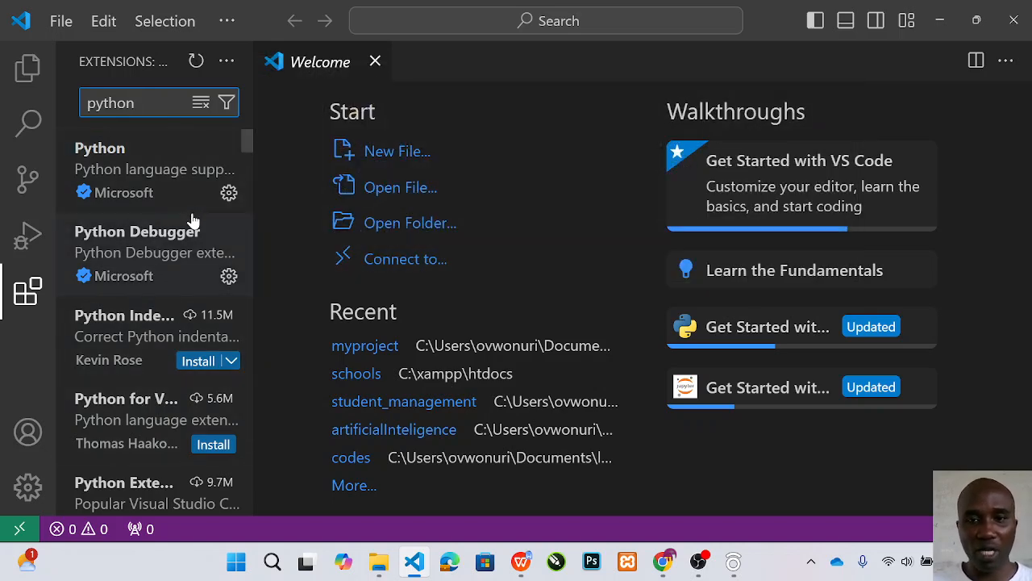
mouse_move(100, 158)
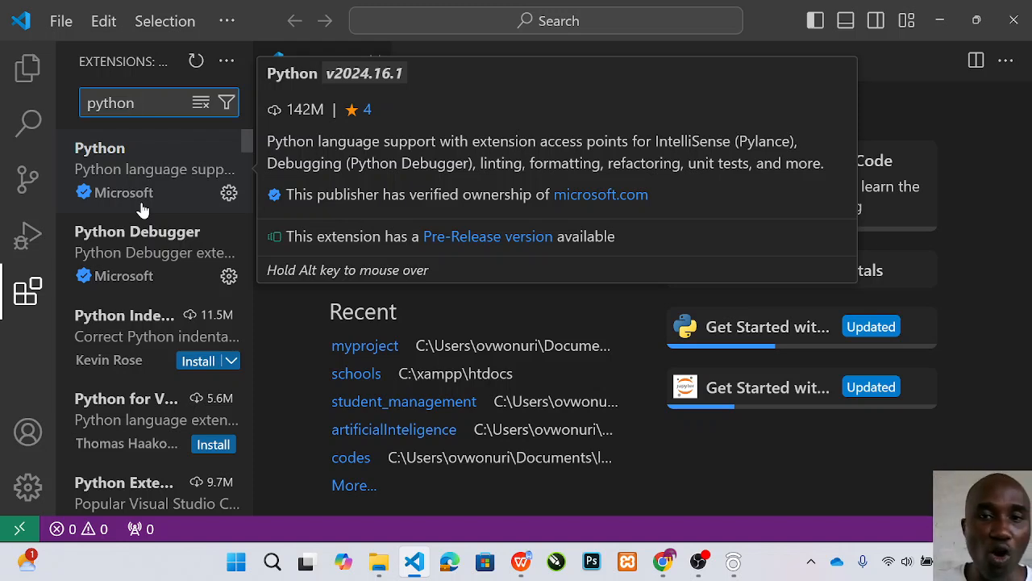
mouse_move(153, 192)
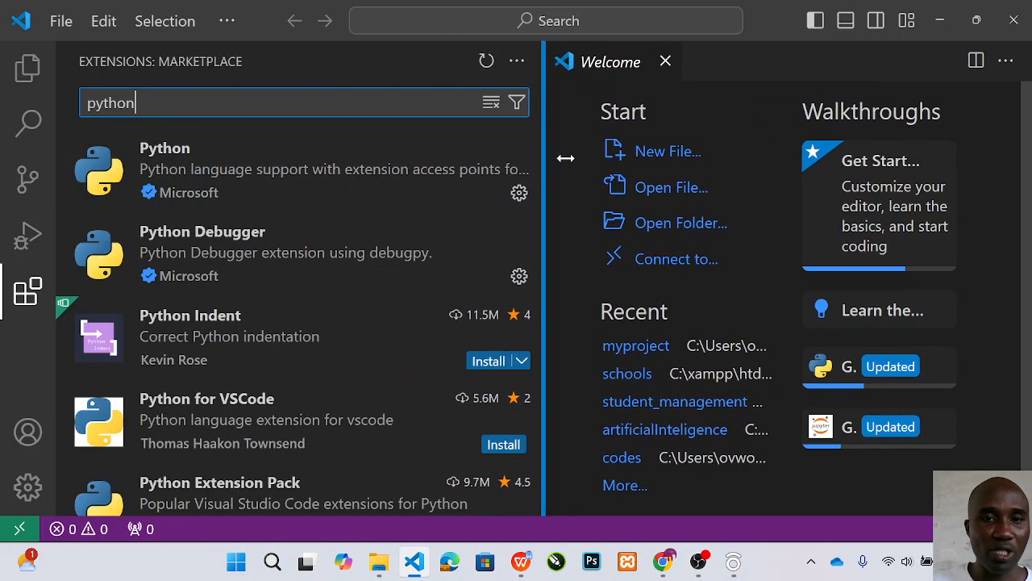
Drag the sidebar edge wider so extension names and descriptions read fully
drag(565, 158, 690, 176)
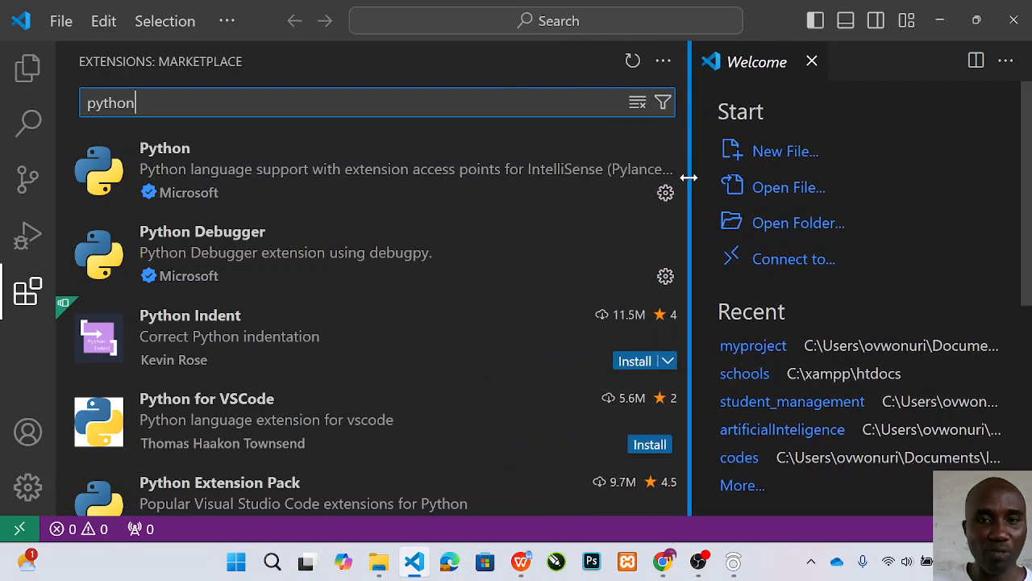
drag(691, 178, 766, 178)
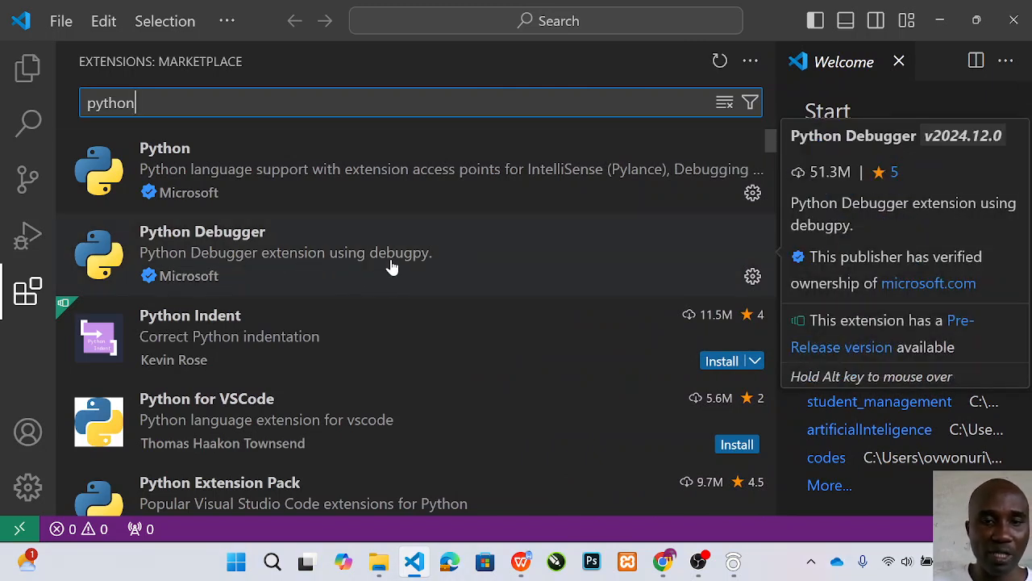
mouse_move(235, 264)
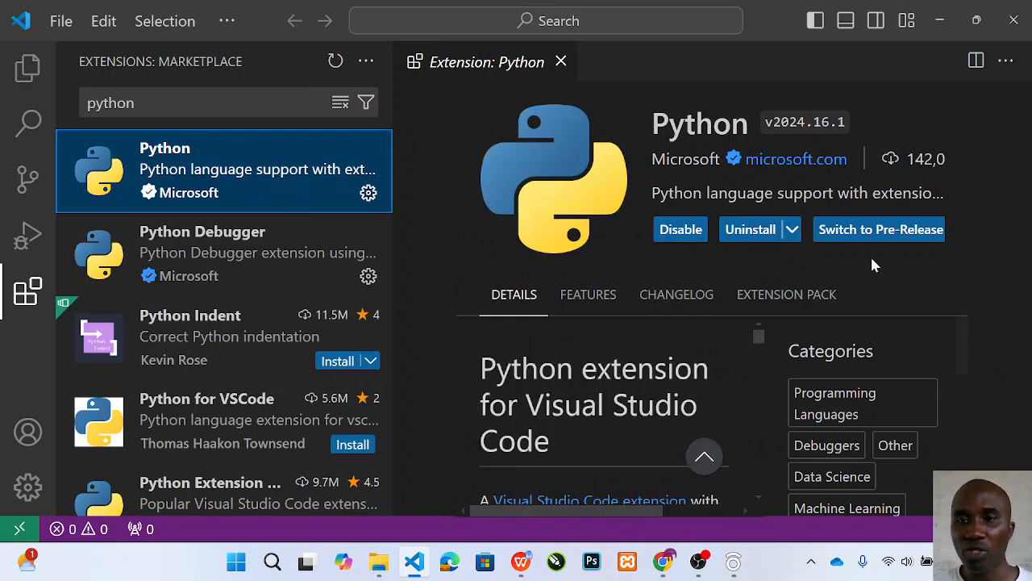
mouse_move(879, 234)
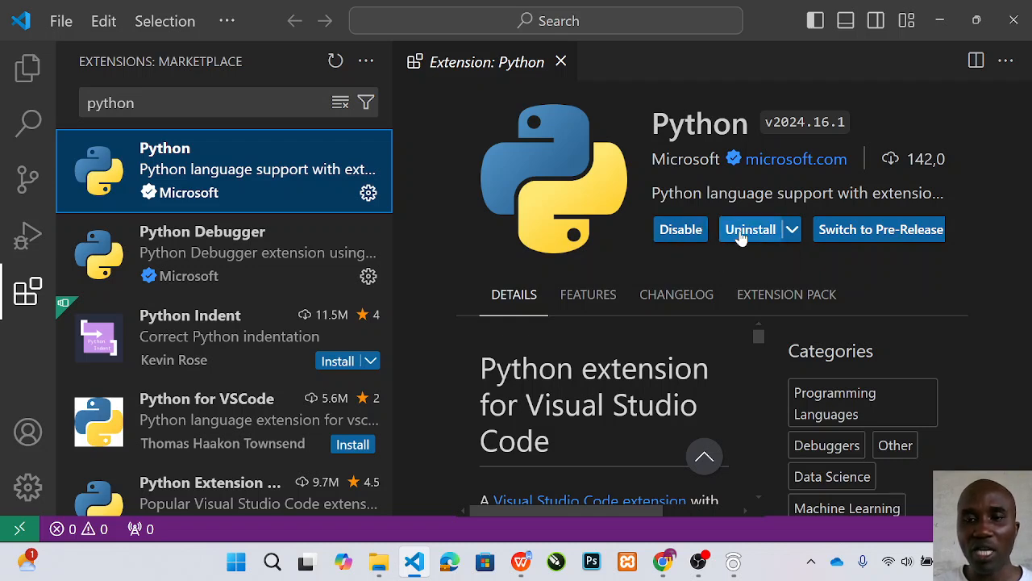
mouse_move(756, 208)
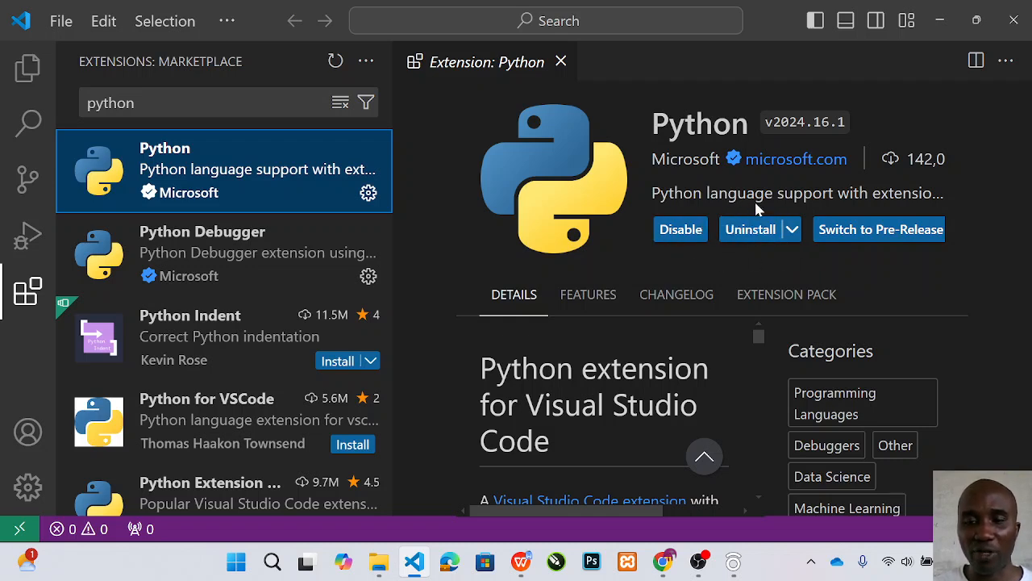
Show the Python Debugger extension's details, then switch to the Explorer with no folder opened
click(792, 229)
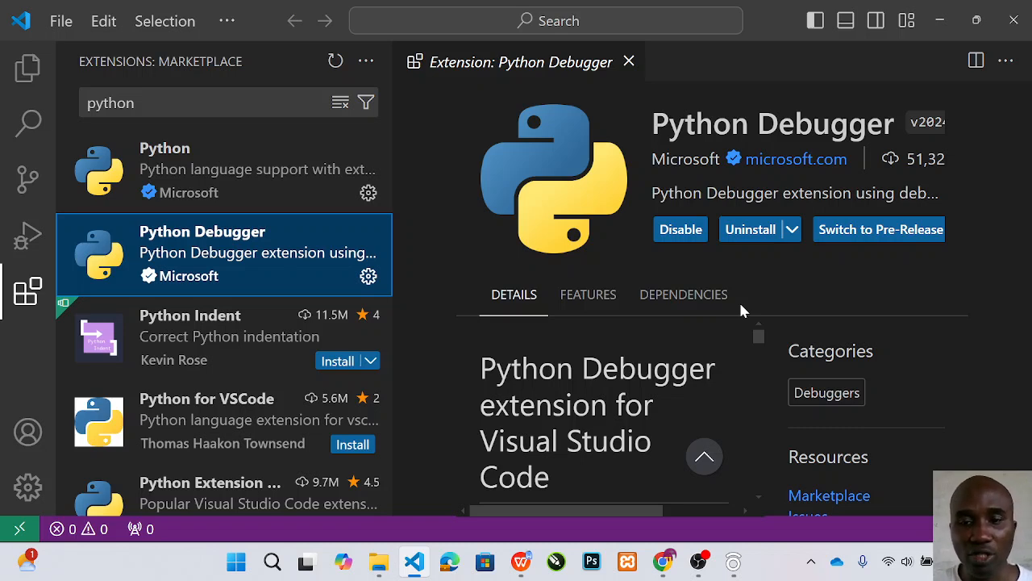
mouse_move(683, 293)
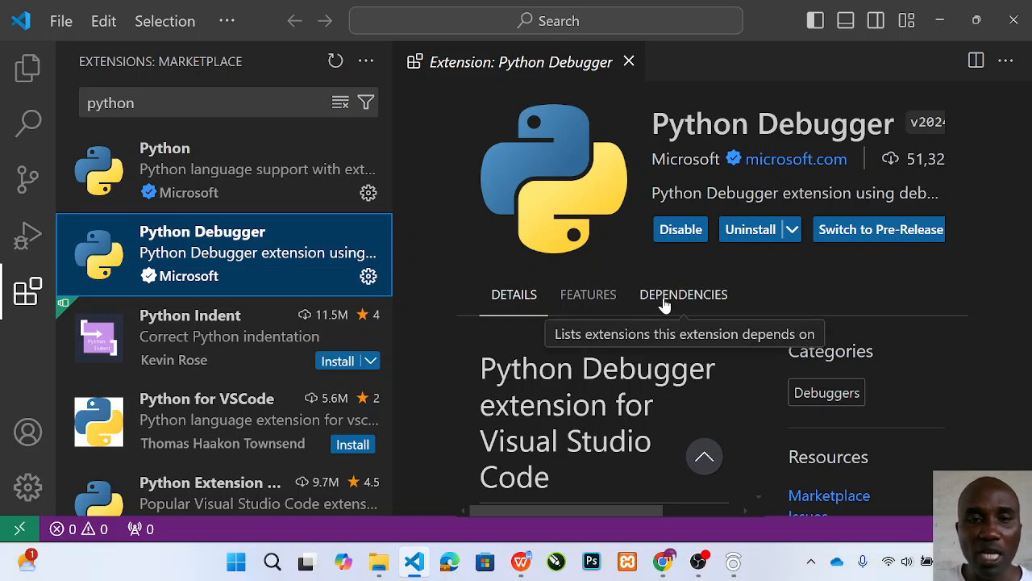
mouse_move(27, 67)
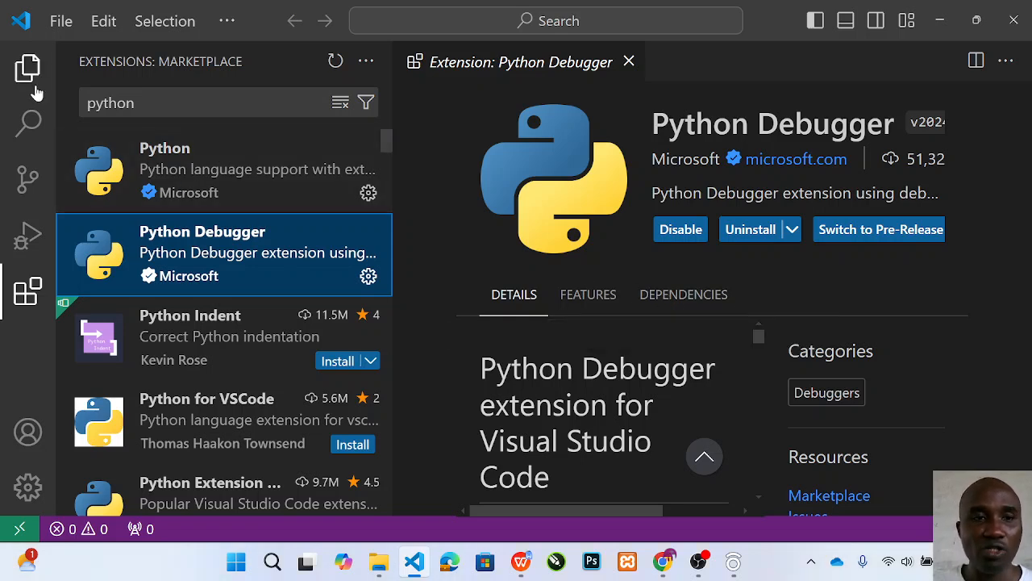
mouse_move(27, 71)
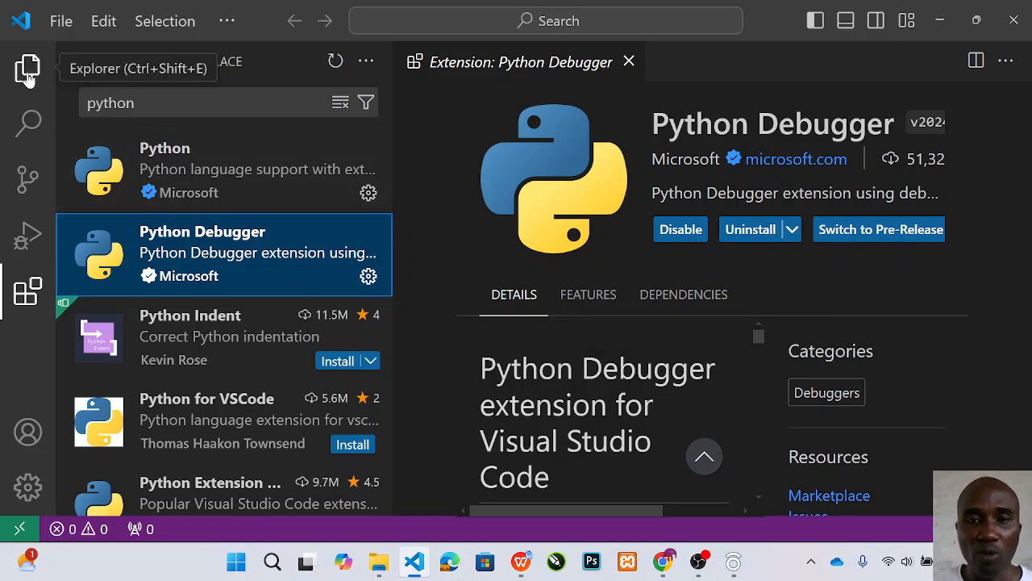
click(28, 68)
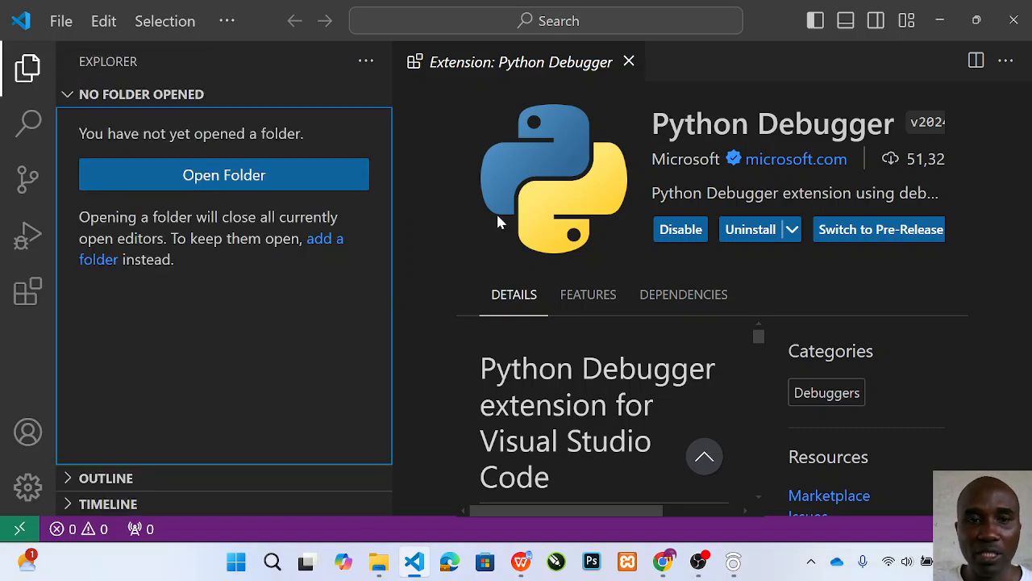
mouse_move(720, 508)
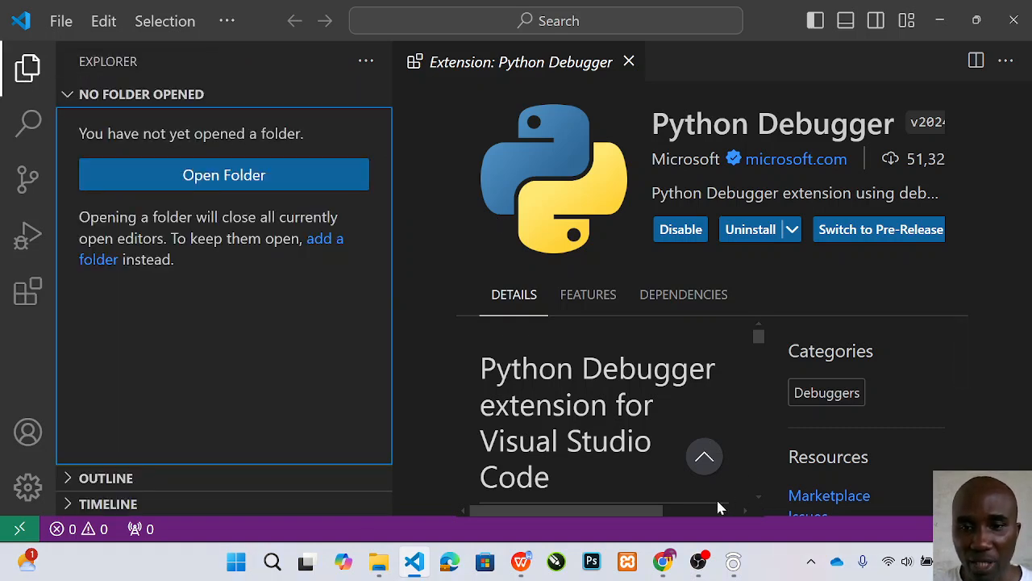